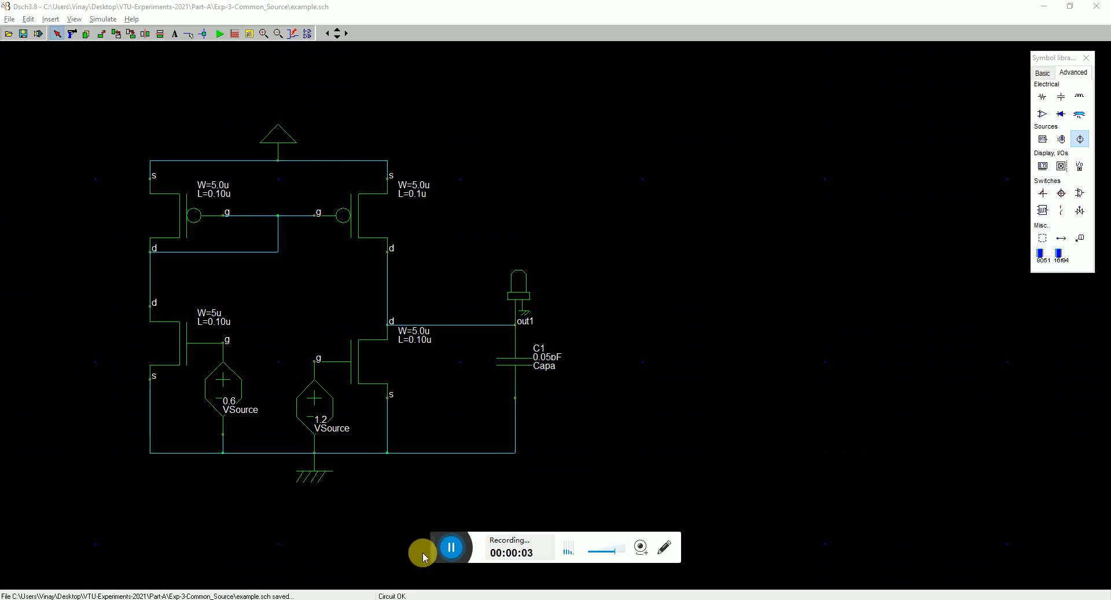
mouse_move(487, 509)
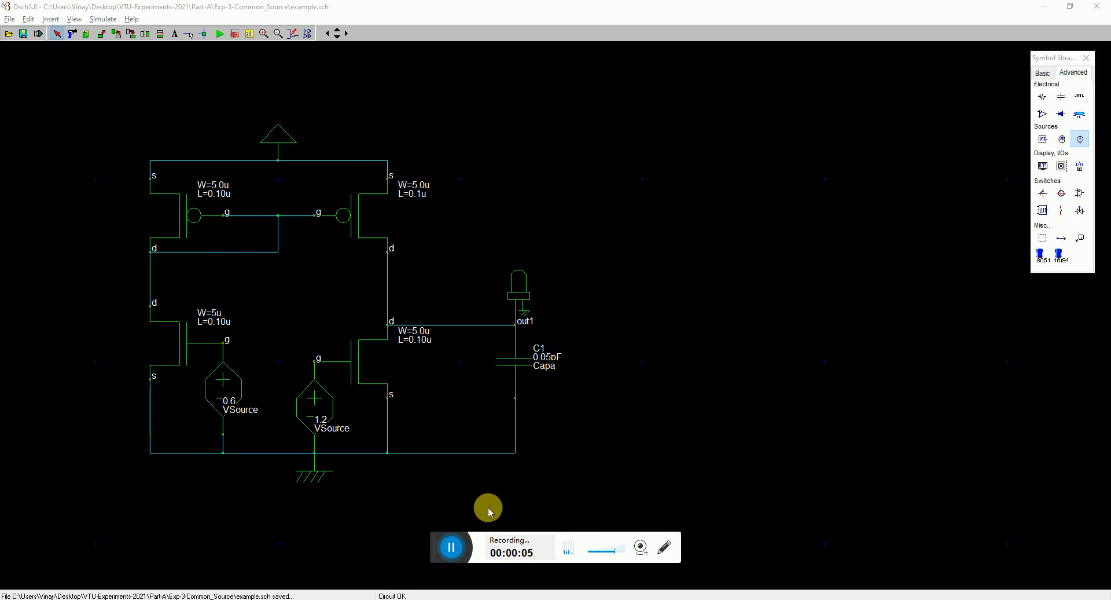
mouse_move(540, 479)
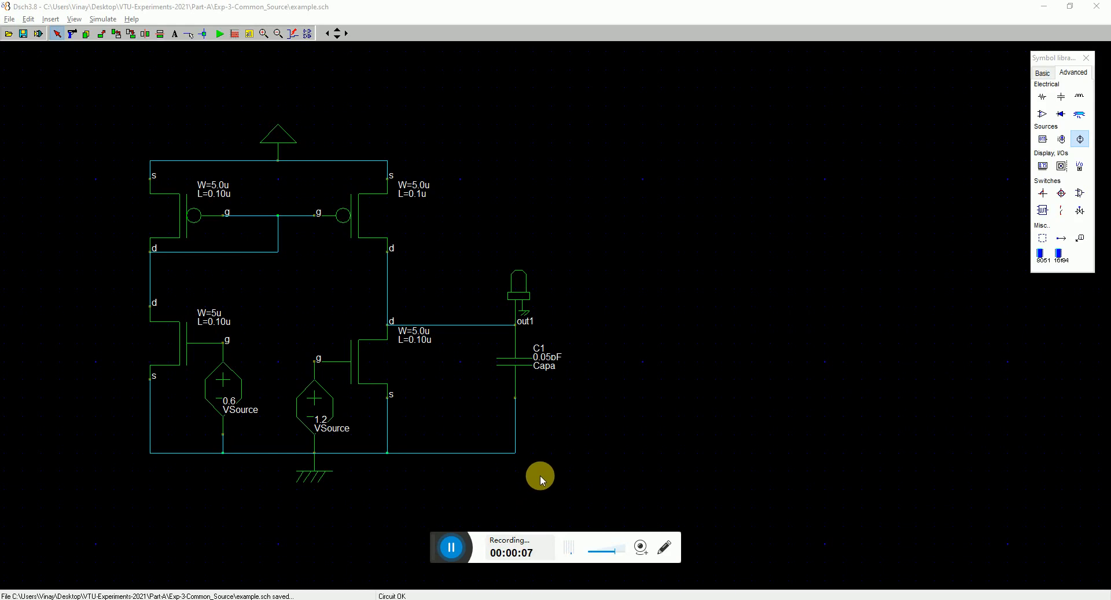
mouse_move(563, 475)
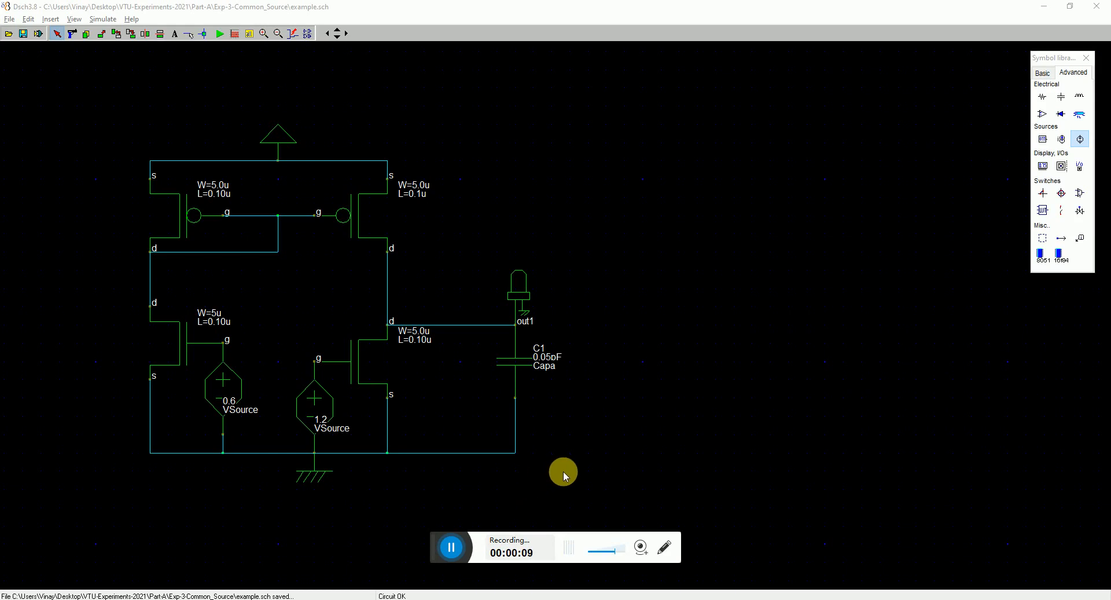
mouse_move(572, 480)
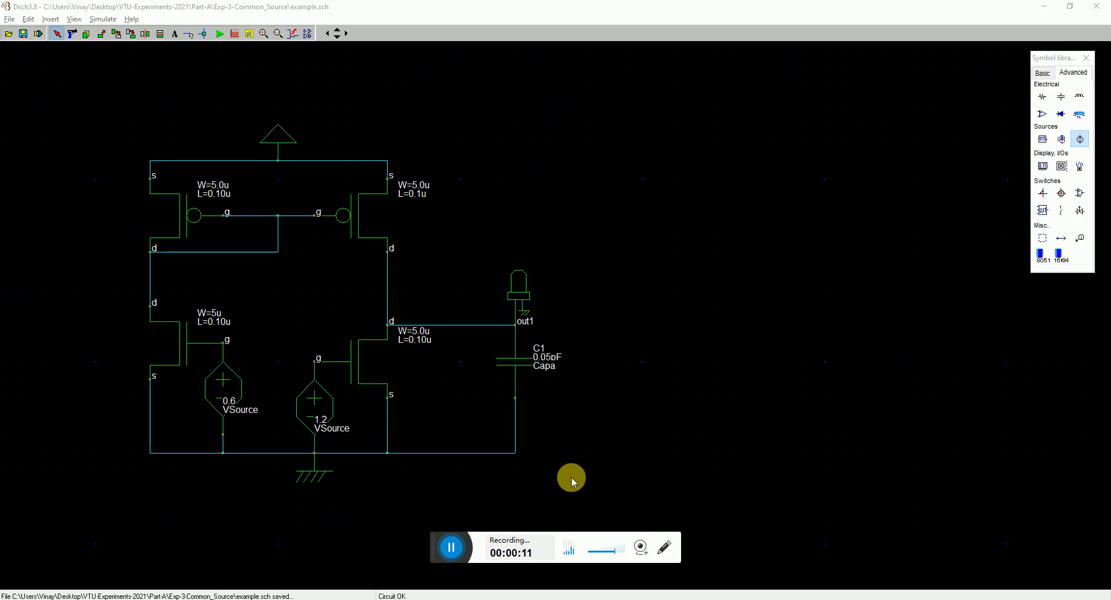
mouse_move(594, 429)
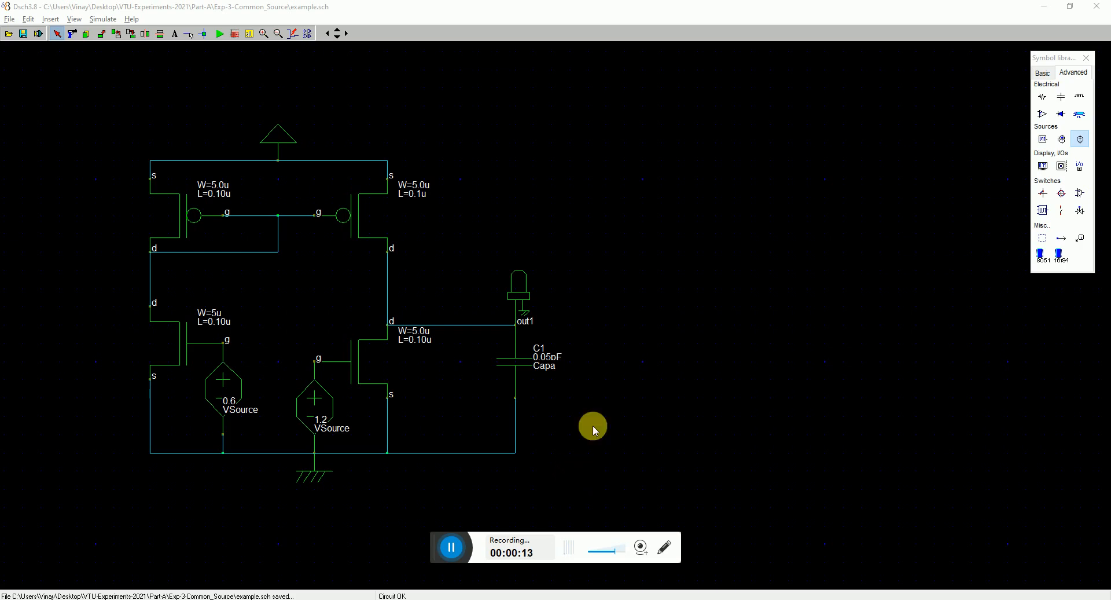
mouse_move(516, 323)
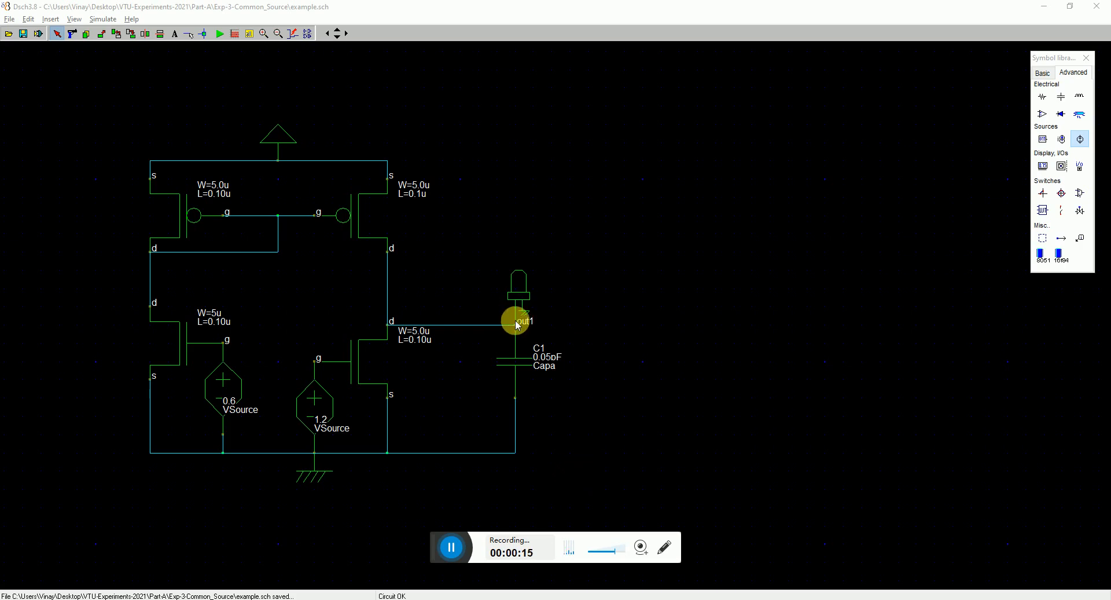
mouse_move(723, 440)
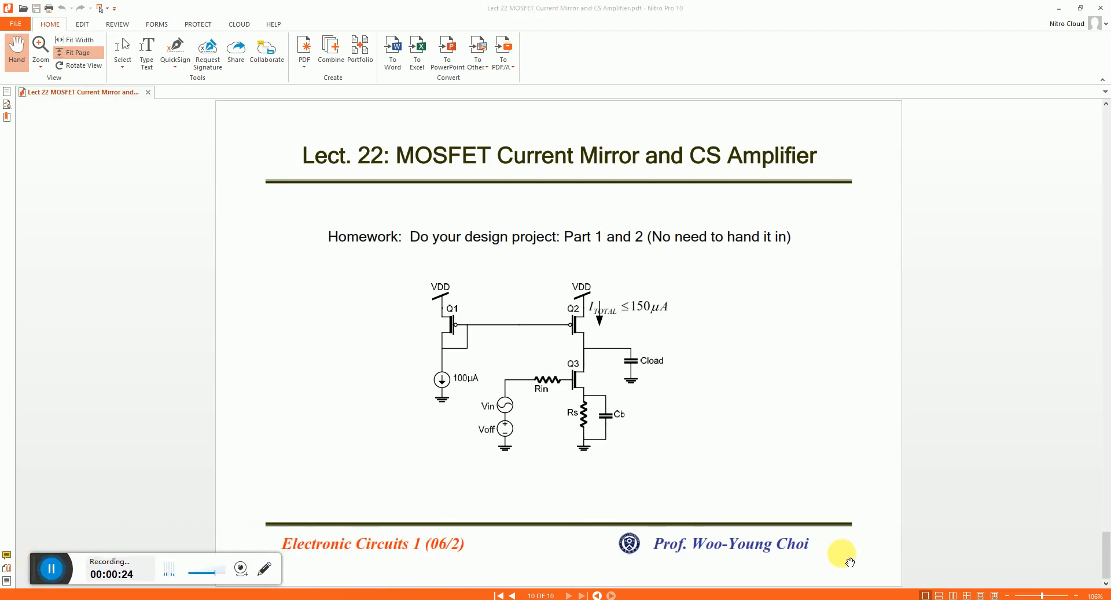
mouse_move(758, 553)
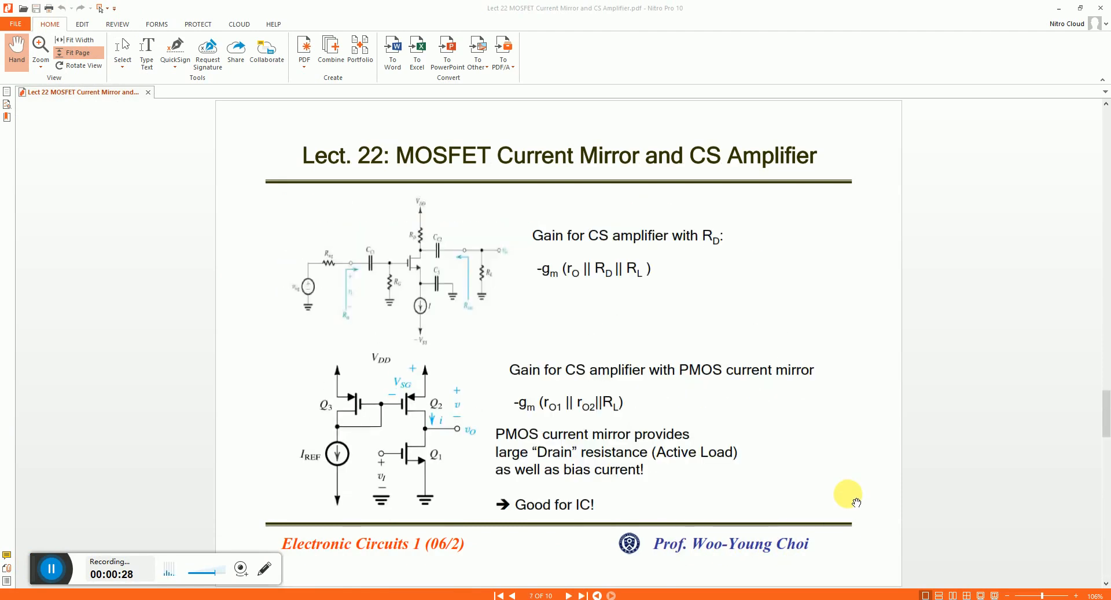
Step: Switch between open windows from the taskbar and click the toolbar
left_click(500, 594)
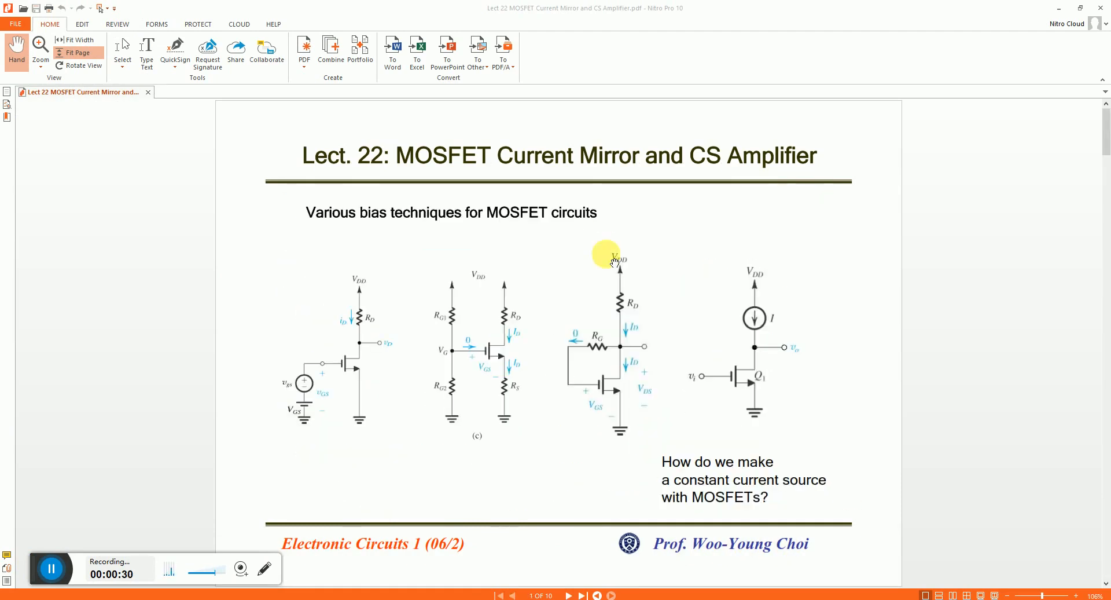
mouse_move(694, 170)
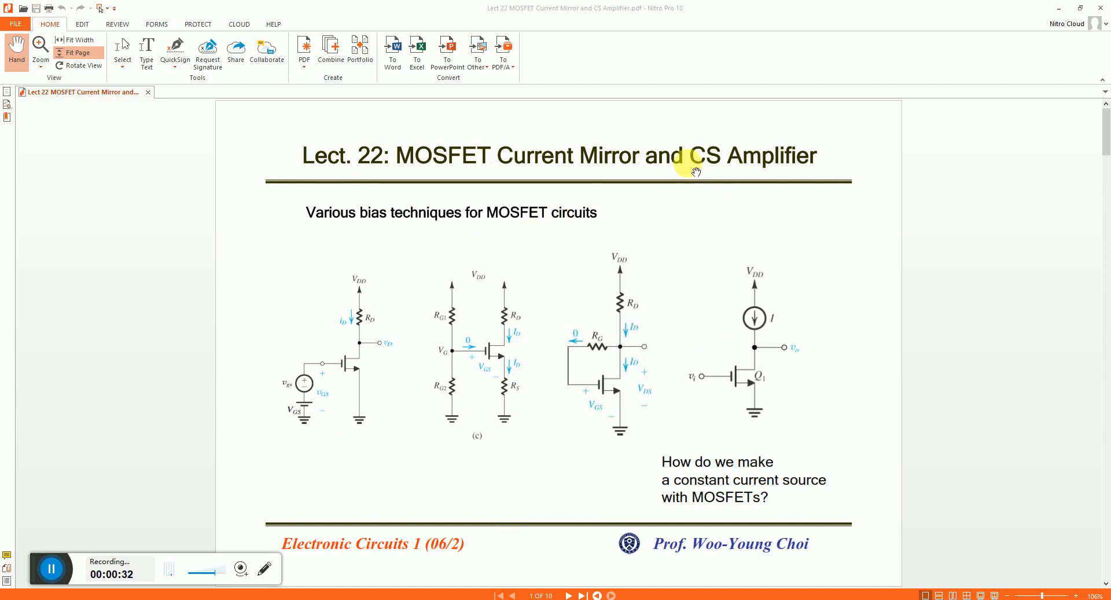
mouse_move(414, 155)
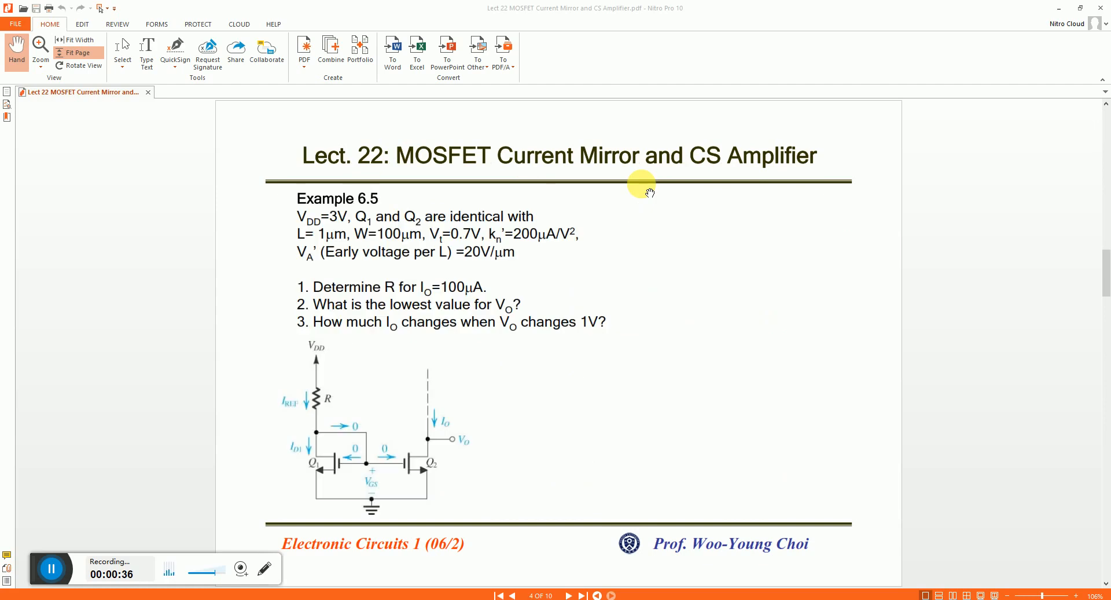
left_click(581, 595)
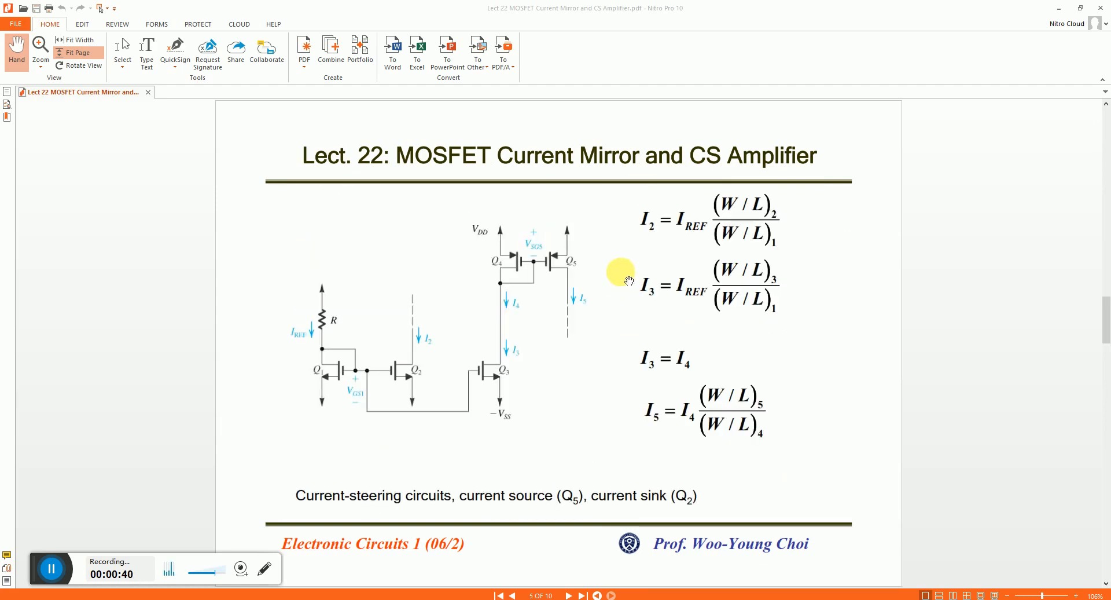
mouse_move(642, 237)
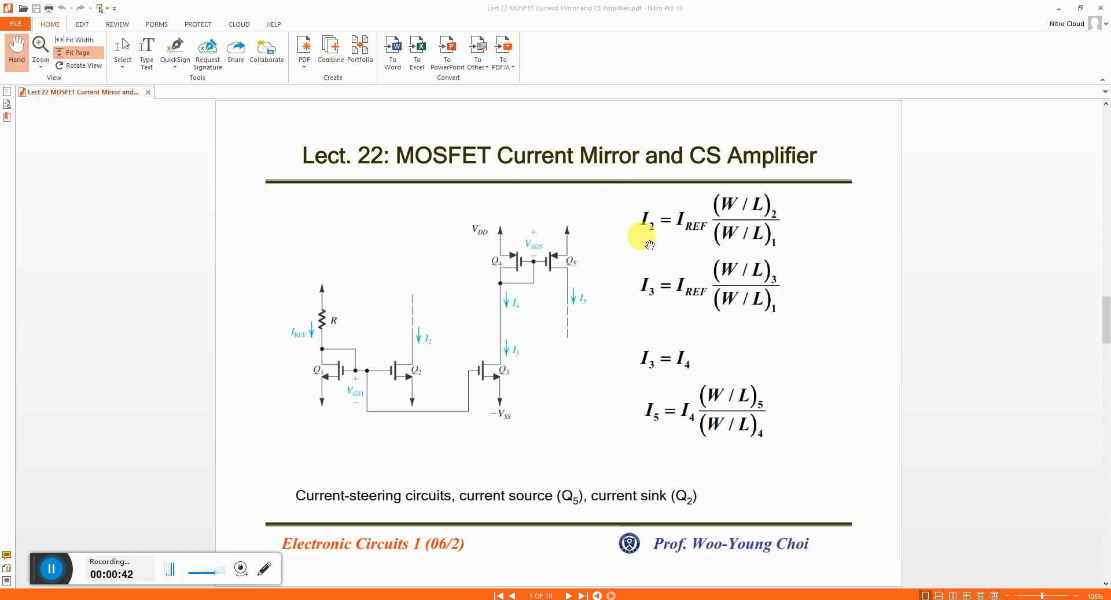
mouse_move(759, 298)
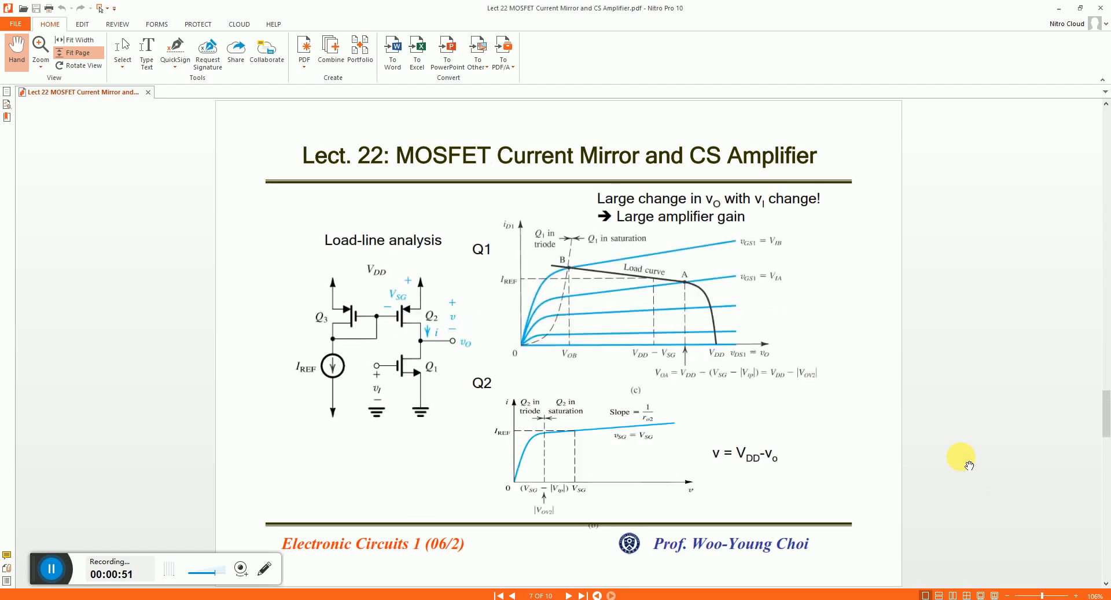
left_click(569, 595)
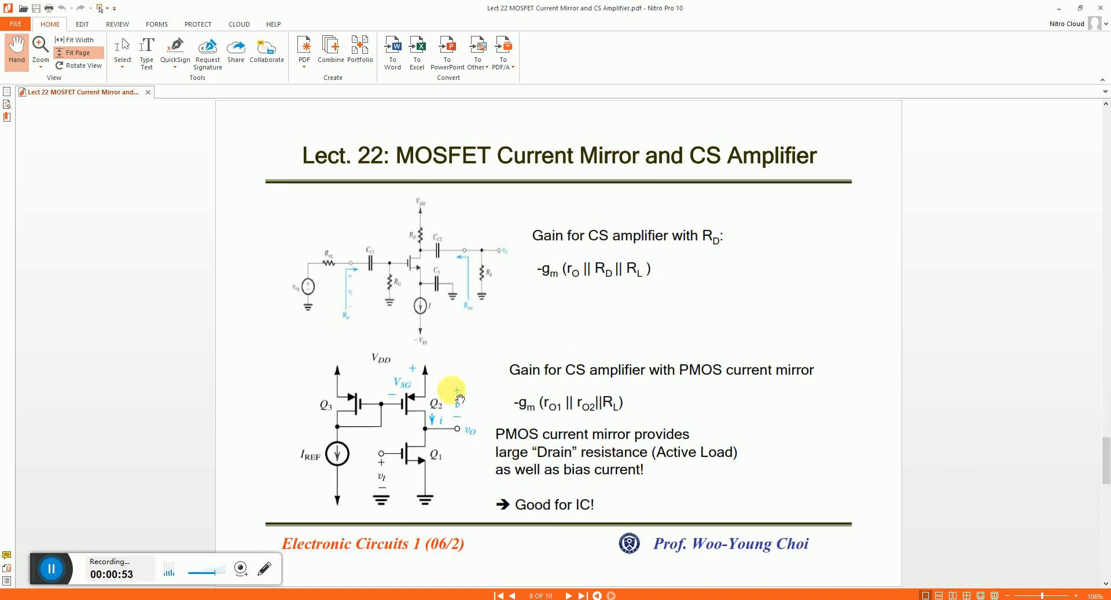
left_click(566, 595)
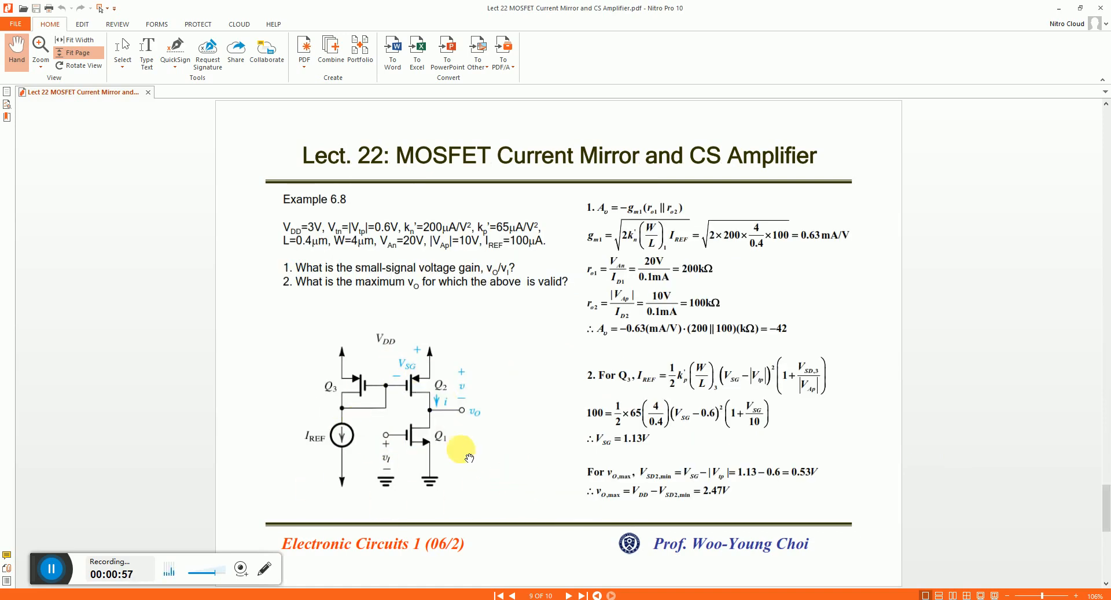
mouse_move(366, 383)
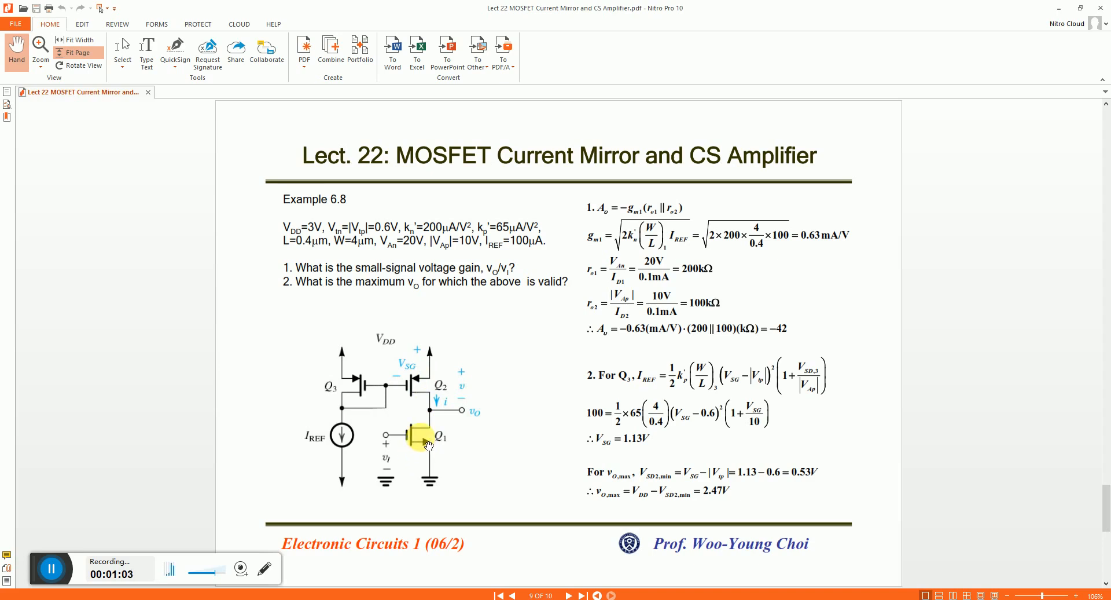
mouse_move(422, 443)
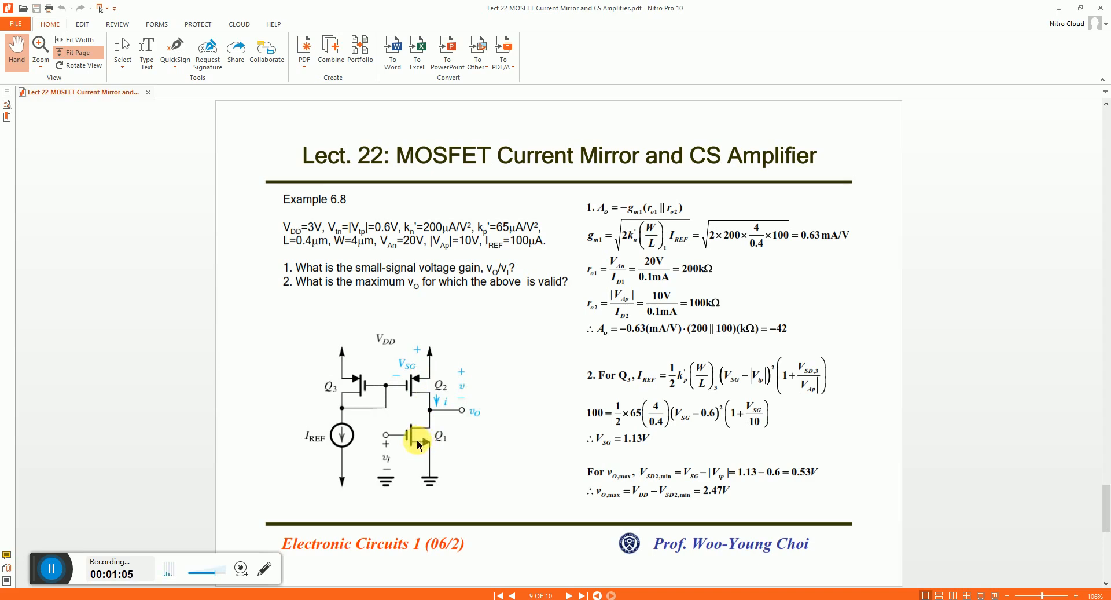
mouse_move(386, 436)
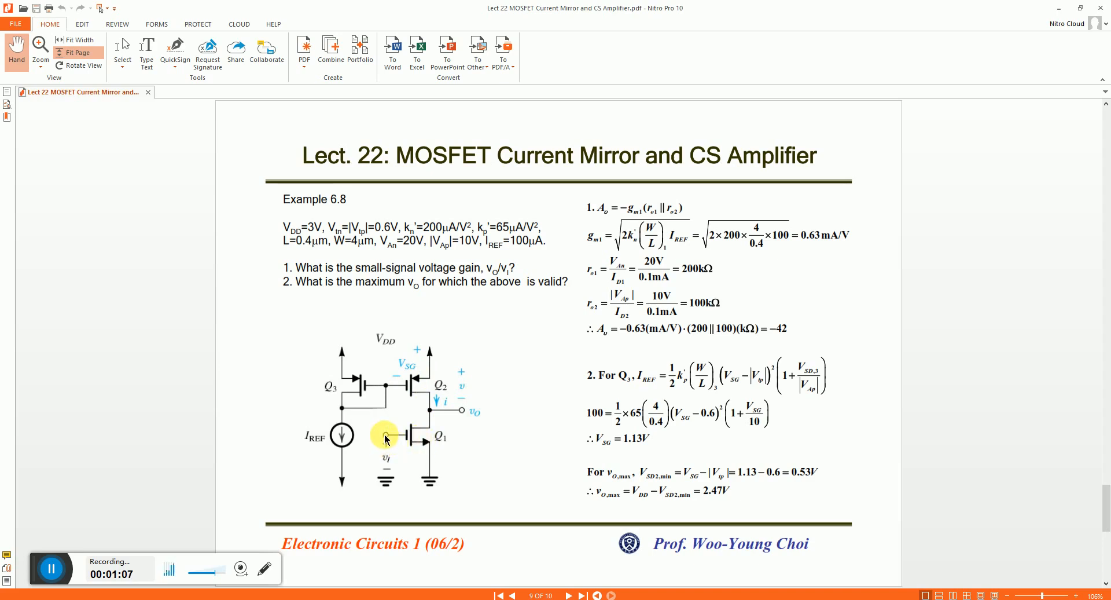
mouse_move(427, 422)
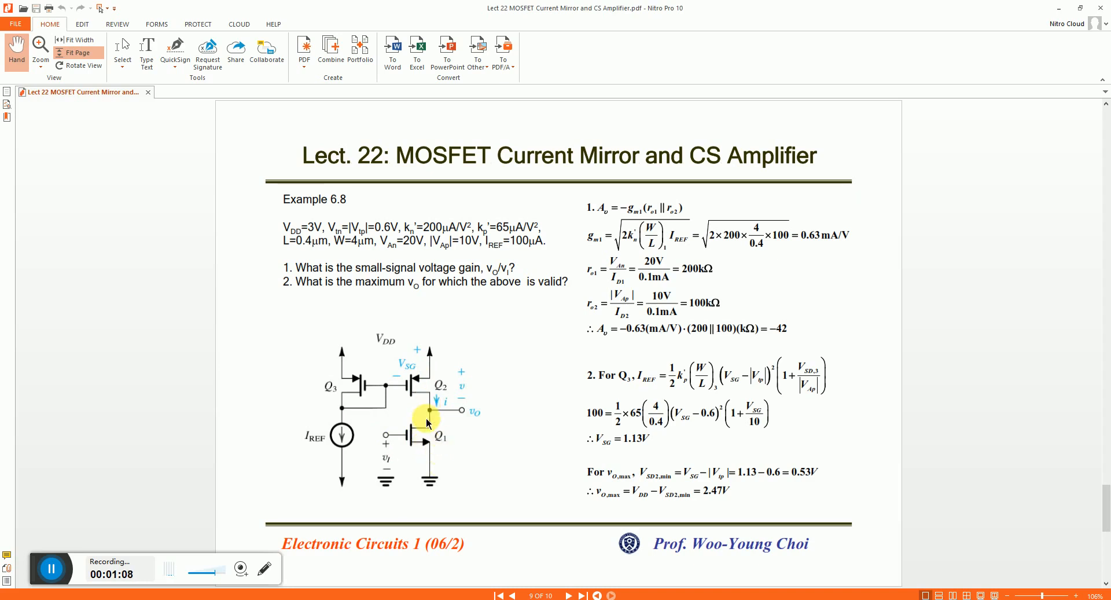
mouse_move(432, 422)
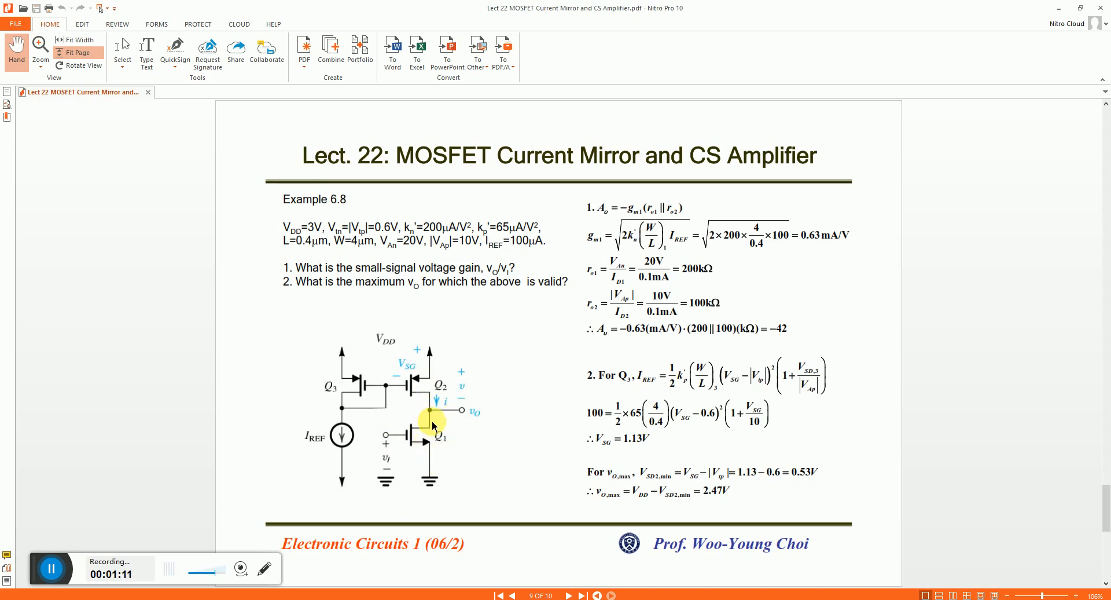
mouse_move(369, 436)
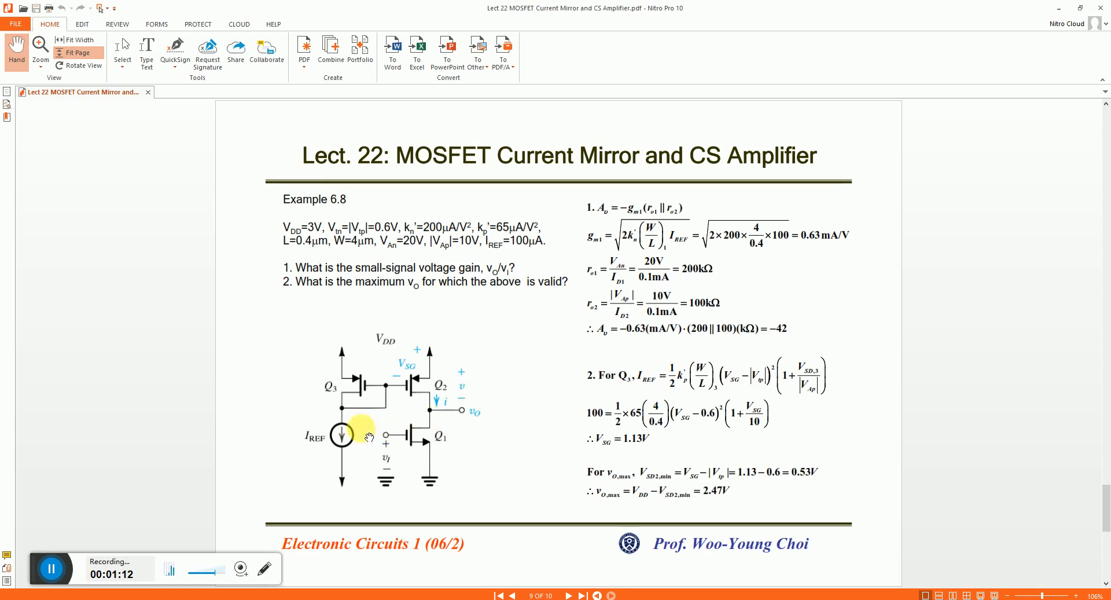
left_click(569, 595)
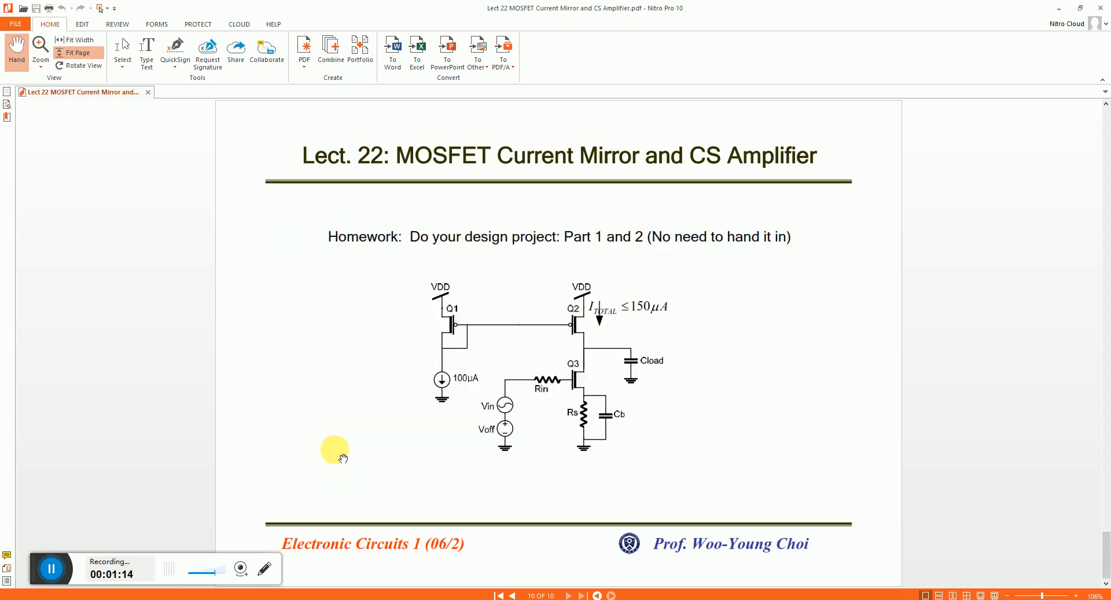
left_click(510, 594)
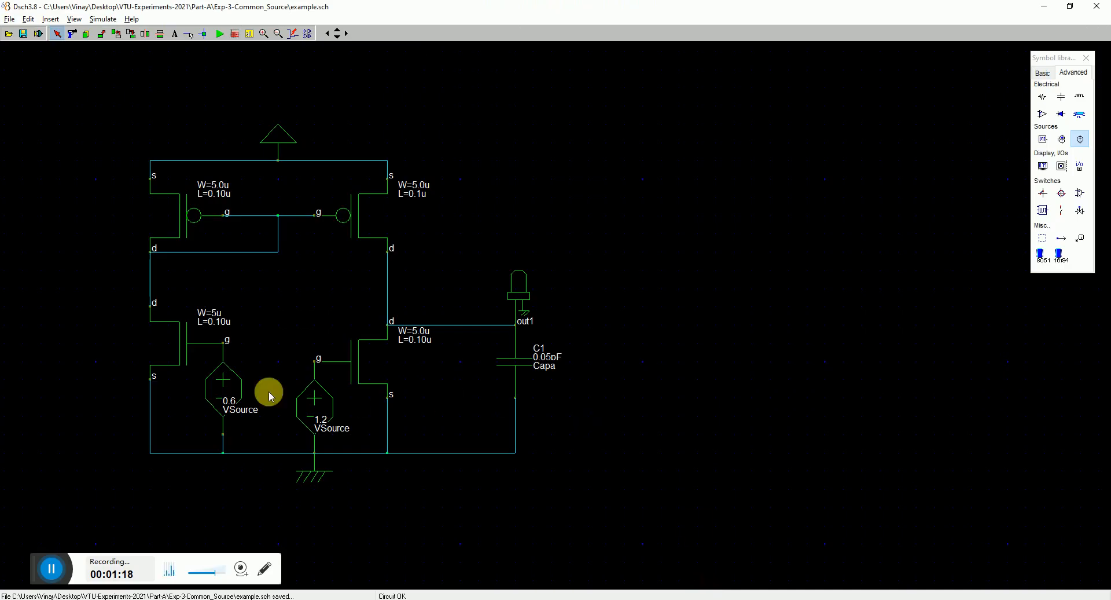
mouse_move(249, 212)
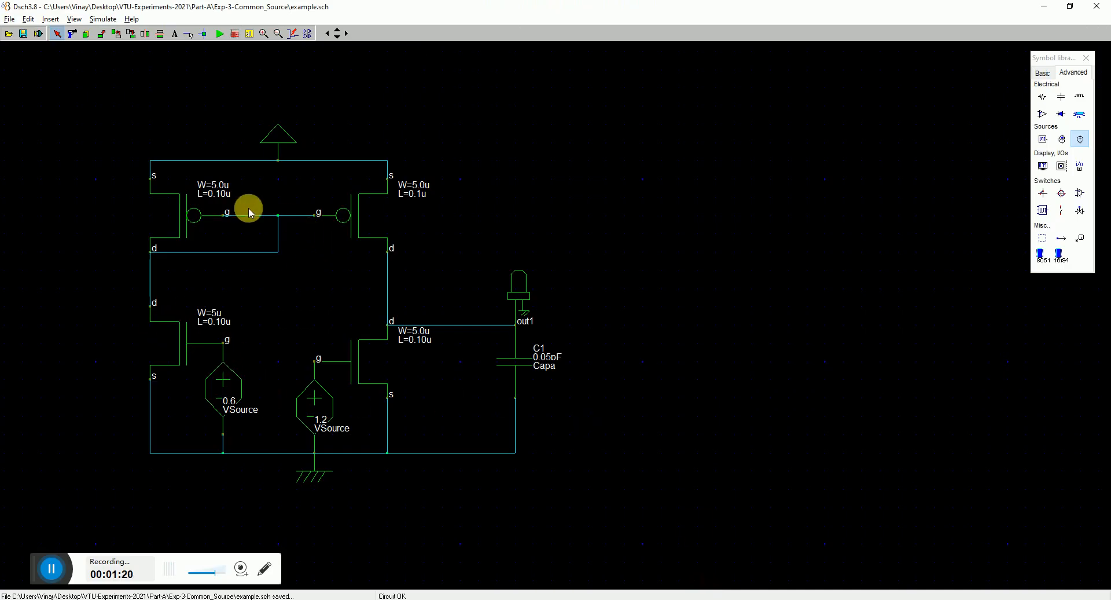
mouse_move(541, 117)
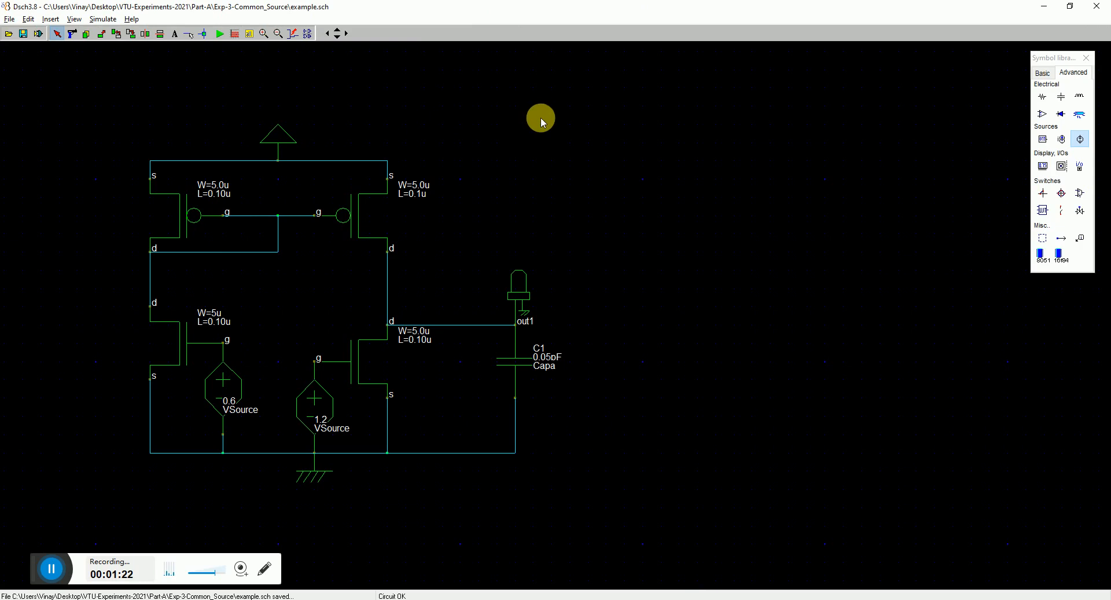
mouse_move(476, 161)
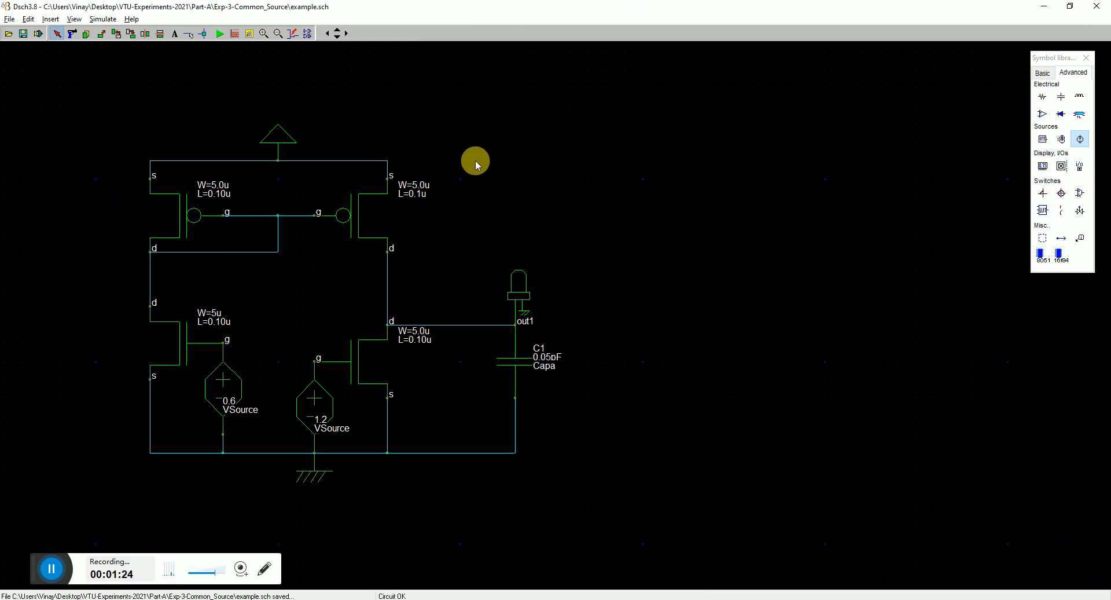
left_click(248, 33)
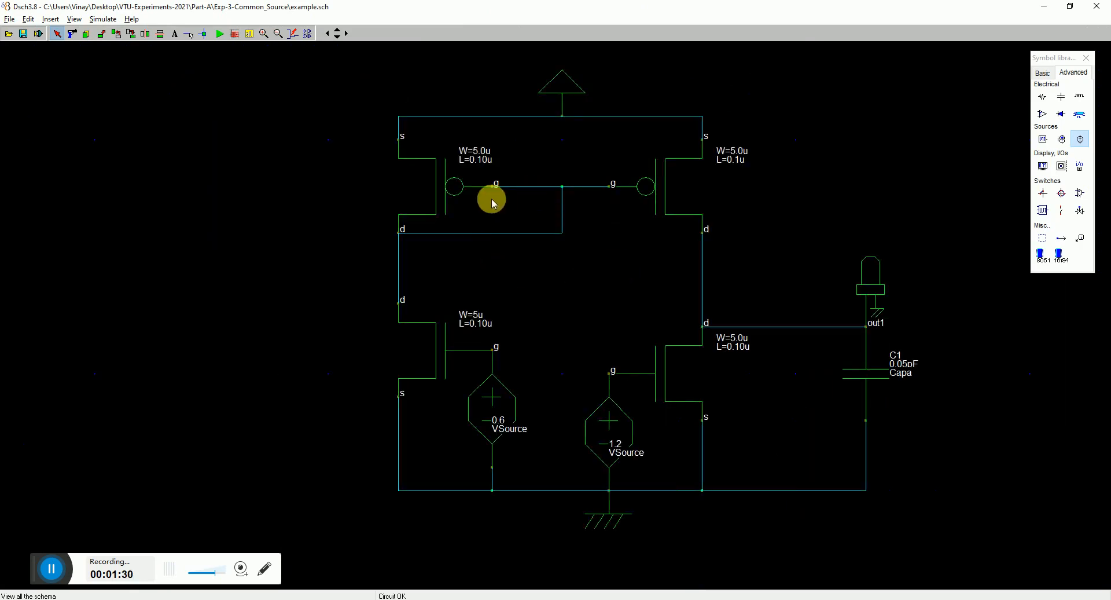
mouse_move(698, 202)
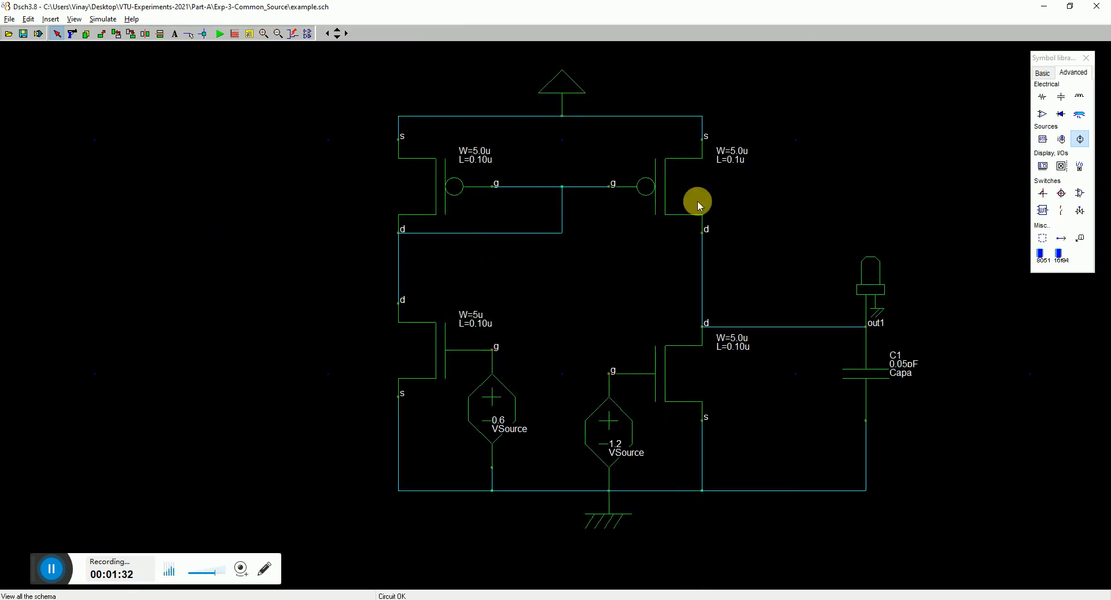
mouse_move(427, 375)
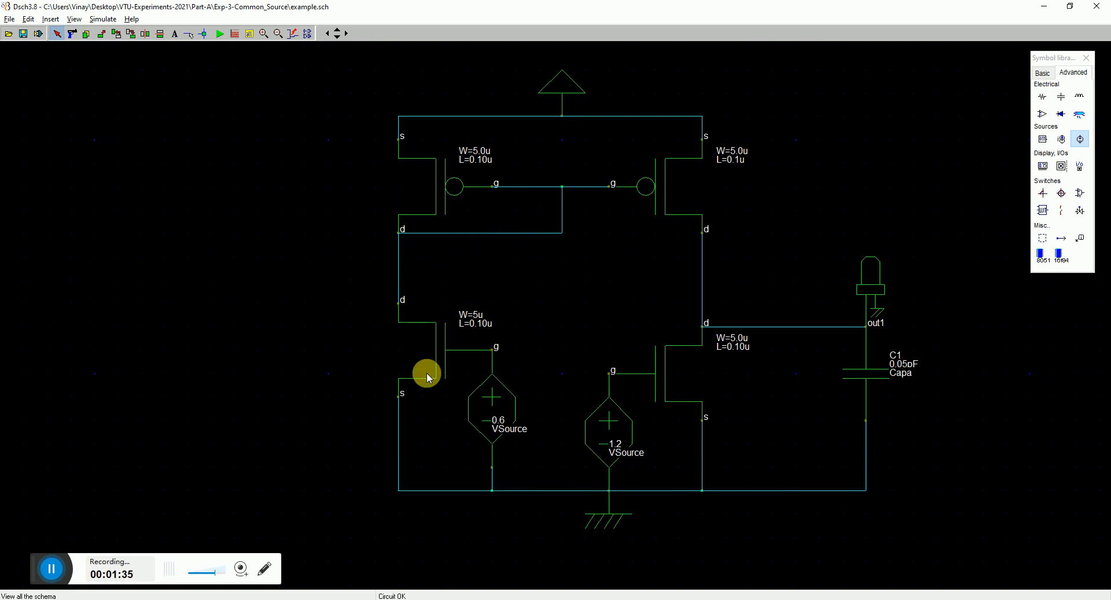
mouse_move(406, 422)
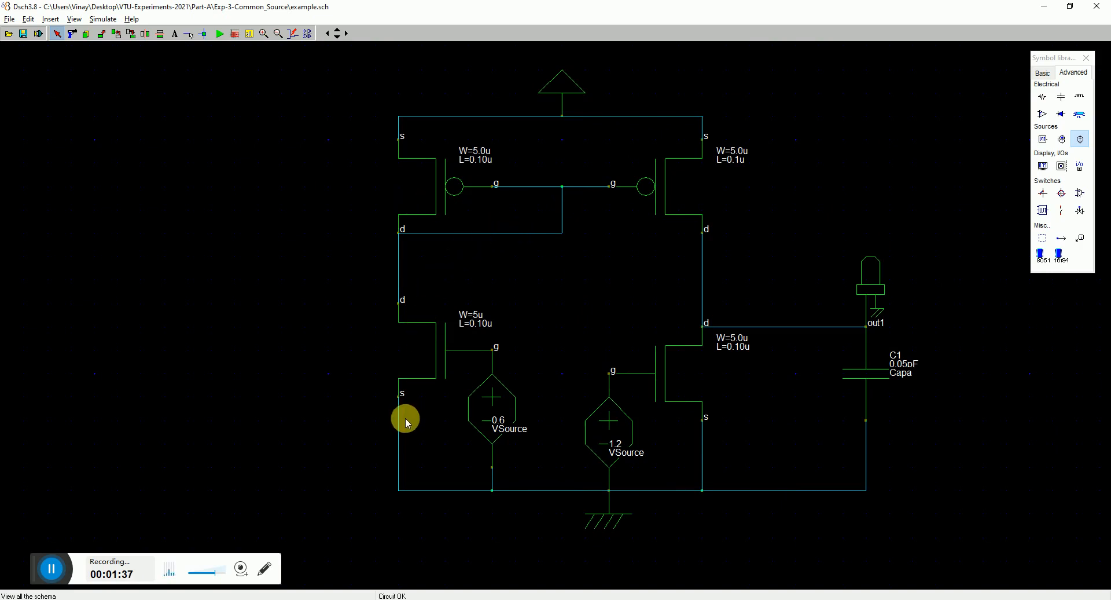
mouse_move(502, 407)
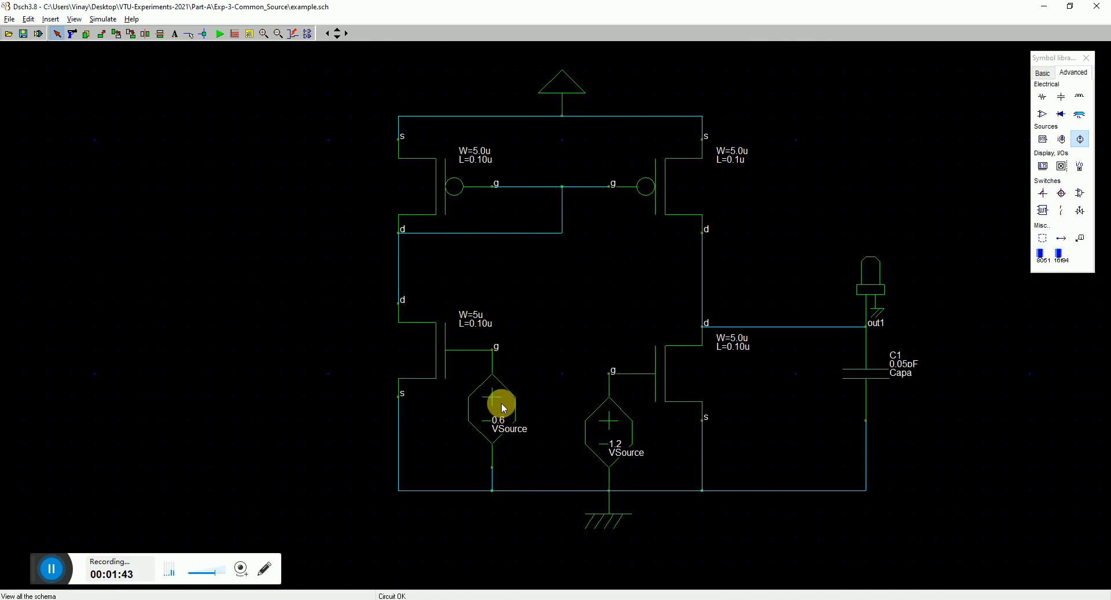
mouse_move(700, 358)
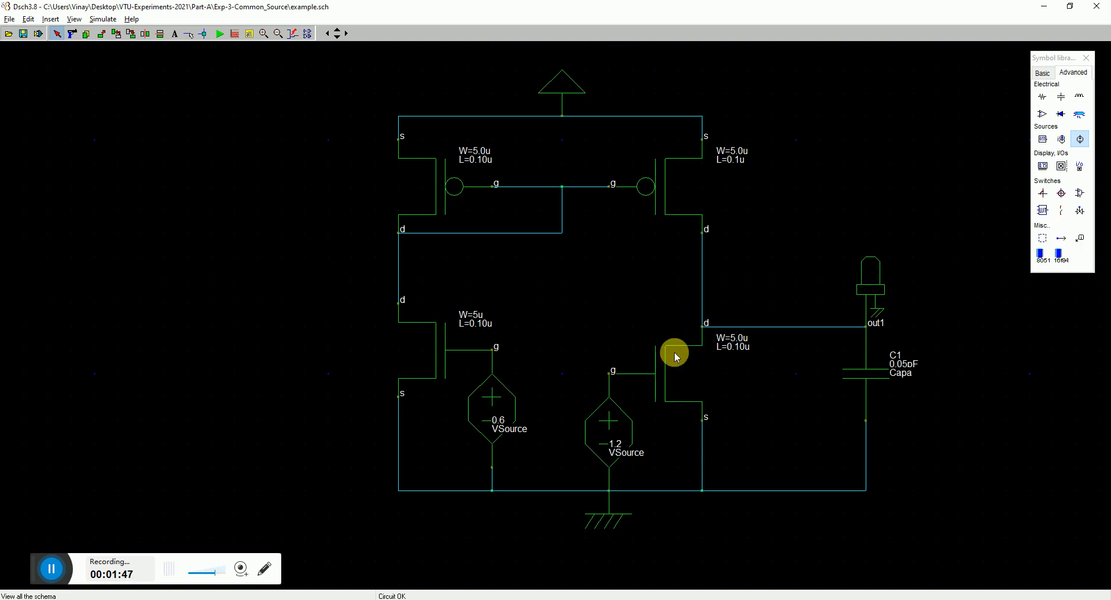
mouse_move(696, 376)
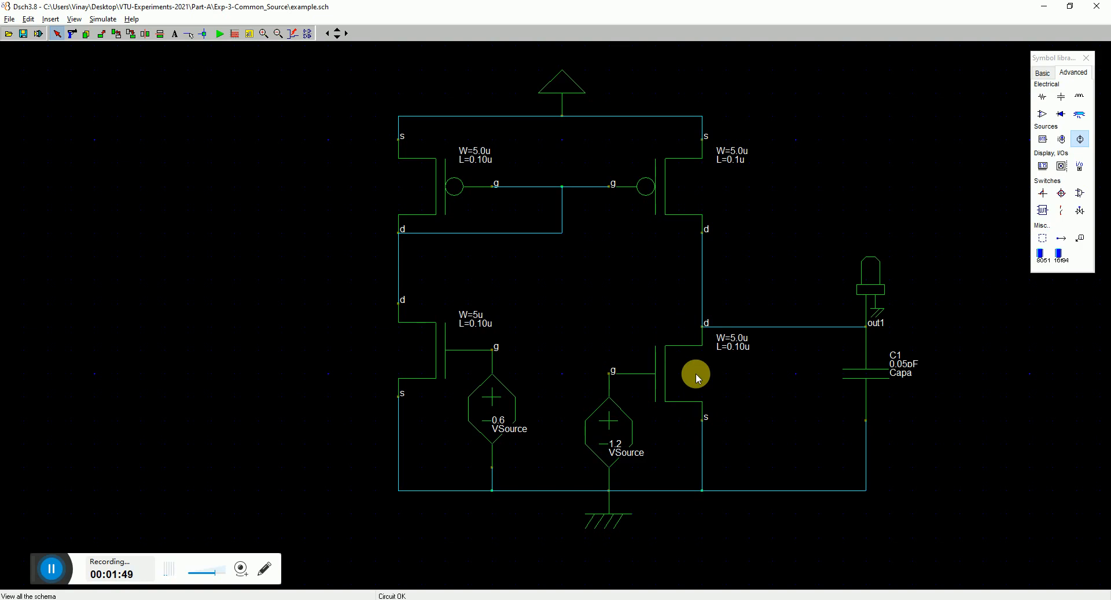
mouse_move(896, 313)
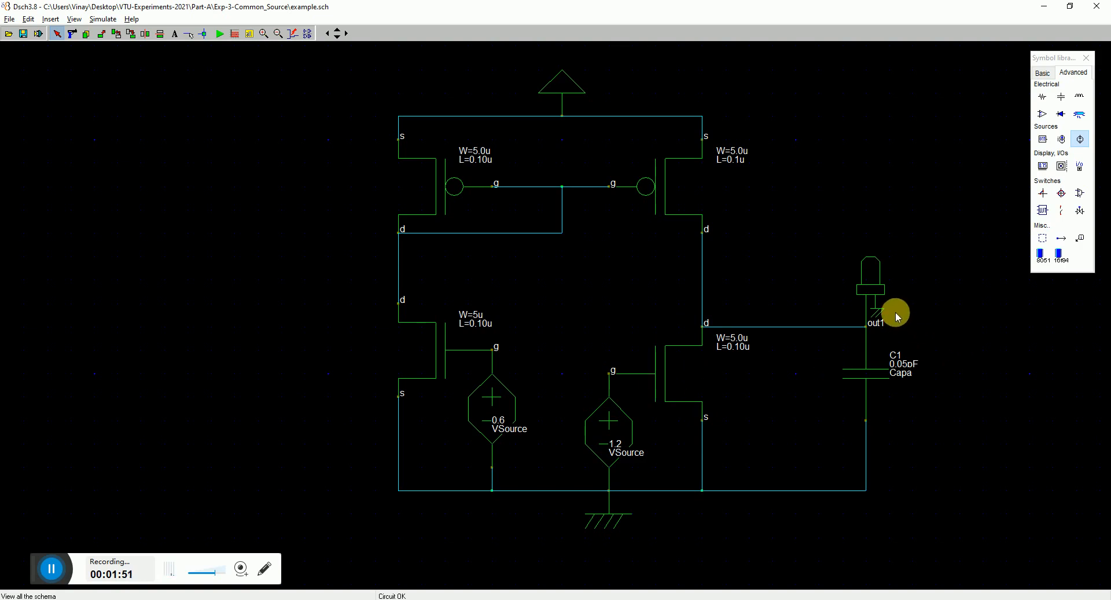
mouse_move(903, 372)
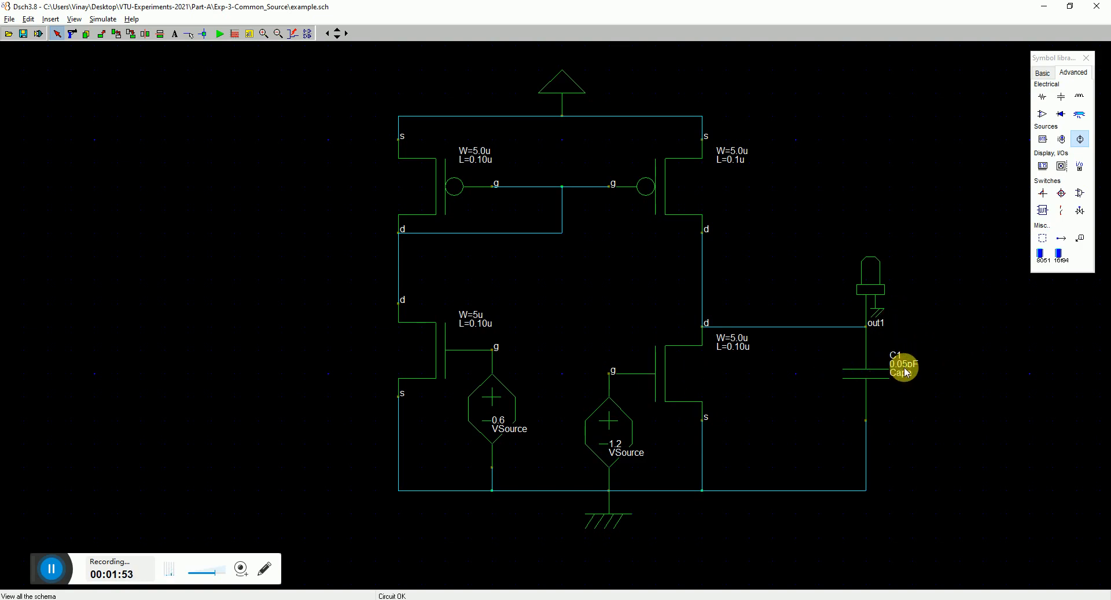
mouse_move(487, 170)
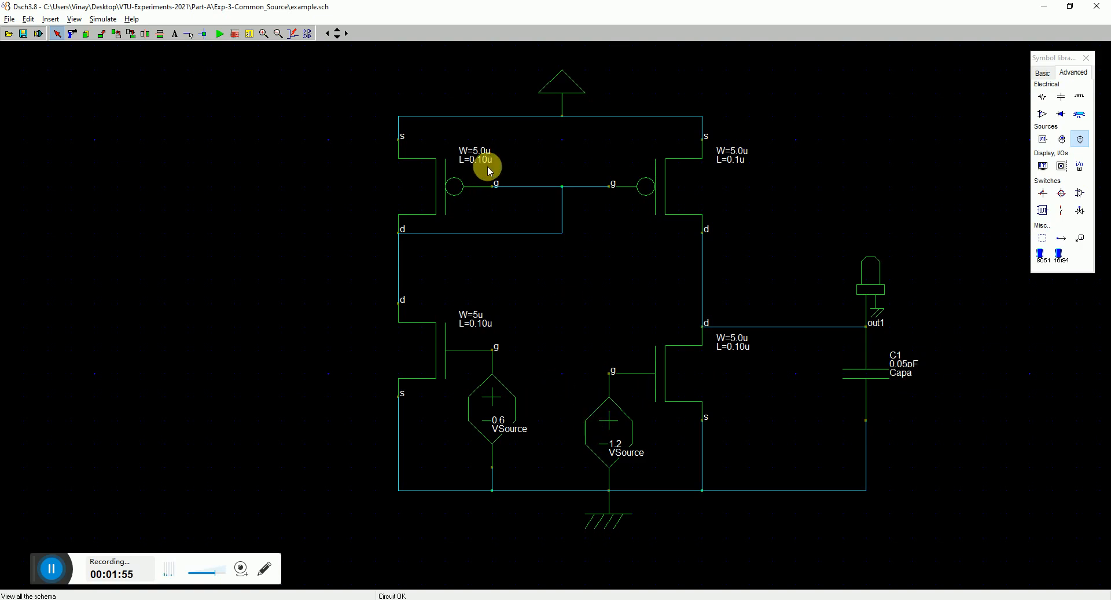
mouse_move(368, 133)
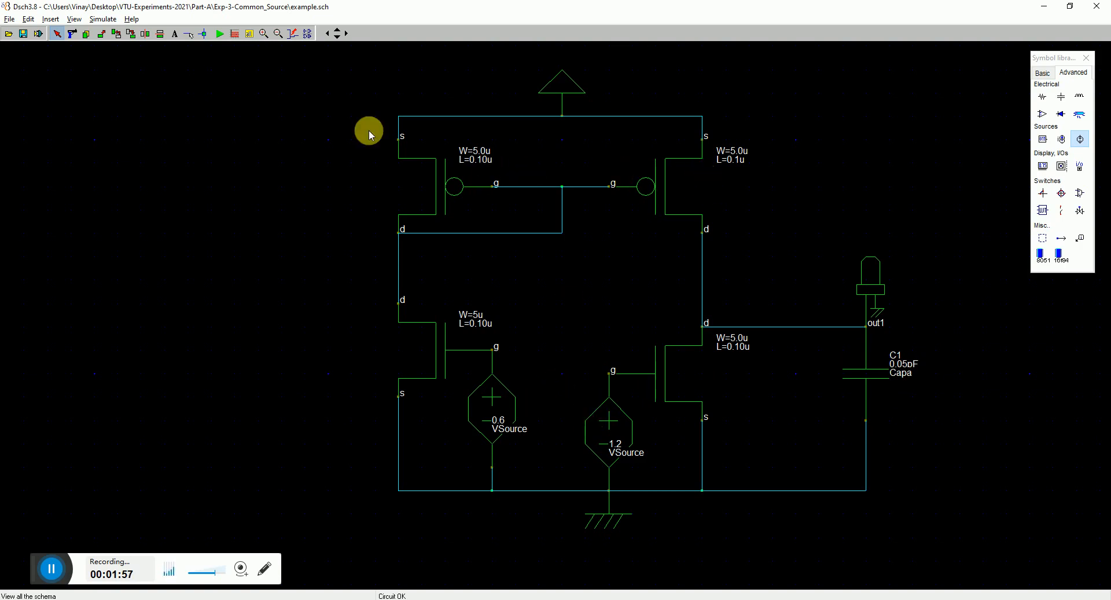
Step: Load the cmos90n.tec foundry file from the rules folder
left_click(9, 19)
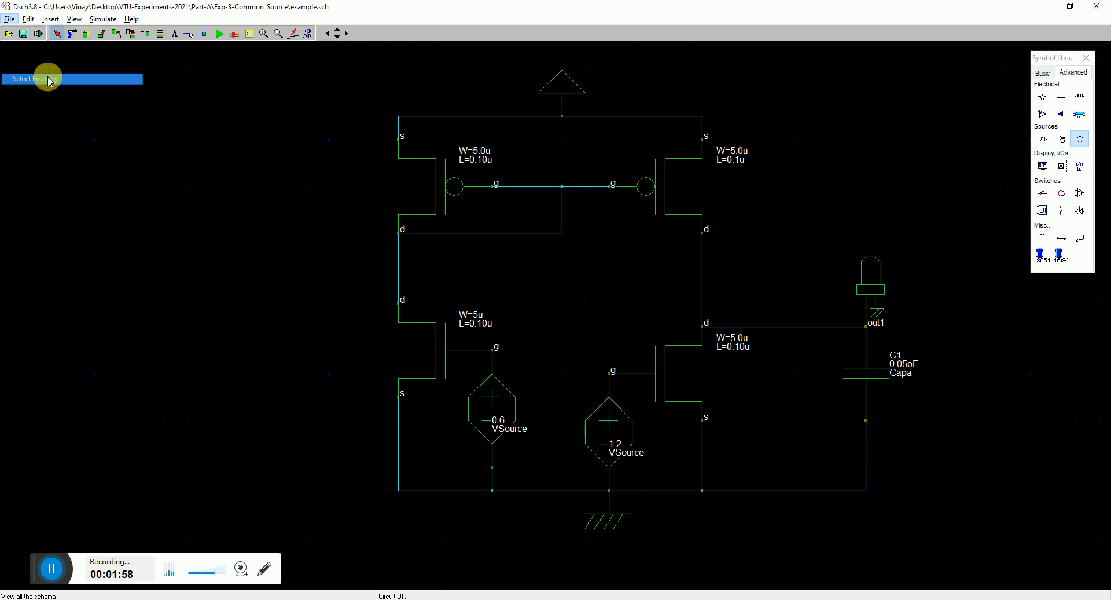
left_click(35, 79)
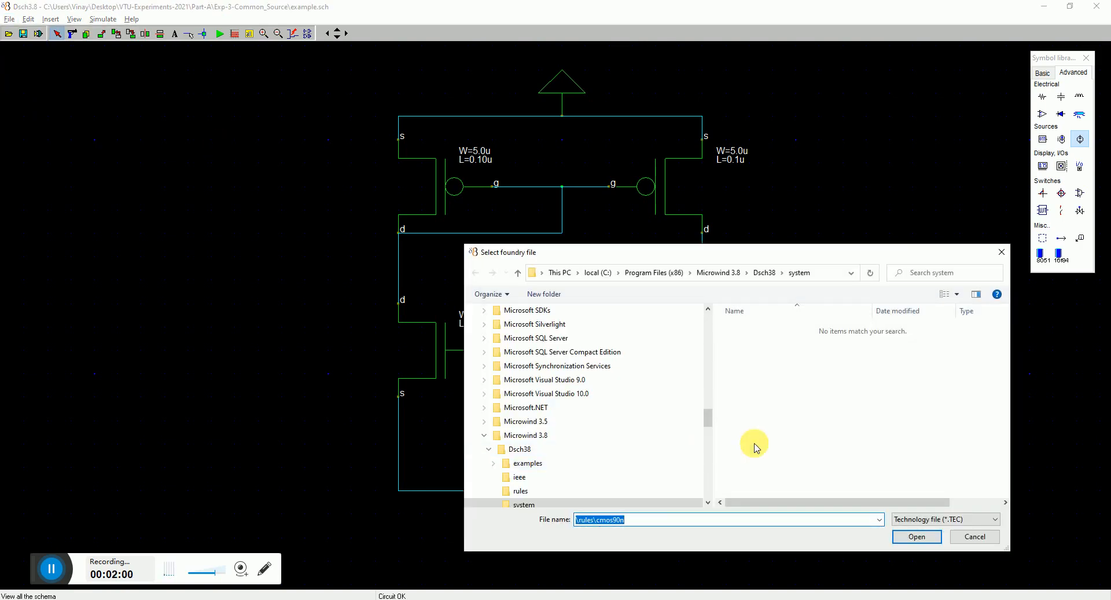
left_click(521, 490)
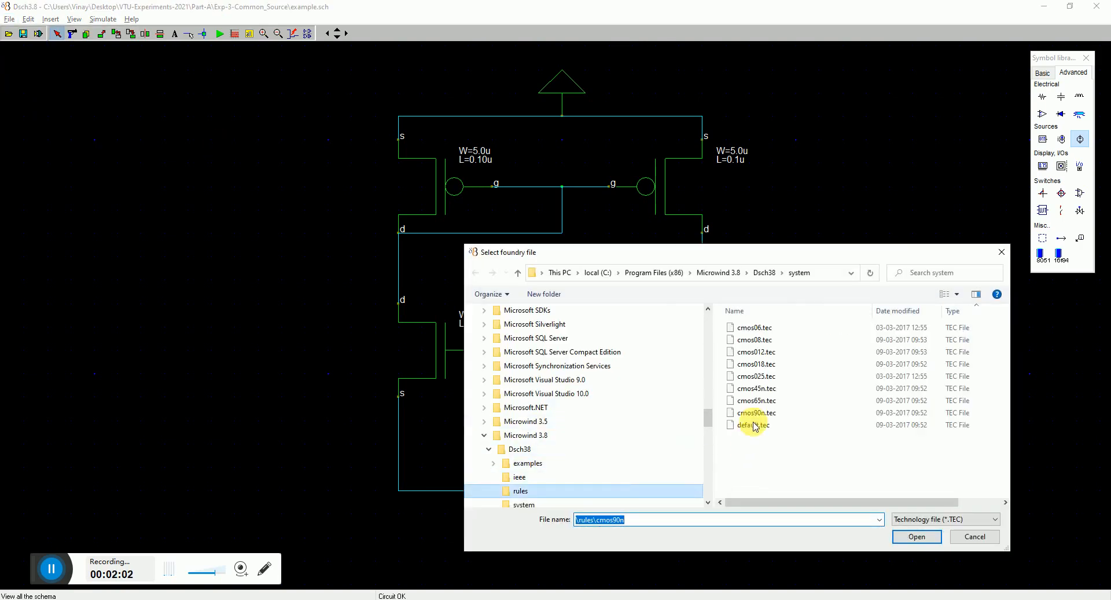
left_click(755, 413)
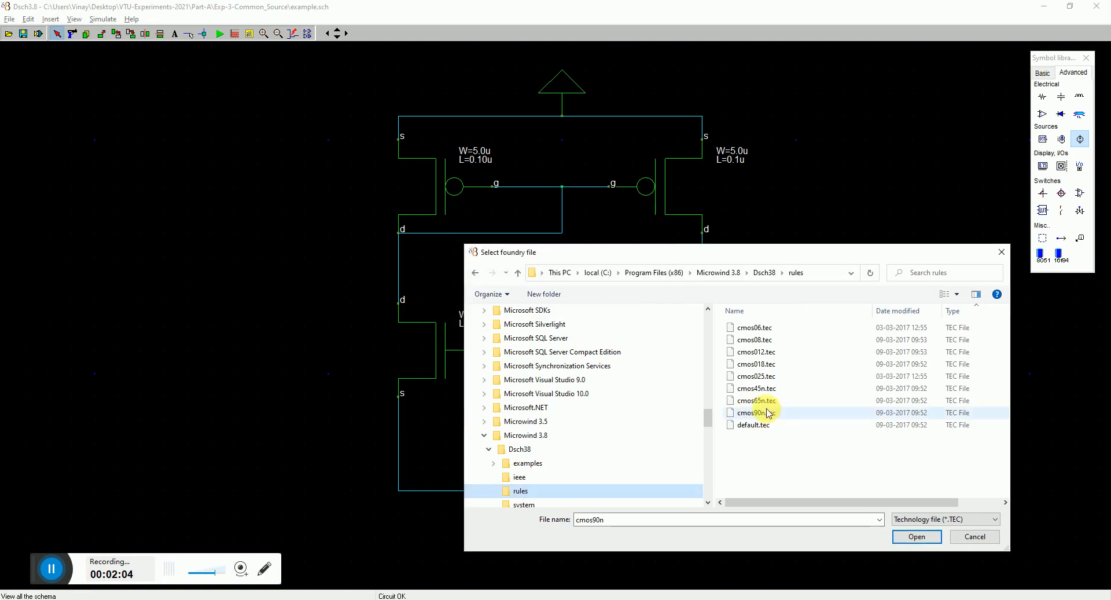
left_click(916, 537)
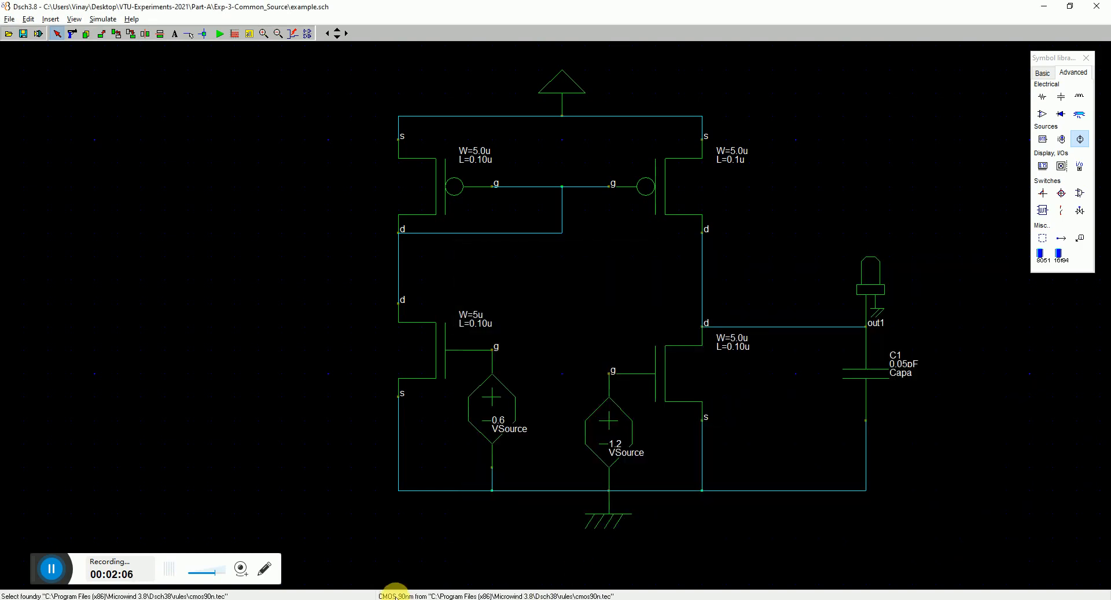
mouse_move(559, 459)
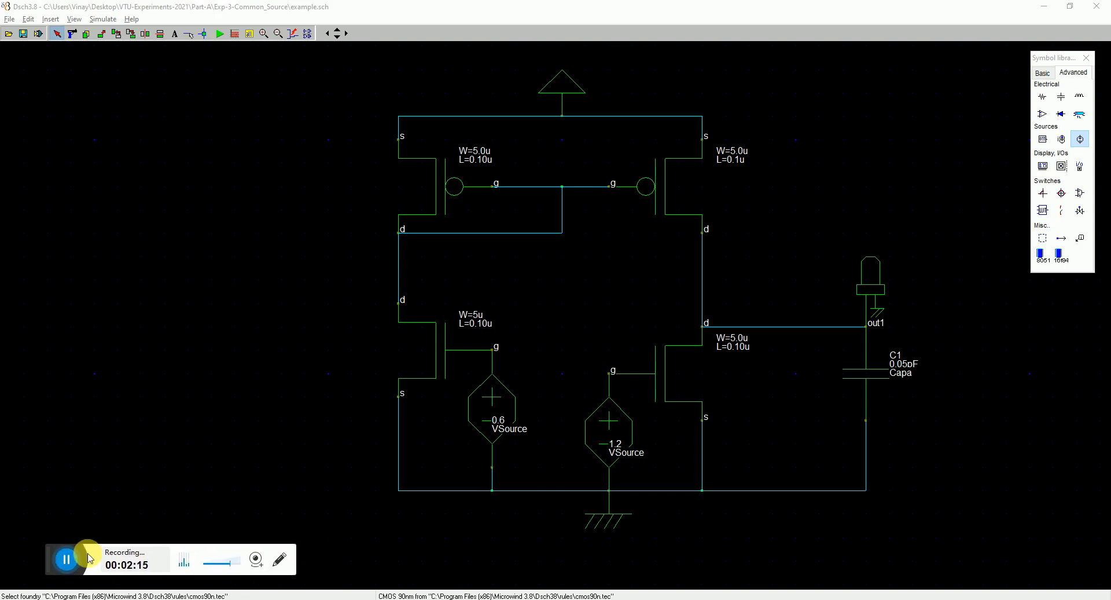
mouse_move(631, 395)
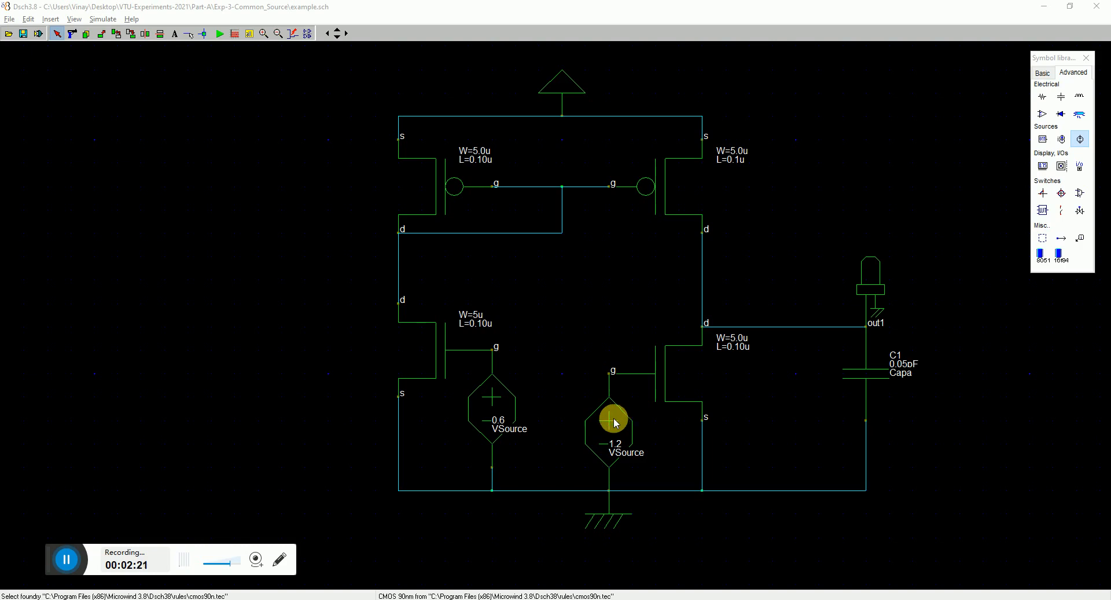
Step: Give the 1.2 V source a sine with 0.6 V offset, 0.1 V amplitude, 500 MHz
double_click(613, 422)
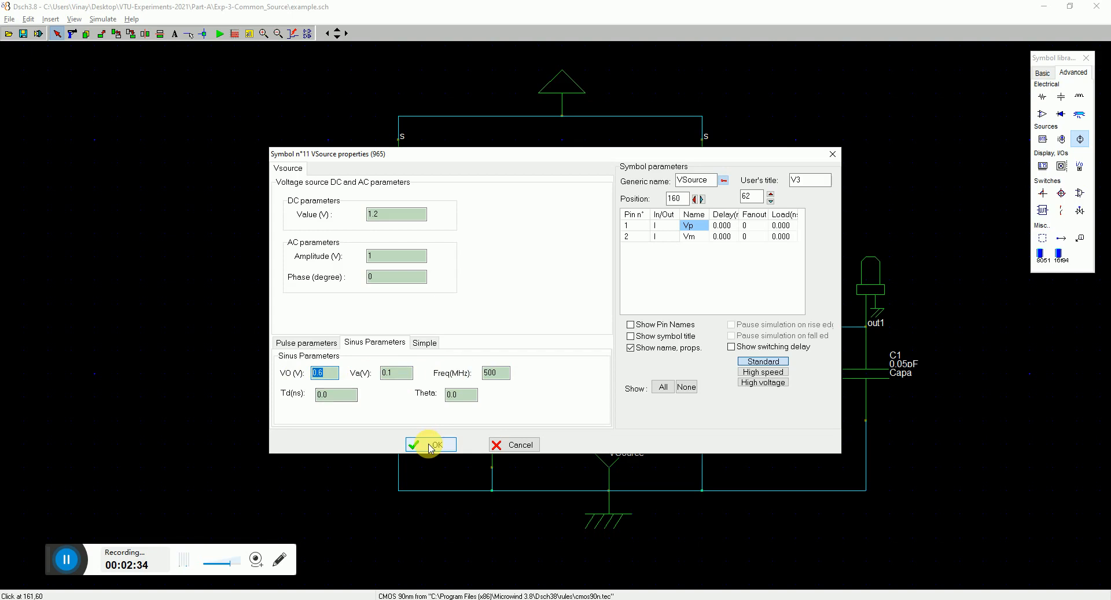
left_click(430, 444)
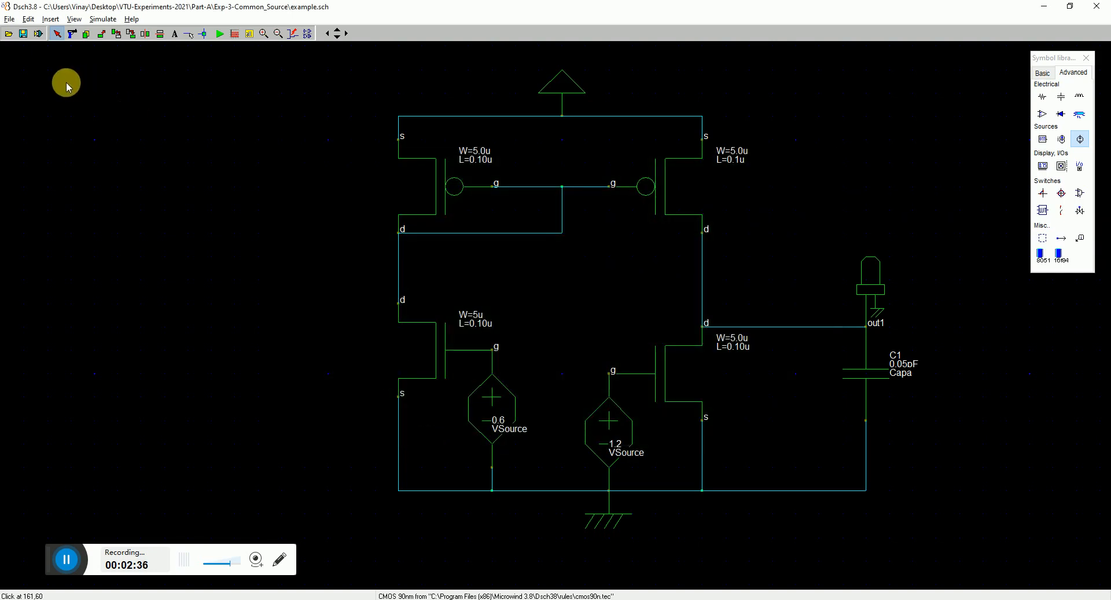
Step: Generate a SPICE netlist with a 50 ns transient and run it in WinSpice
left_click(9, 18)
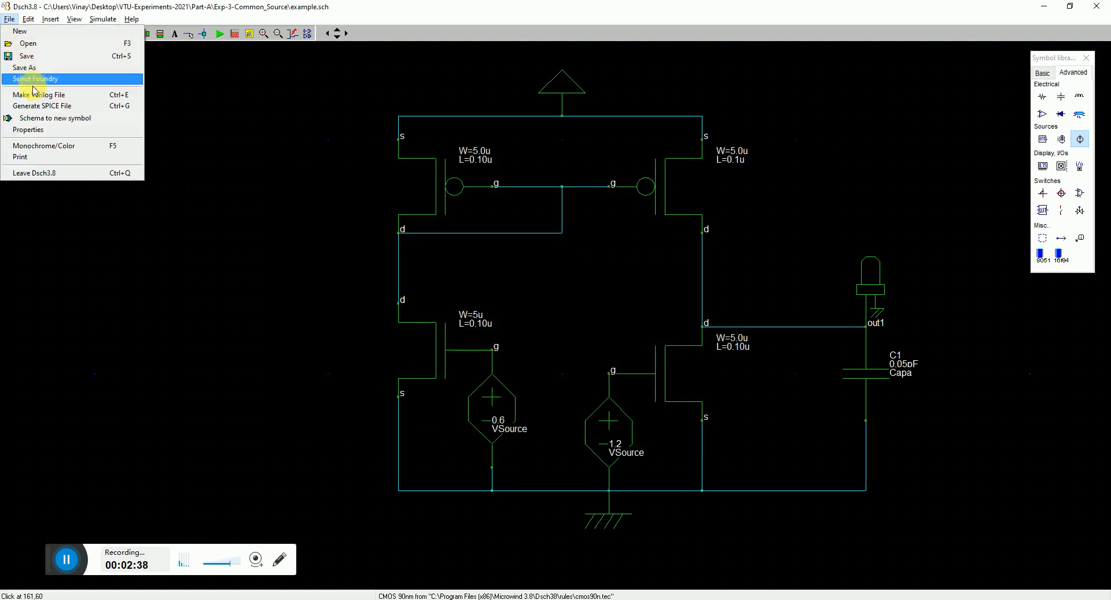
mouse_move(39, 106)
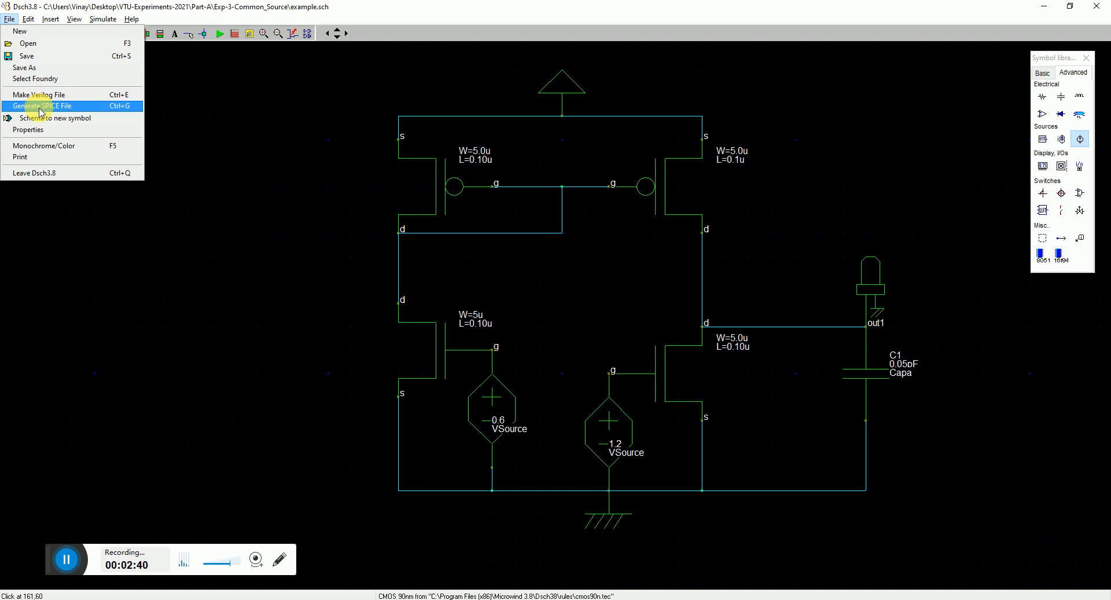
left_click(44, 105)
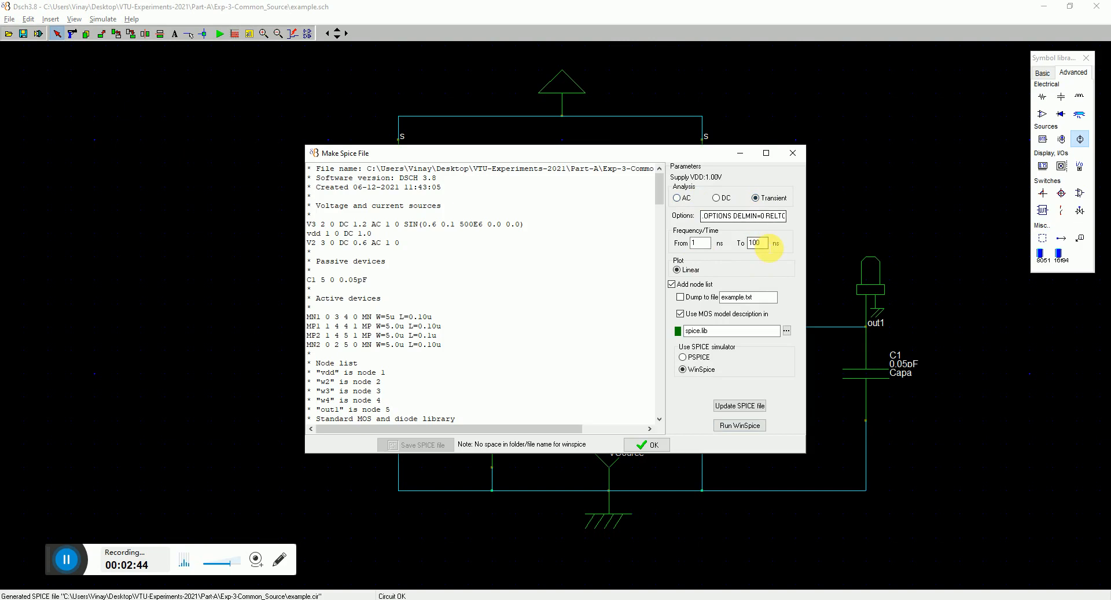
type("50")
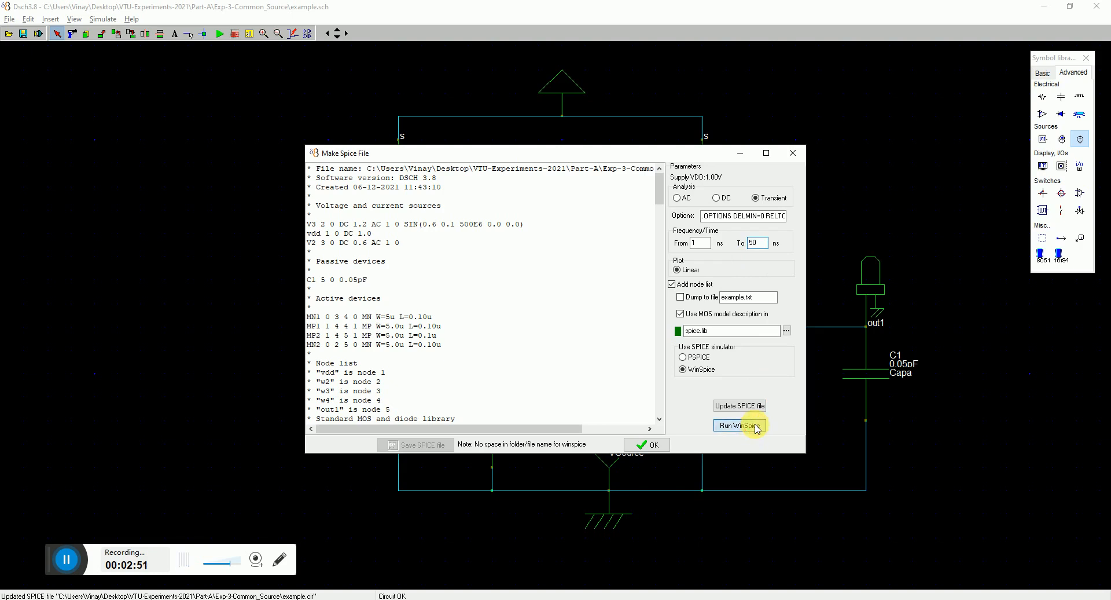
left_click(739, 425)
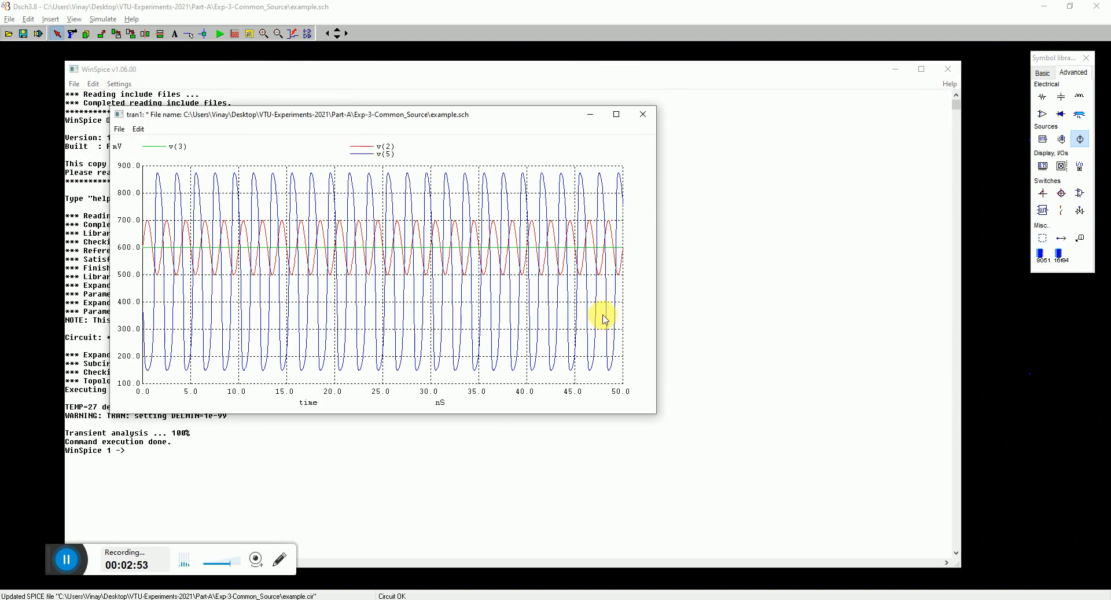
mouse_move(325, 216)
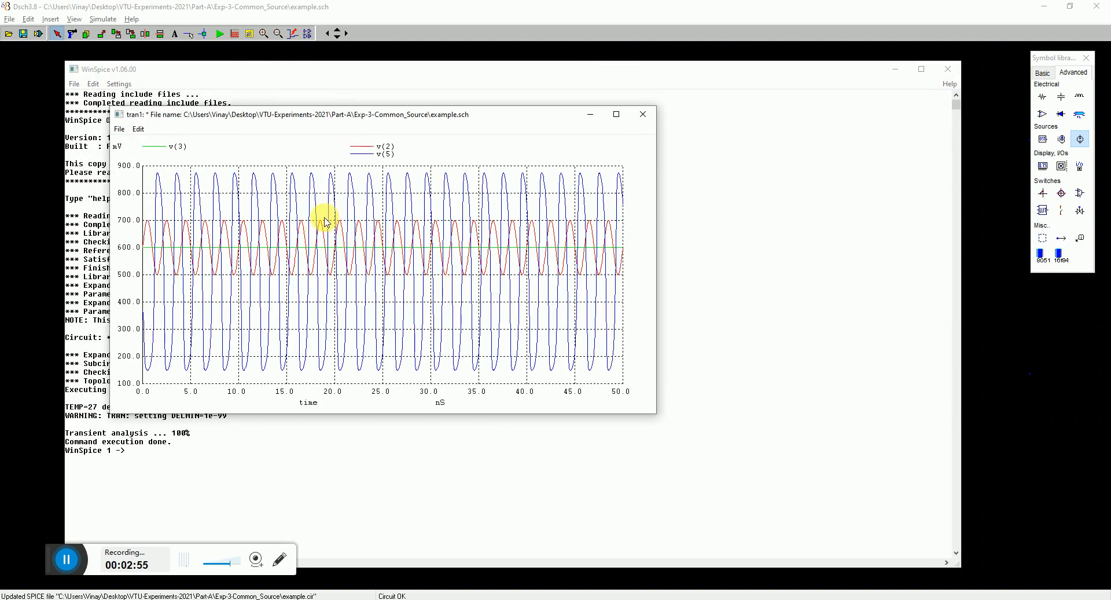
mouse_move(328, 174)
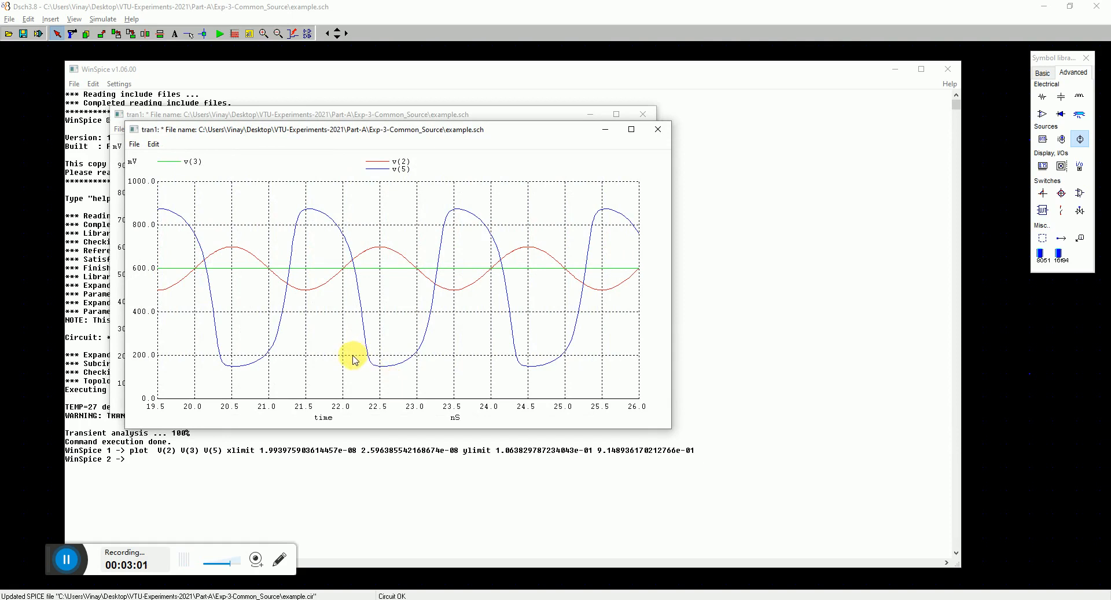
mouse_move(230, 366)
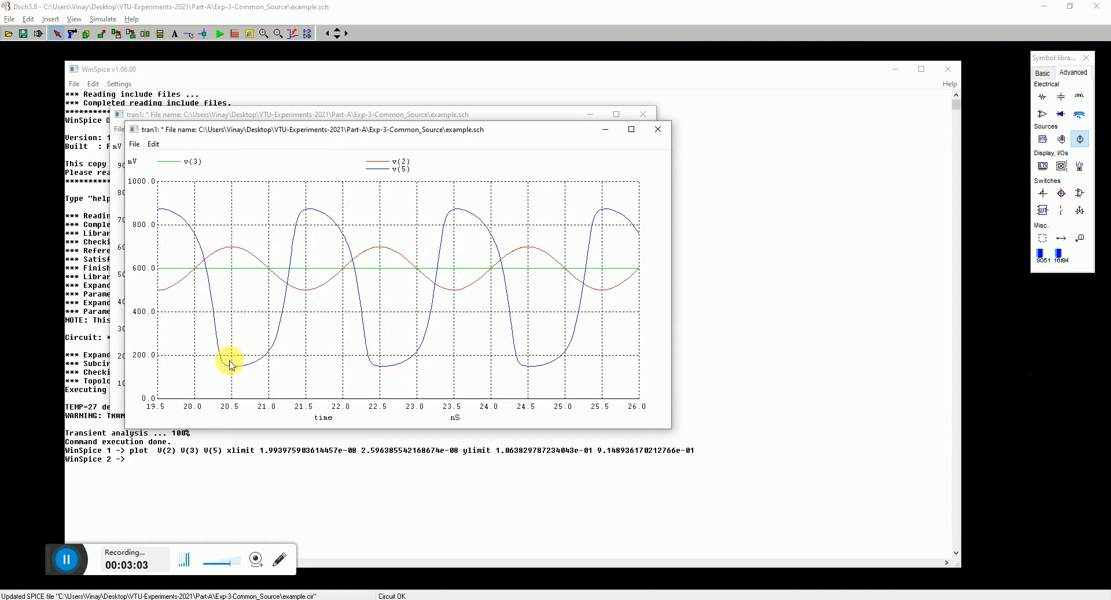
mouse_move(234, 255)
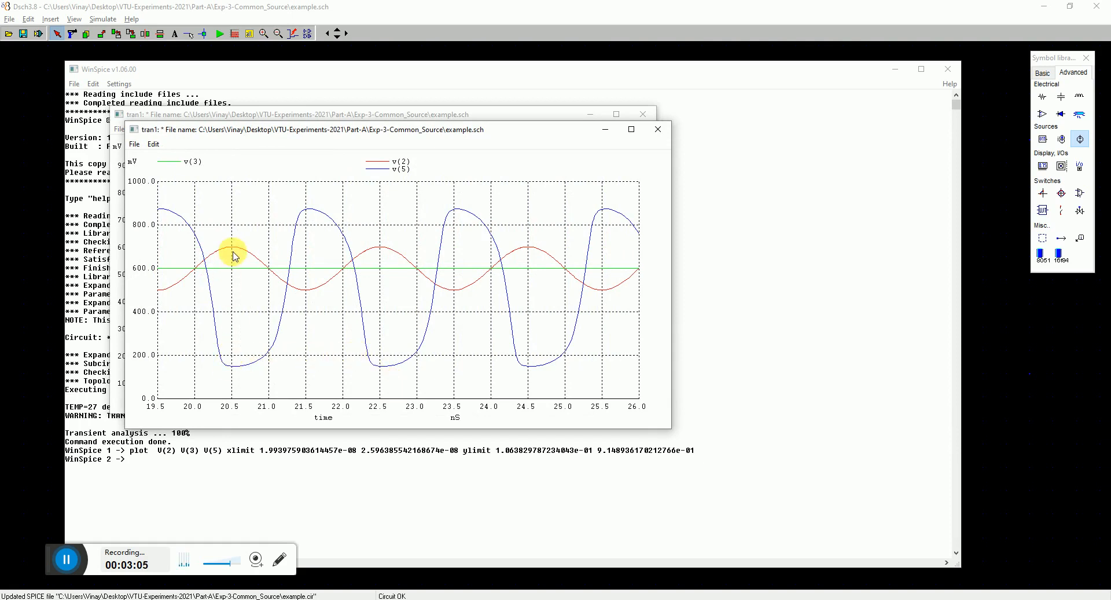
mouse_move(305, 296)
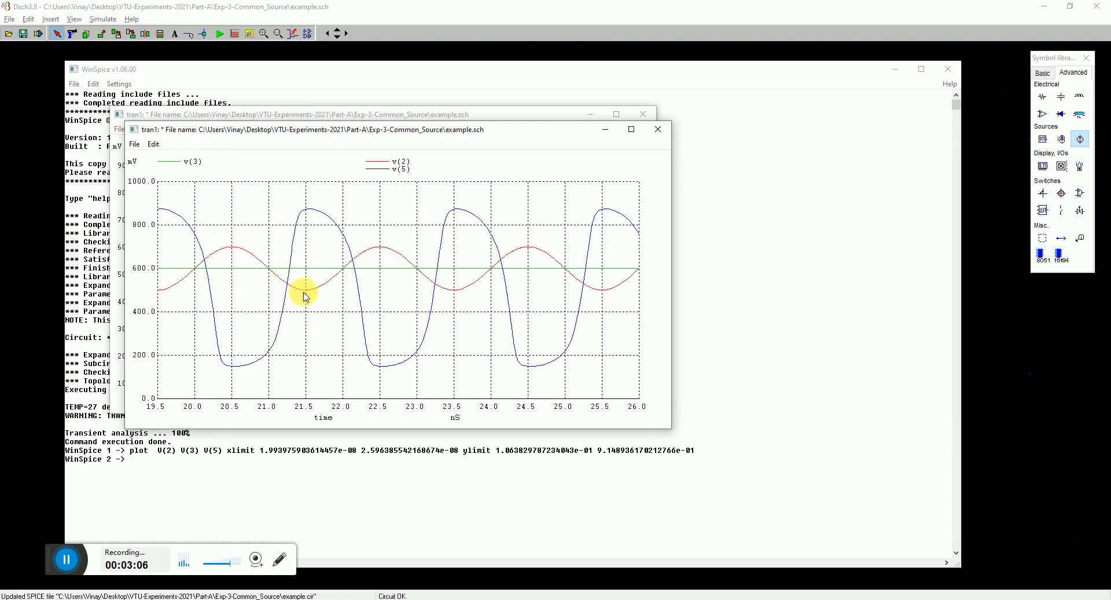
mouse_move(309, 290)
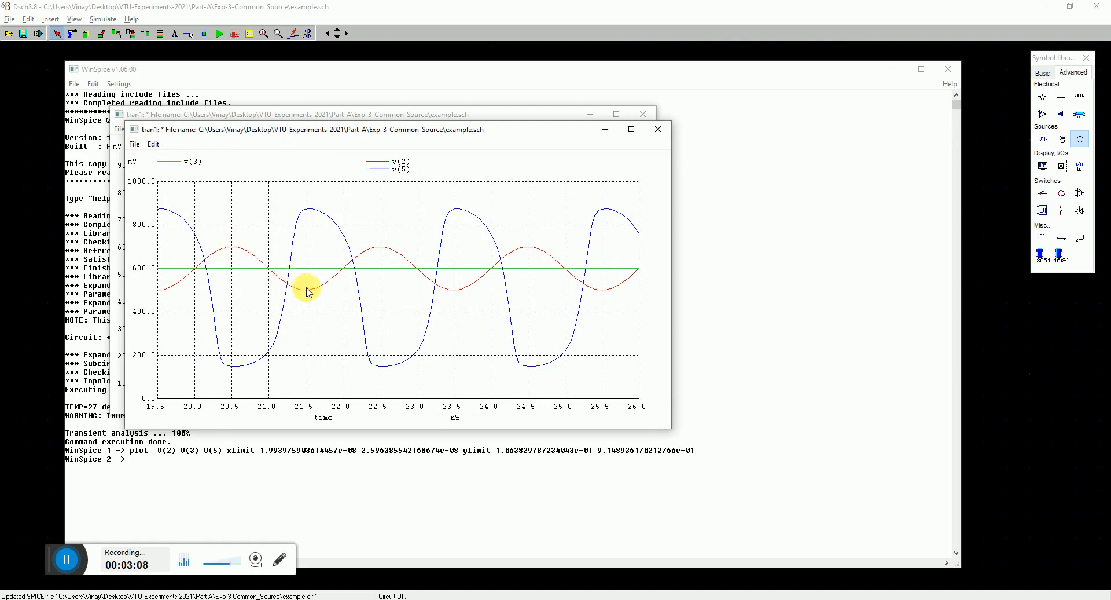
mouse_move(414, 346)
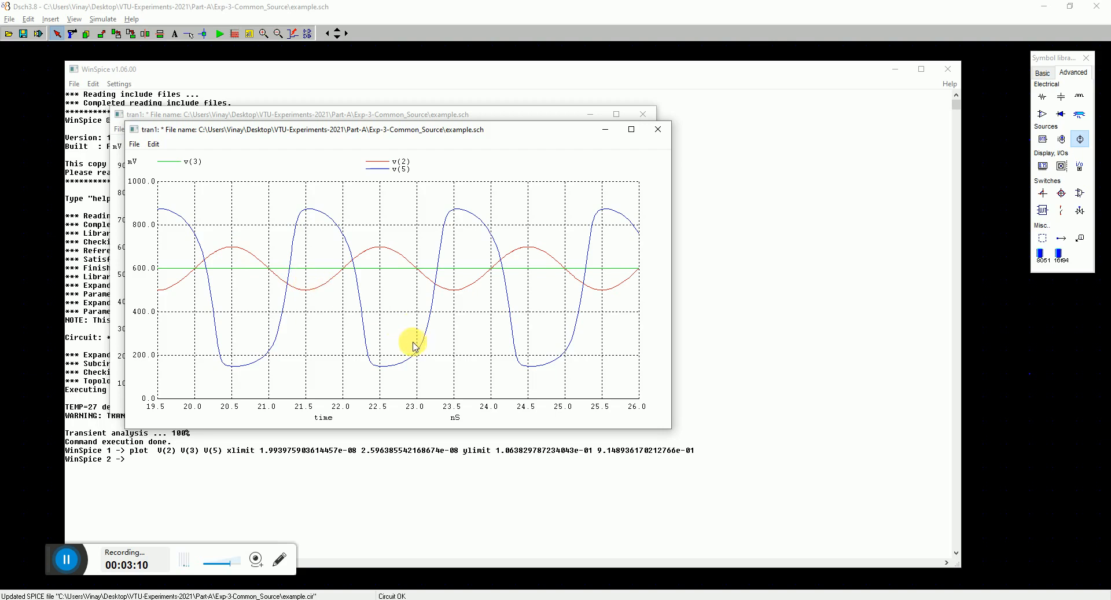
mouse_move(413, 233)
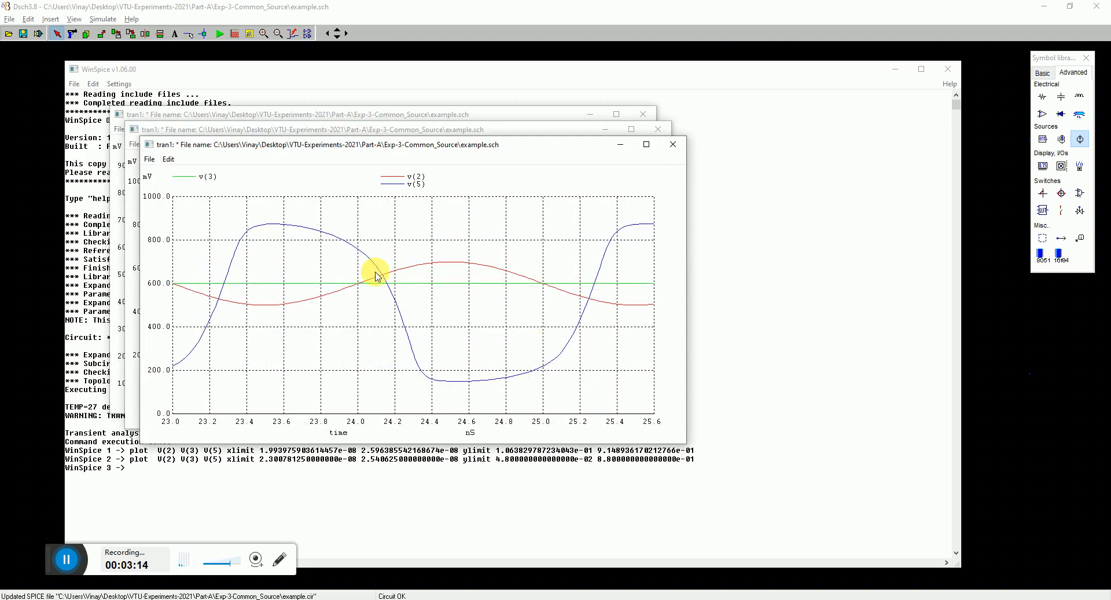
mouse_move(467, 382)
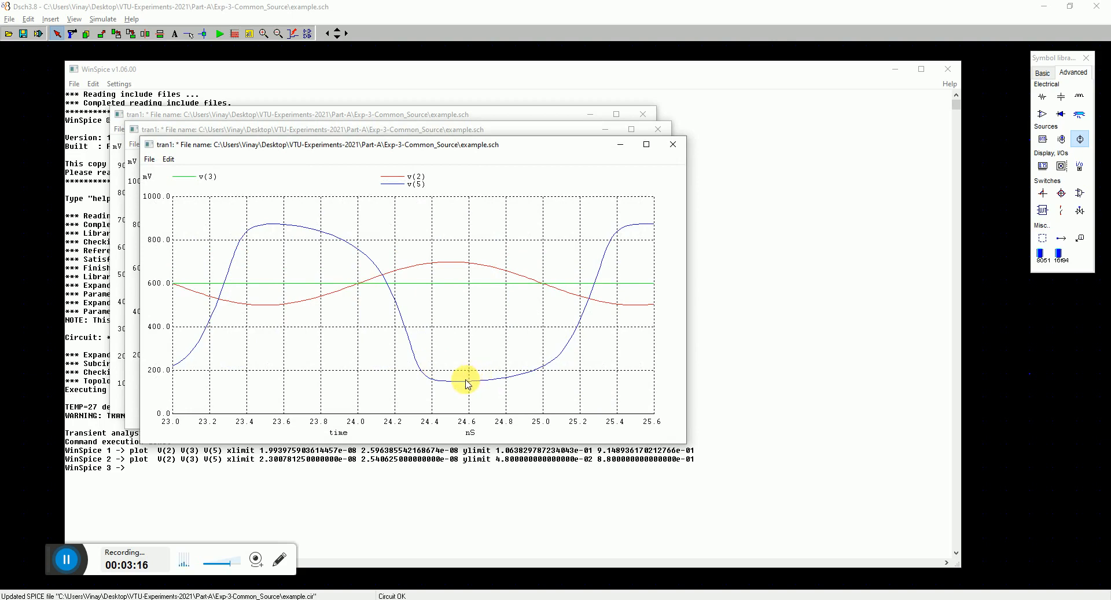
mouse_move(266, 220)
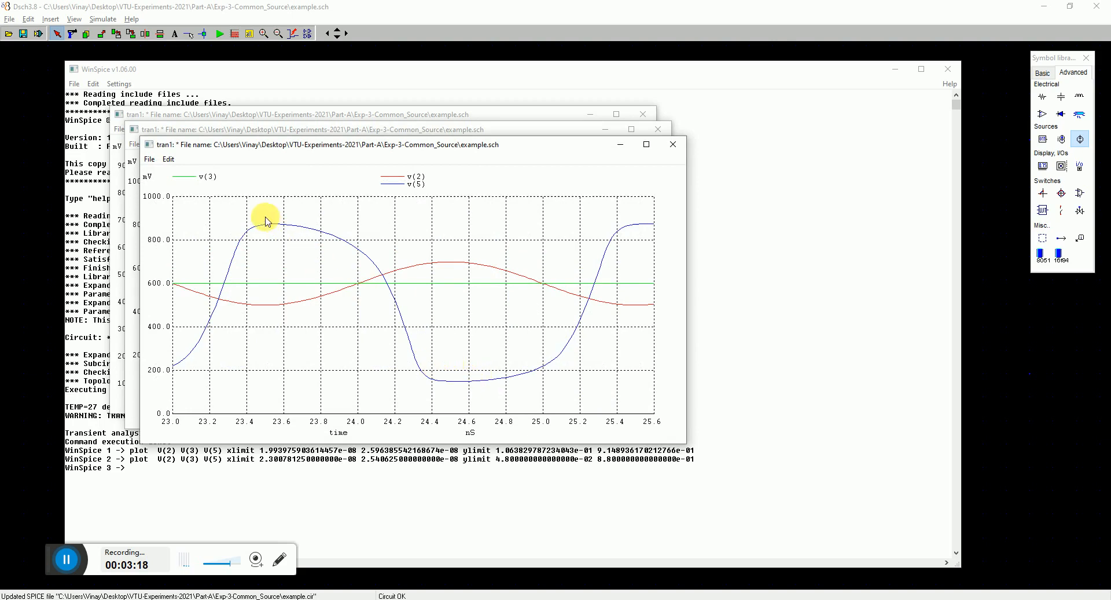
mouse_move(269, 227)
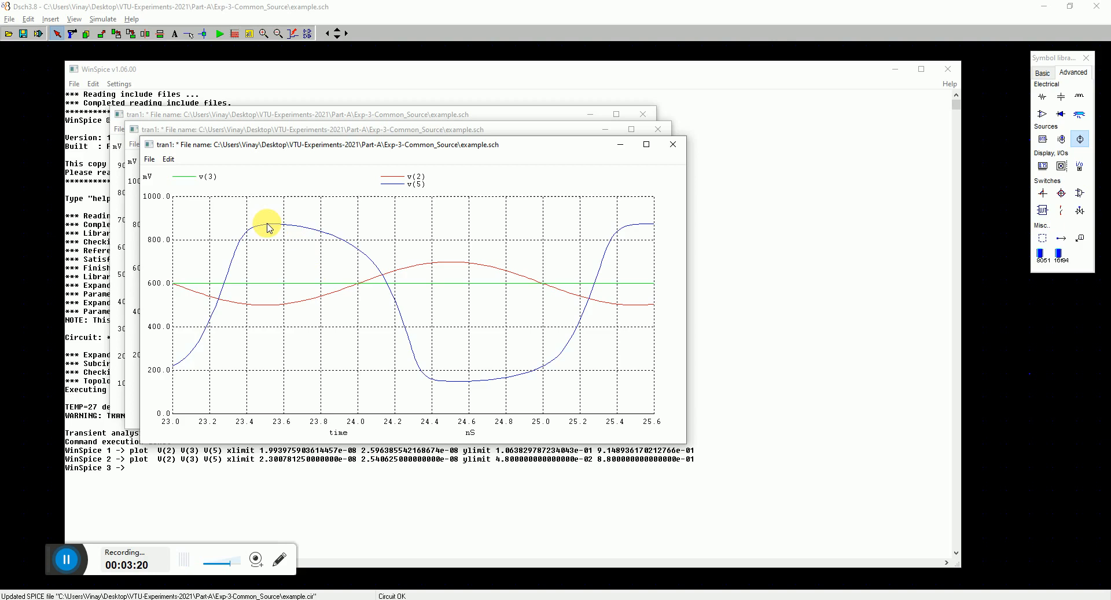
mouse_move(452, 338)
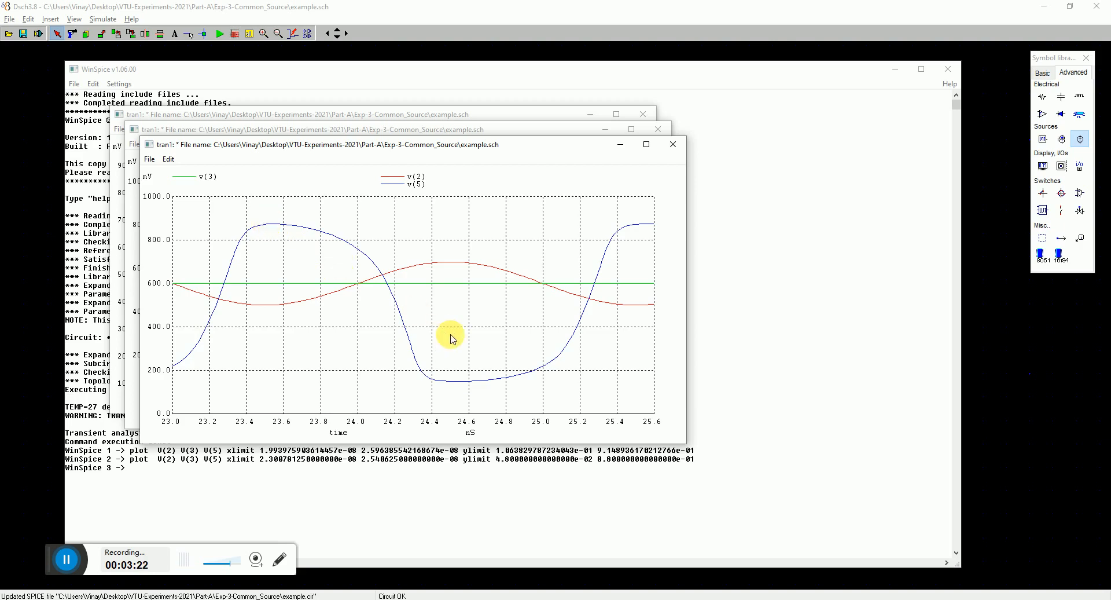
mouse_move(464, 318)
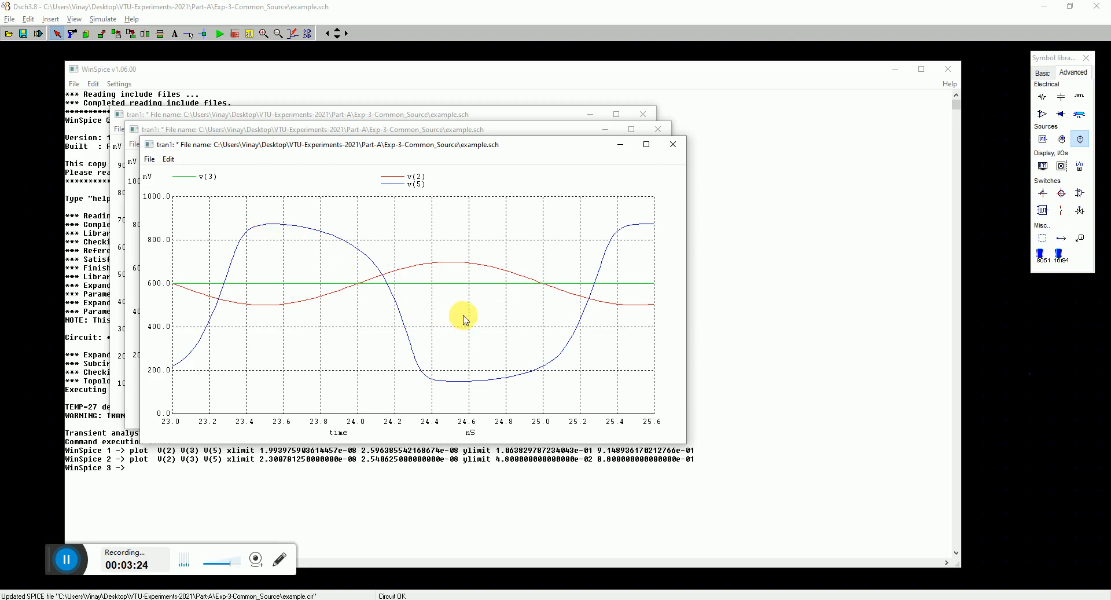
mouse_move(493, 300)
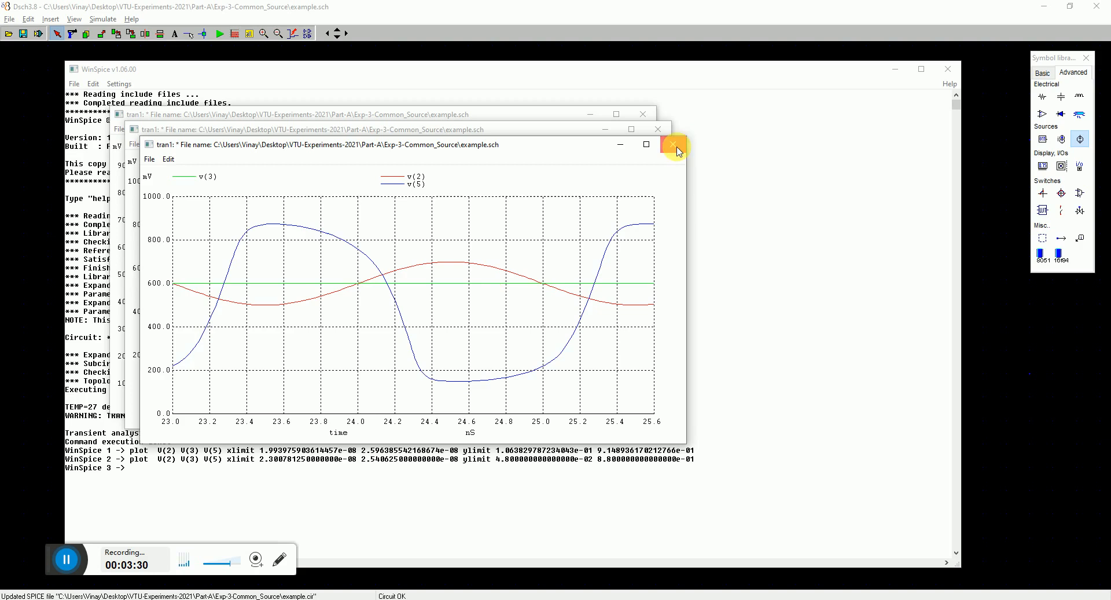
Step: Close the transient plot zoomed to 23–25.6 ns showing v(2), v(3), v(5)
left_click(678, 145)
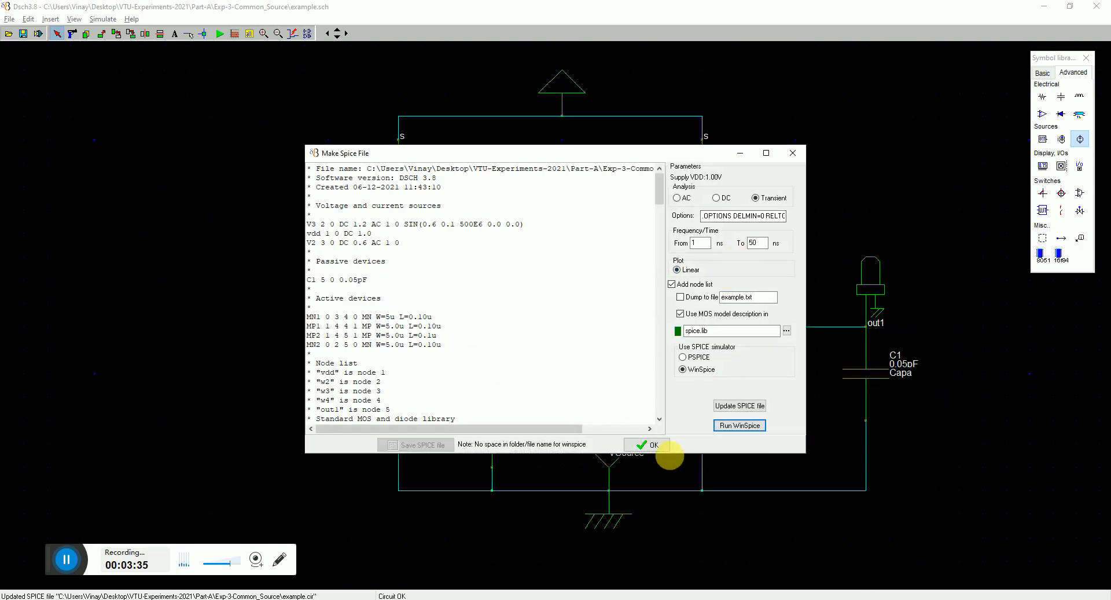
Step: Rerun the netlist as a 200 MHz–10 GHz AC analysis in dB and maximize the plot
left_click(649, 444)
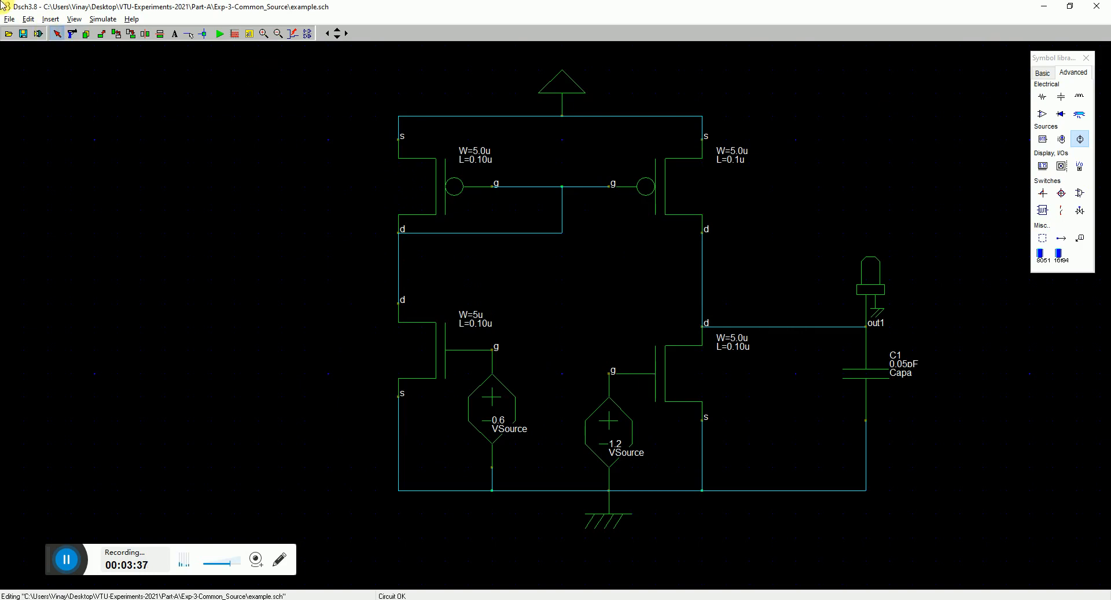
left_click(10, 18)
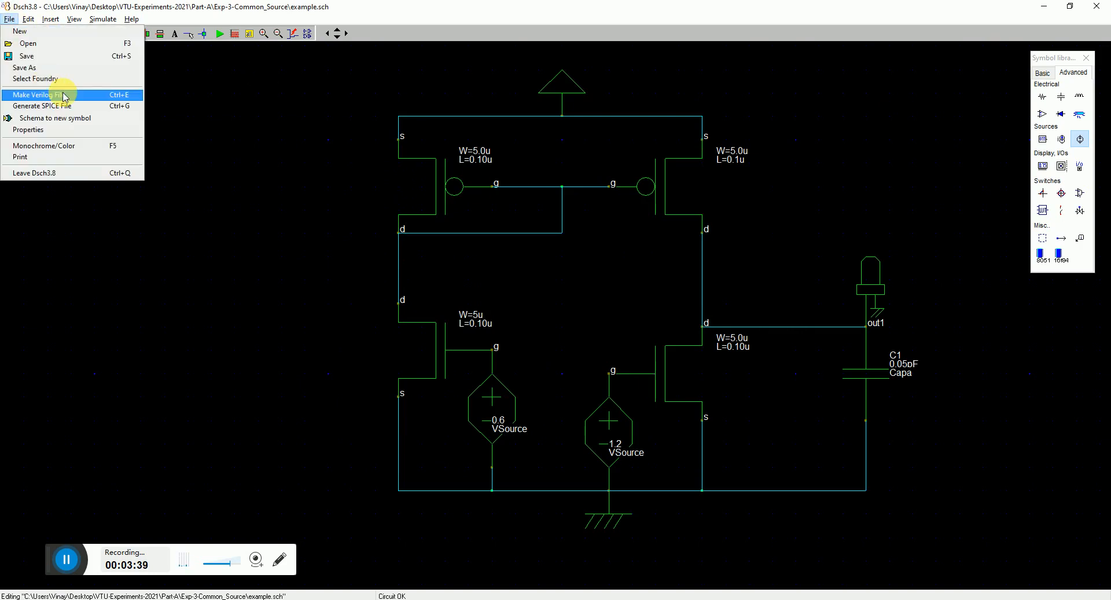
left_click(41, 106)
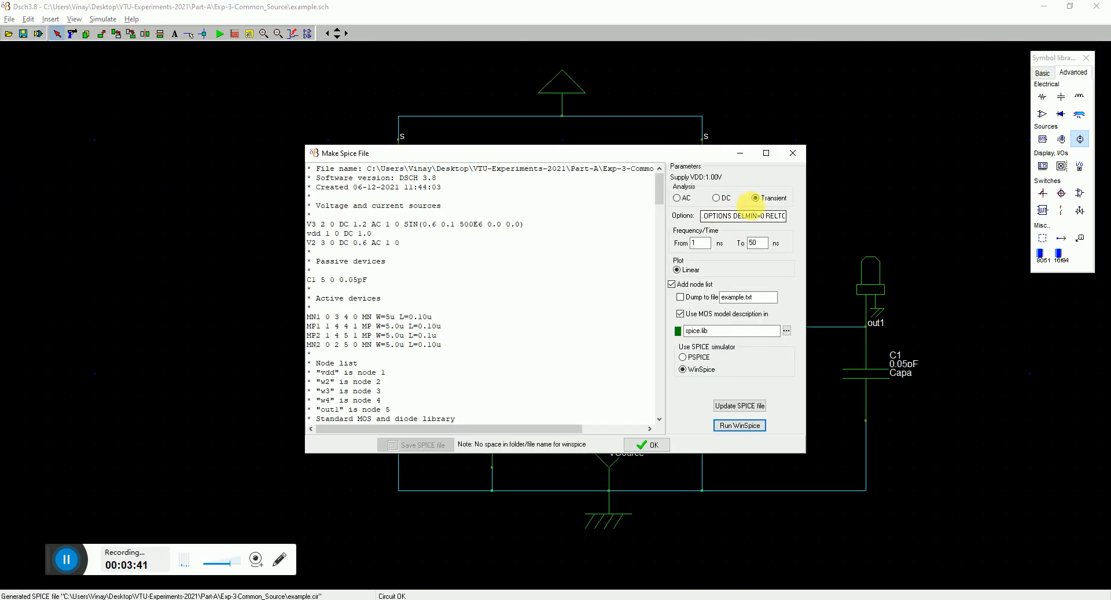
left_click(678, 198)
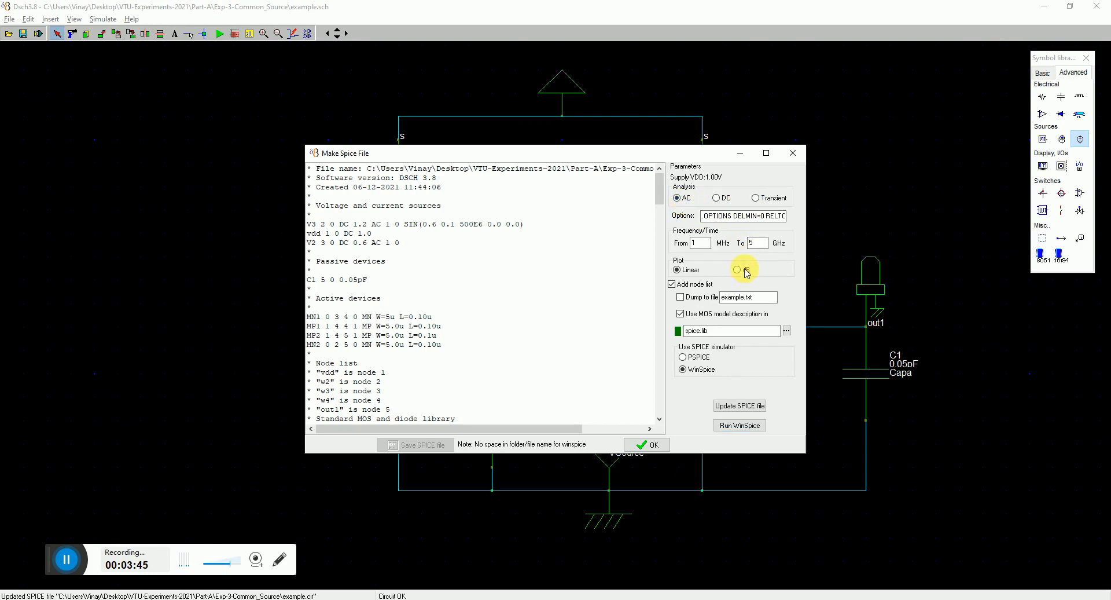
left_click(737, 270)
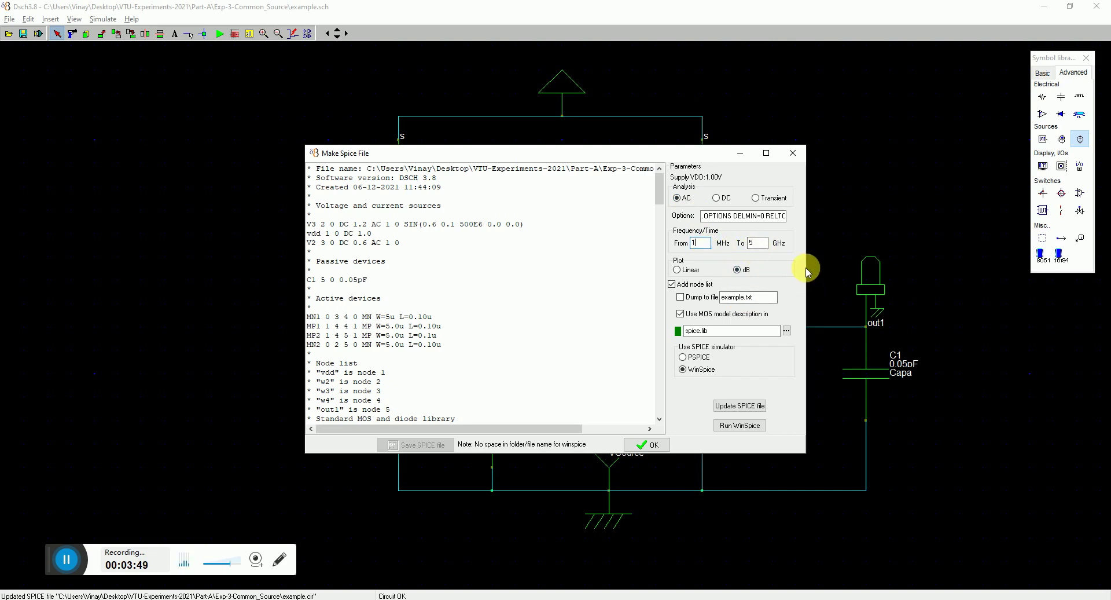
mouse_move(767, 274)
type("200")
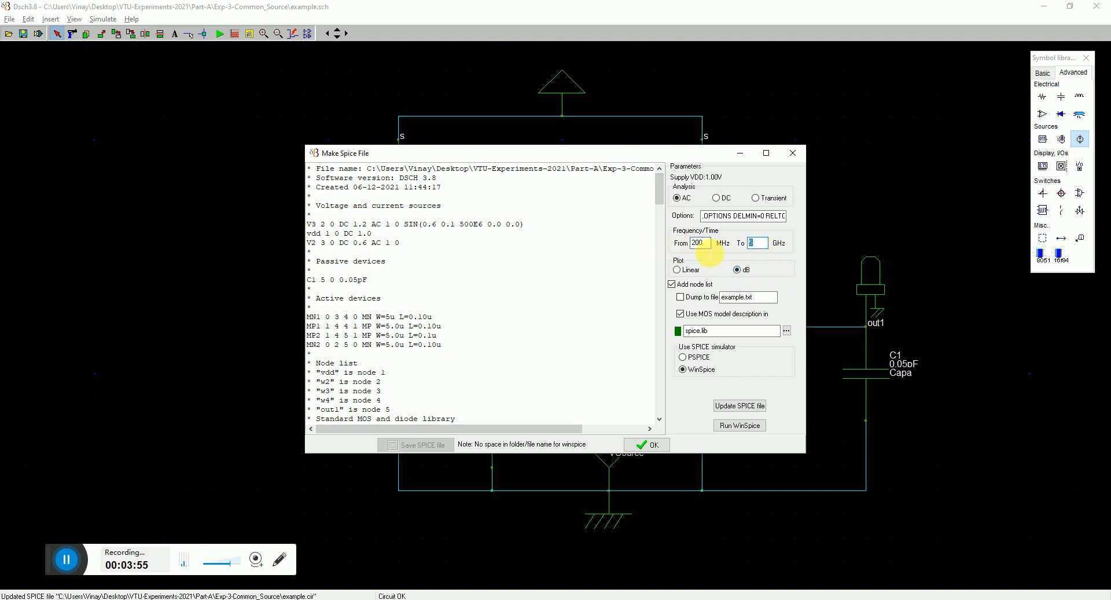
left_click(740, 425)
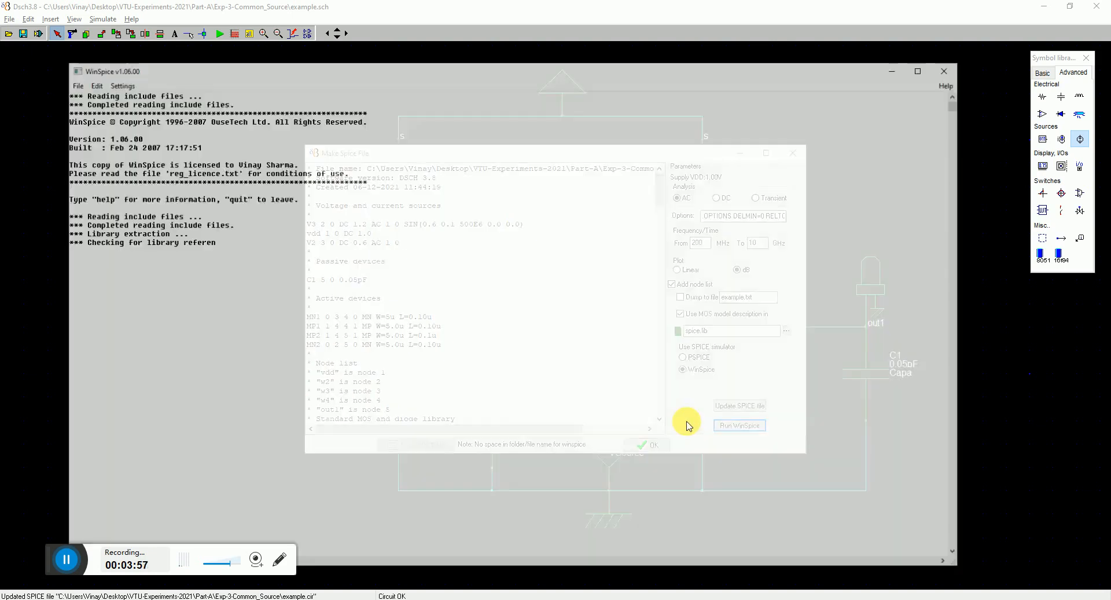
left_click(739, 425)
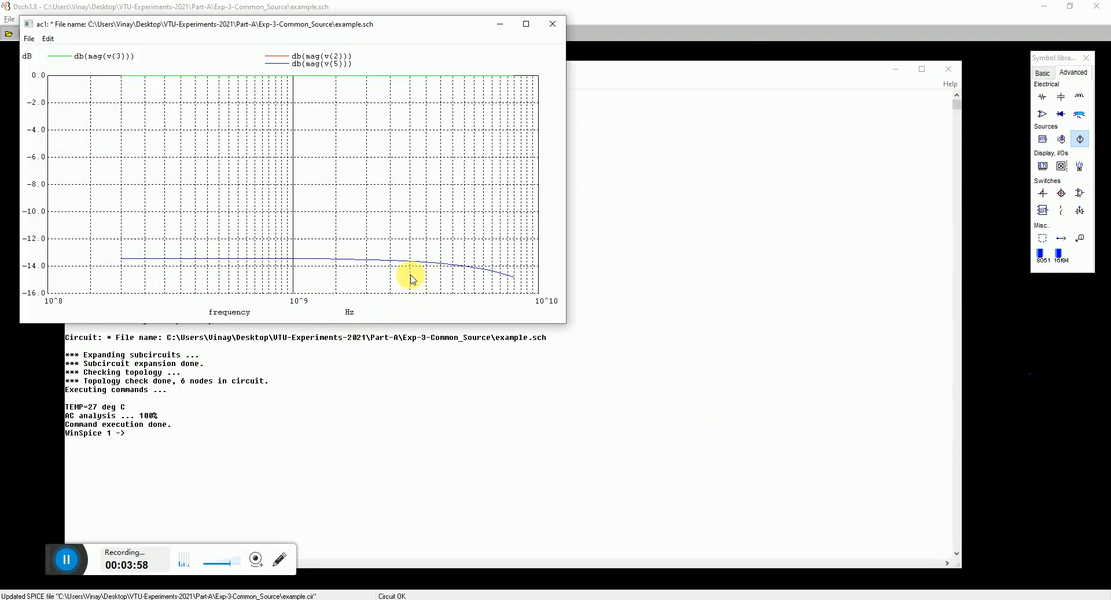
mouse_move(329, 264)
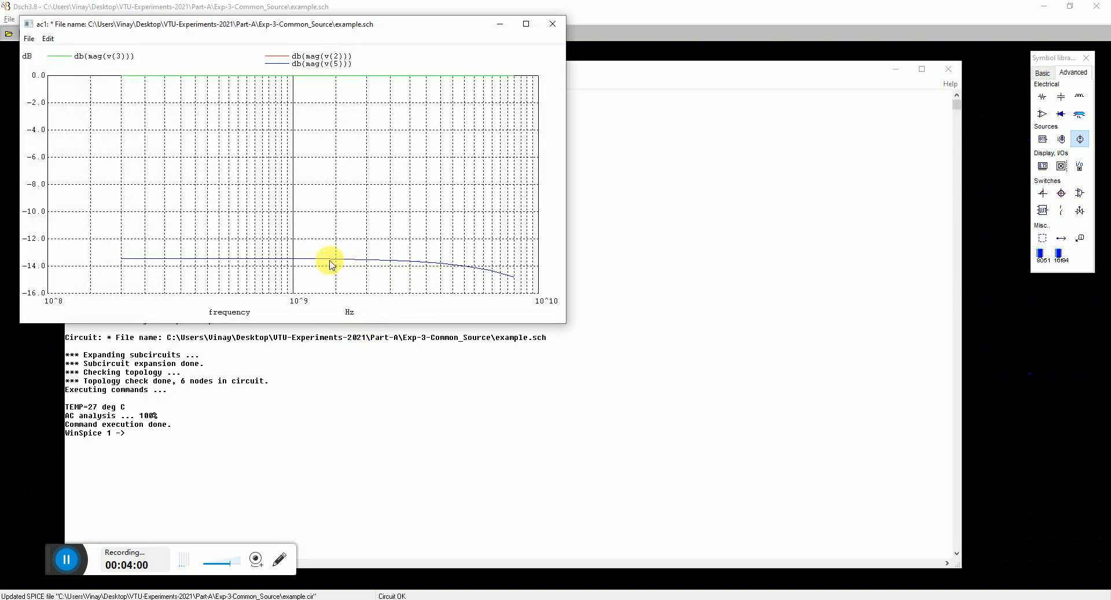
left_click(526, 23)
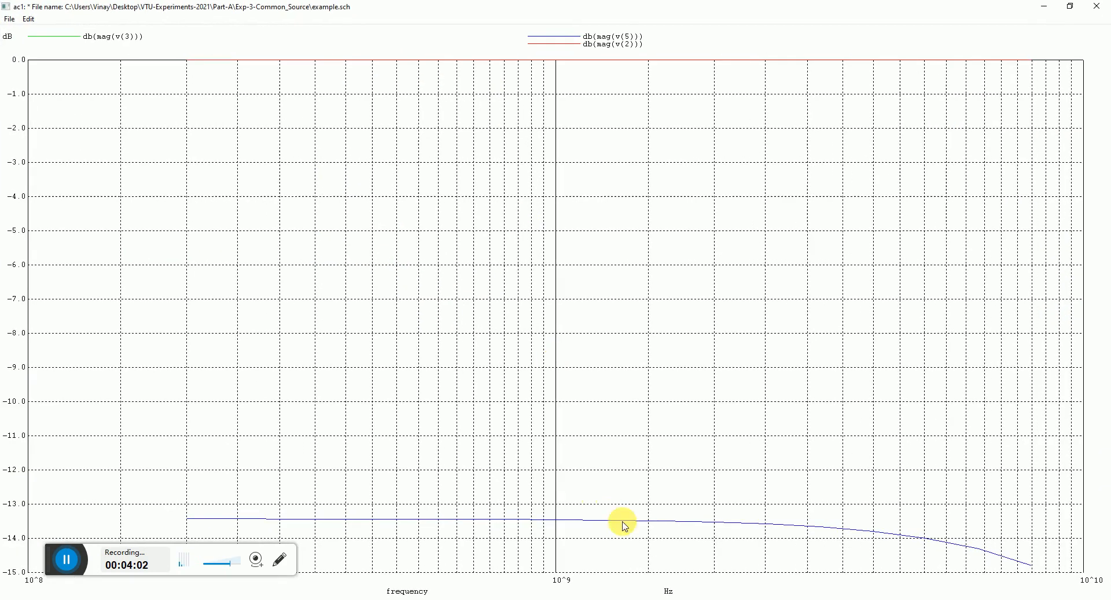
mouse_move(183, 524)
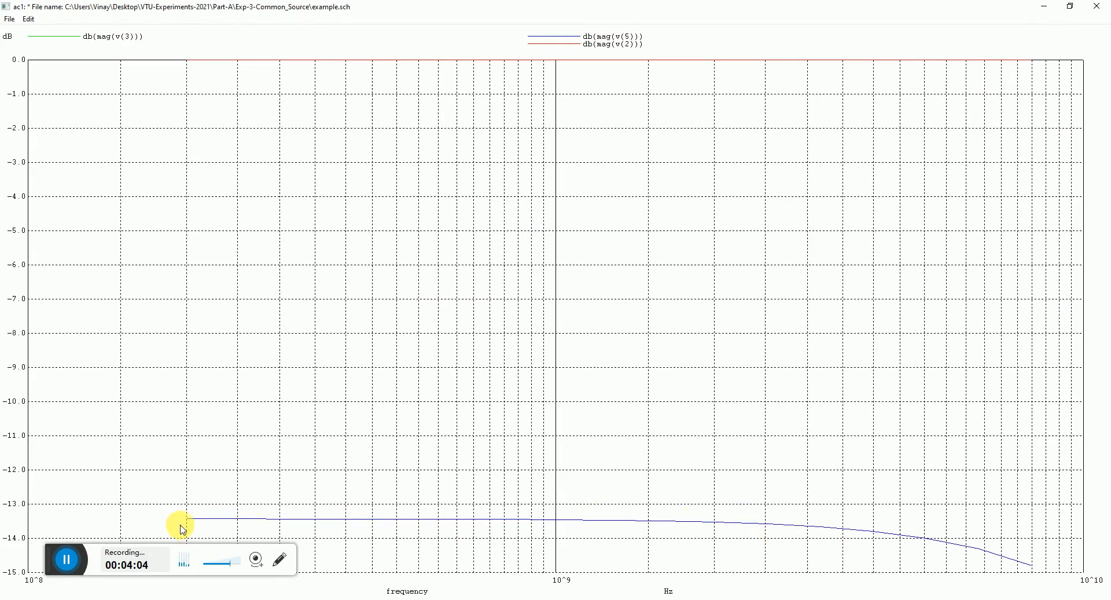
mouse_move(656, 526)
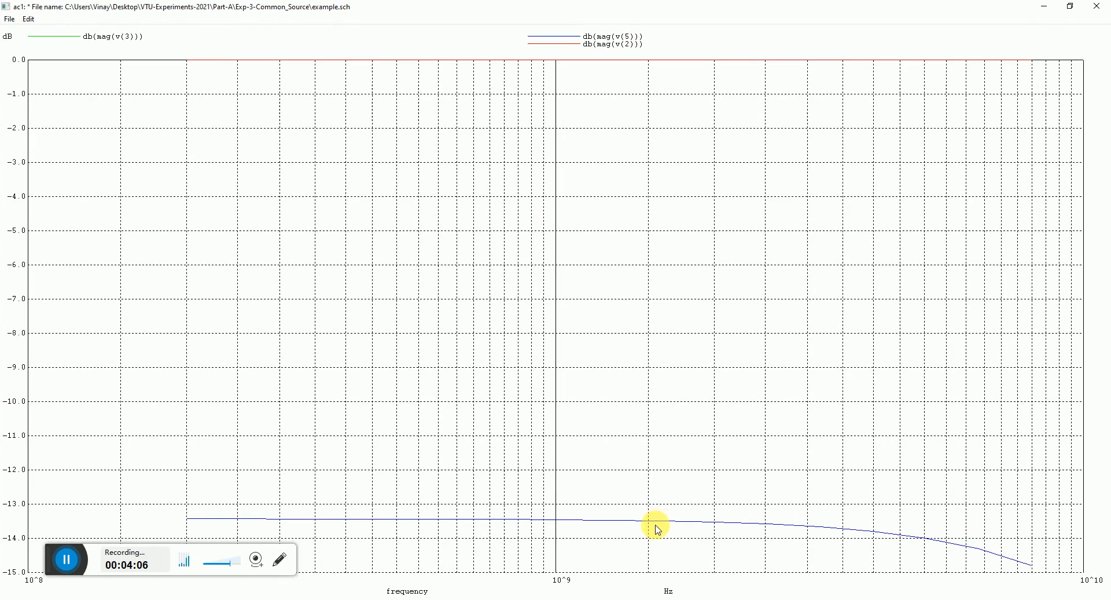
mouse_move(655, 523)
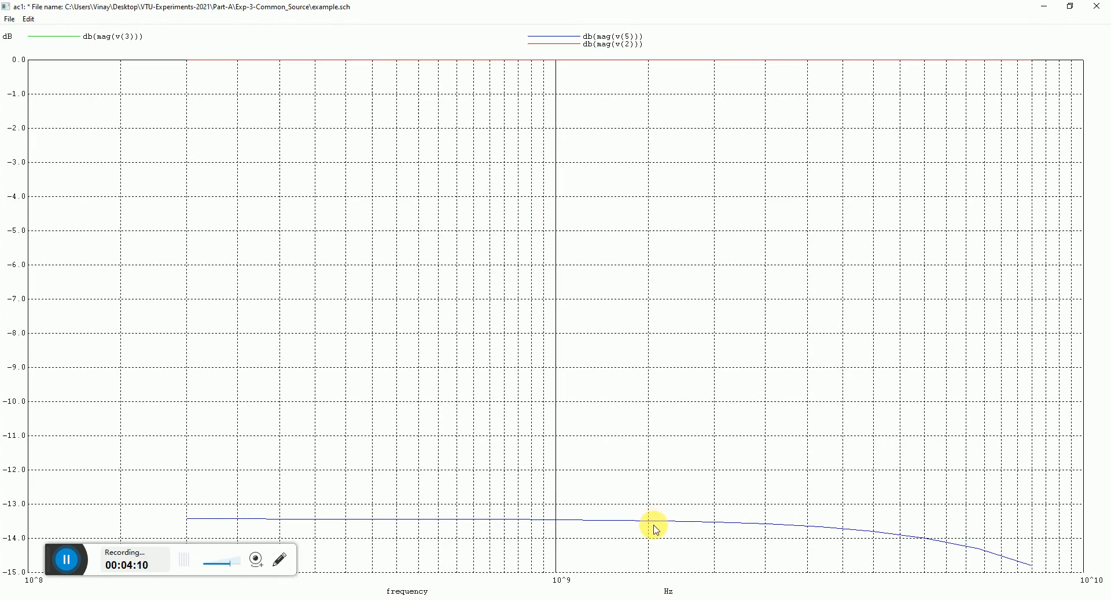
mouse_move(719, 526)
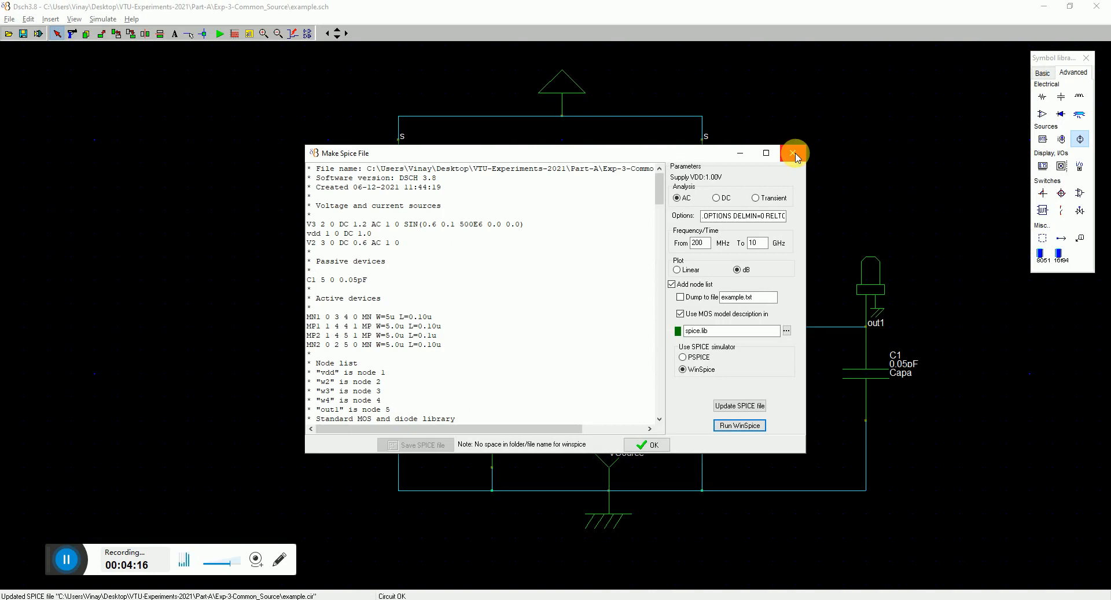
Step: Change the input sine frequency to 4000 MHz and confirm it
left_click(795, 153)
type("4")
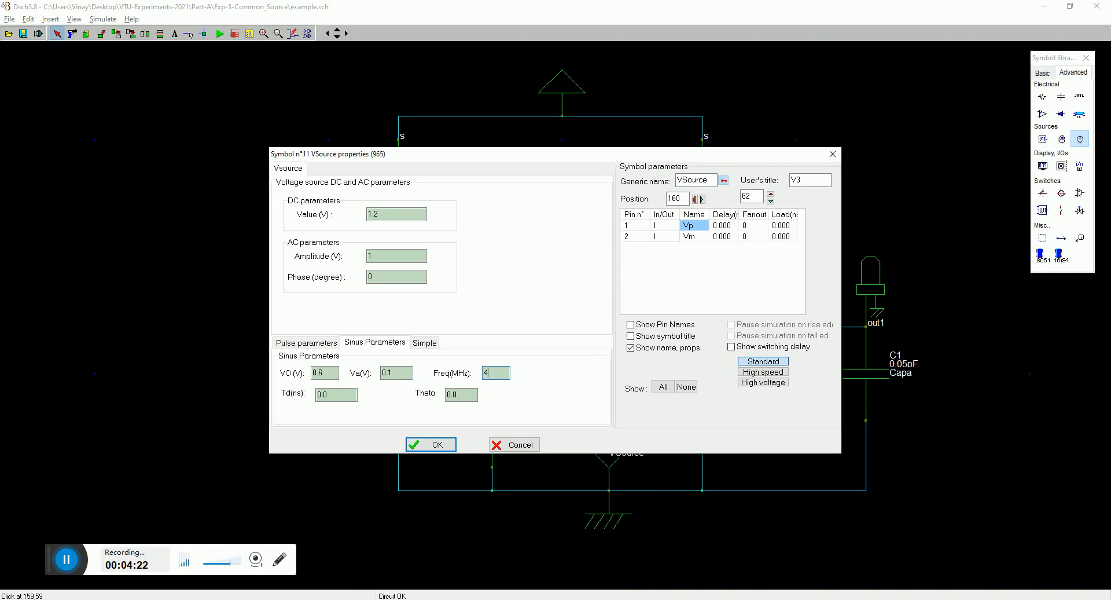
type("000")
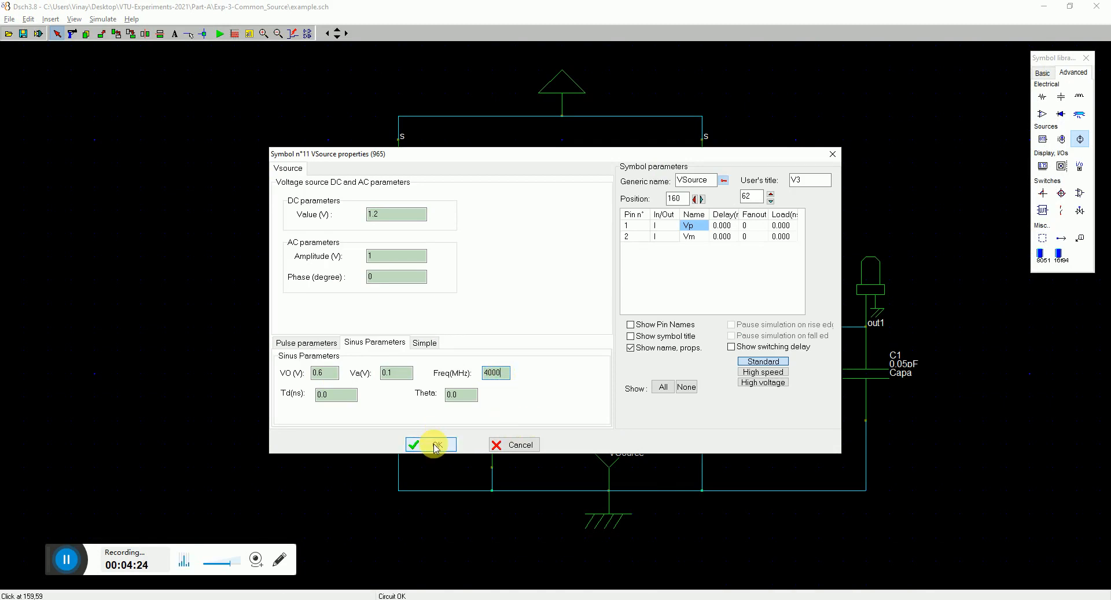
left_click(430, 445)
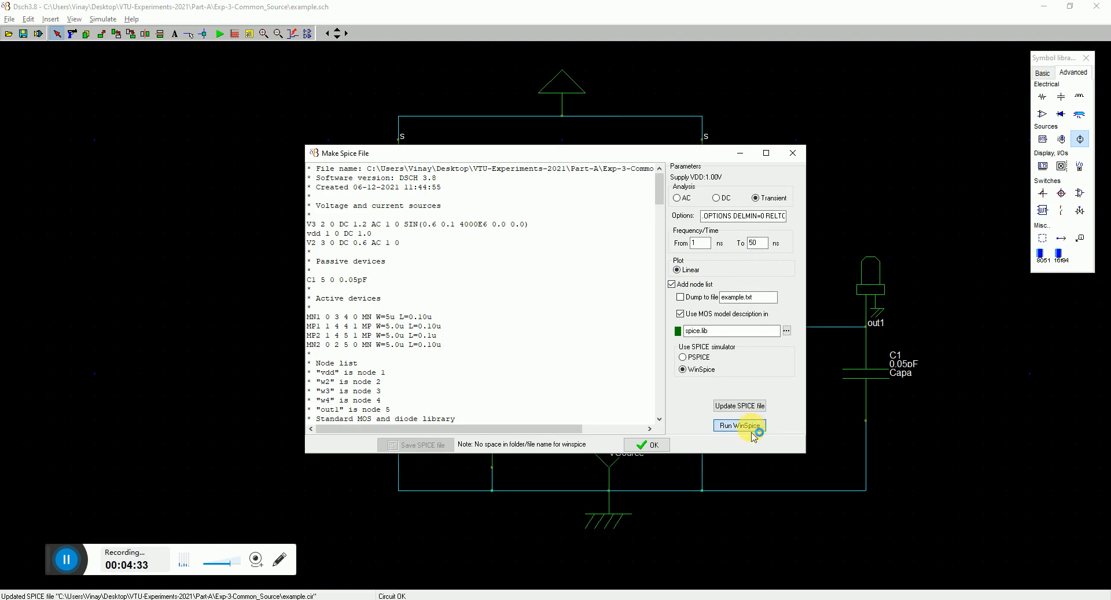
Step: Run the 4 GHz transient, then set the sine to 5000 MHz and rerun WinSpice
left_click(738, 425)
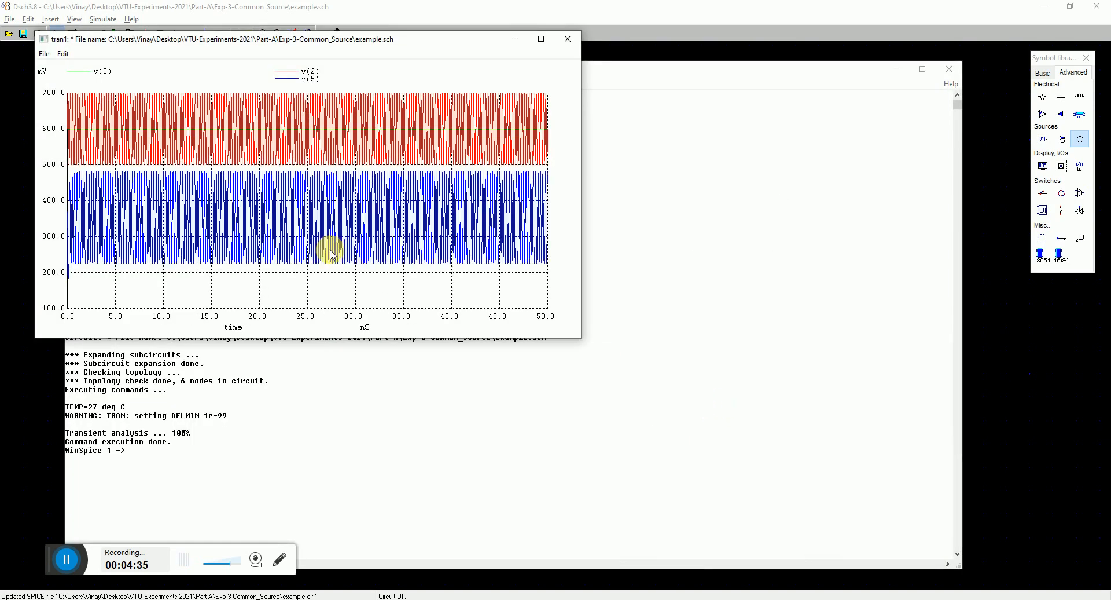
mouse_move(280, 200)
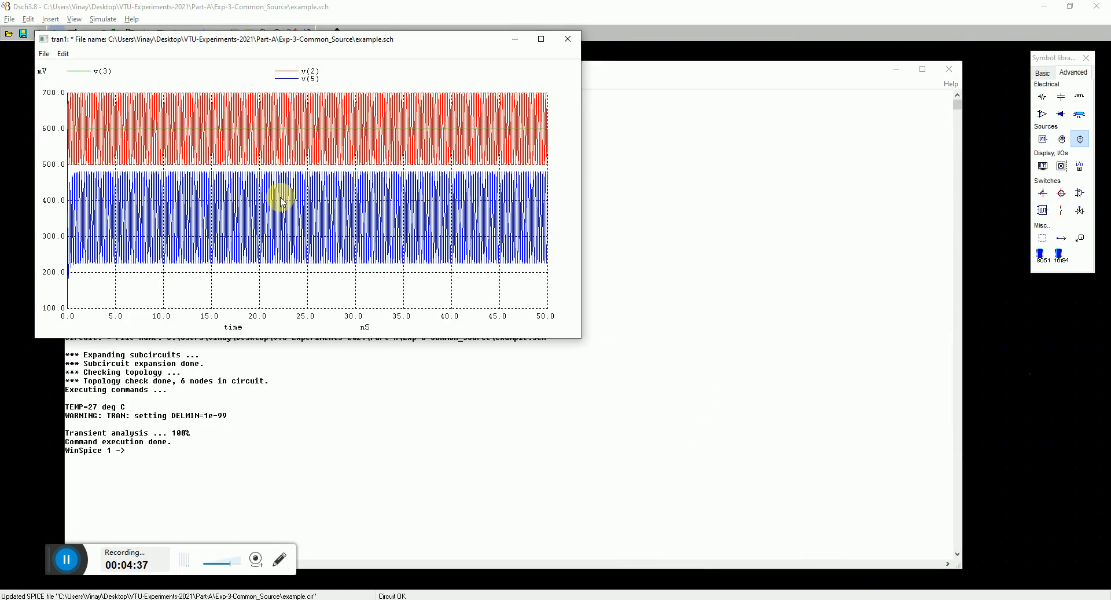
mouse_move(296, 253)
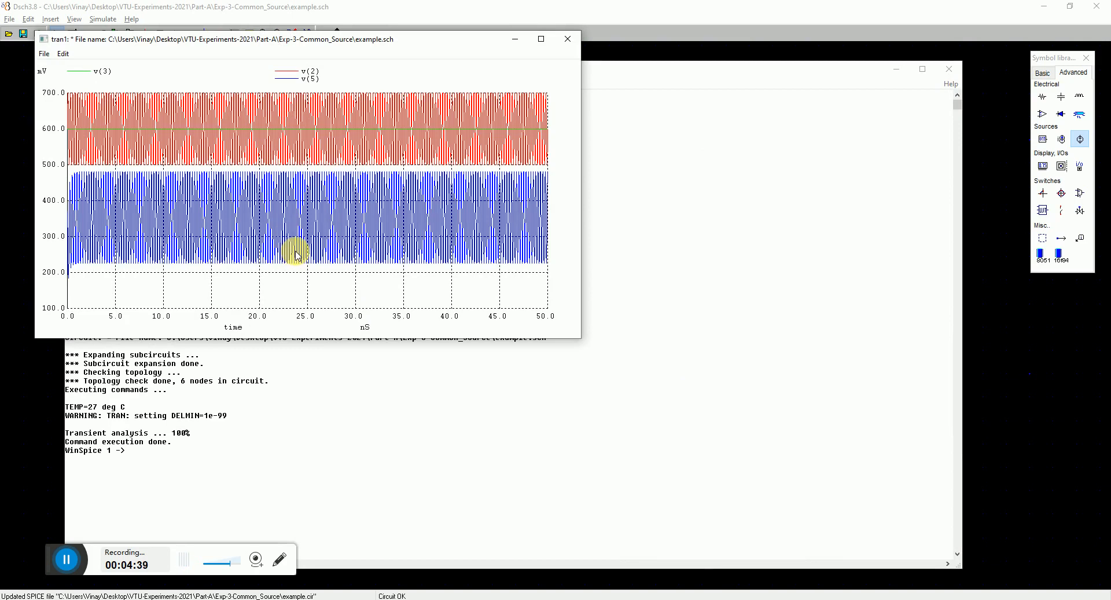
mouse_move(220, 269)
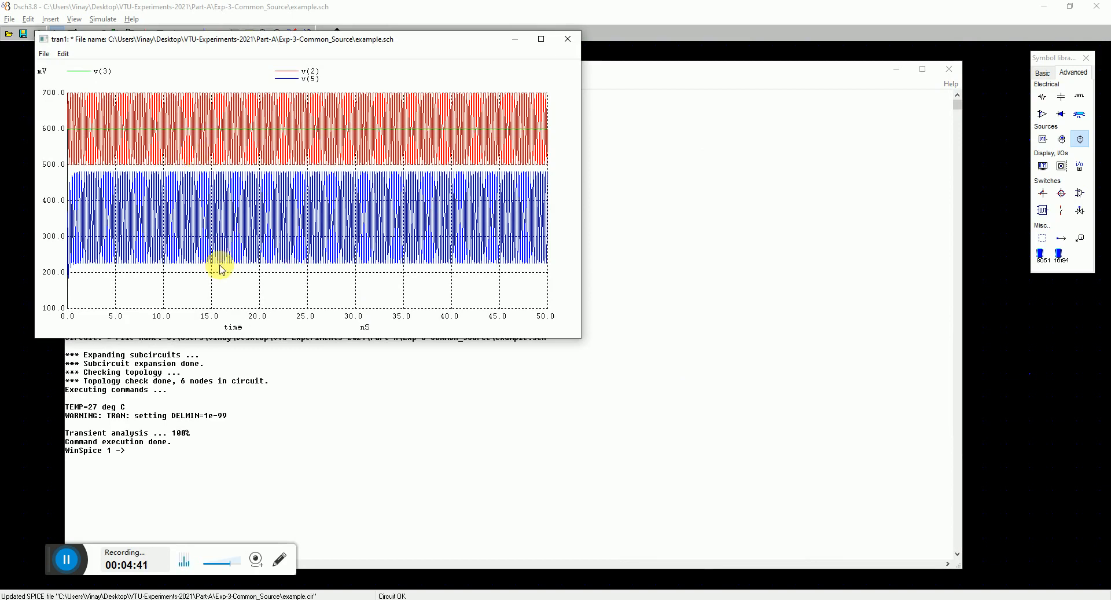
mouse_move(176, 180)
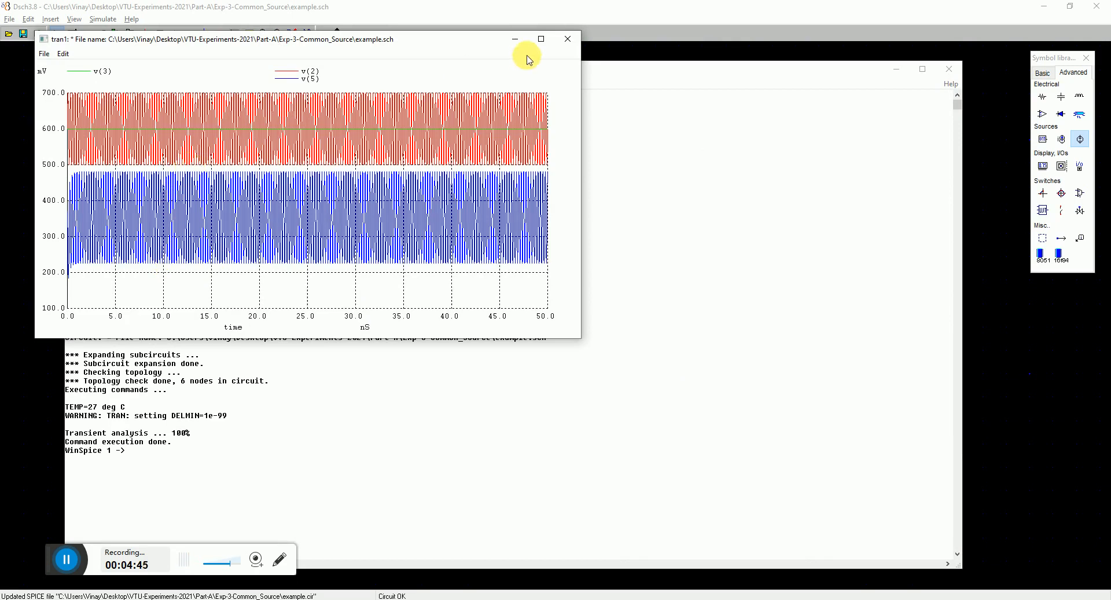
left_click(567, 39)
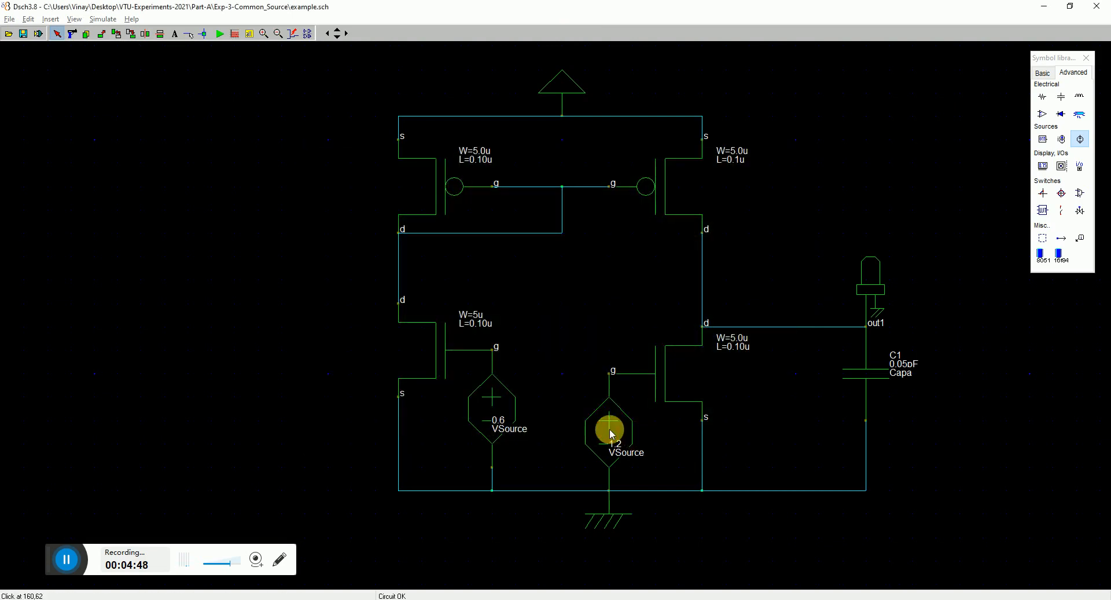
double_click(611, 431)
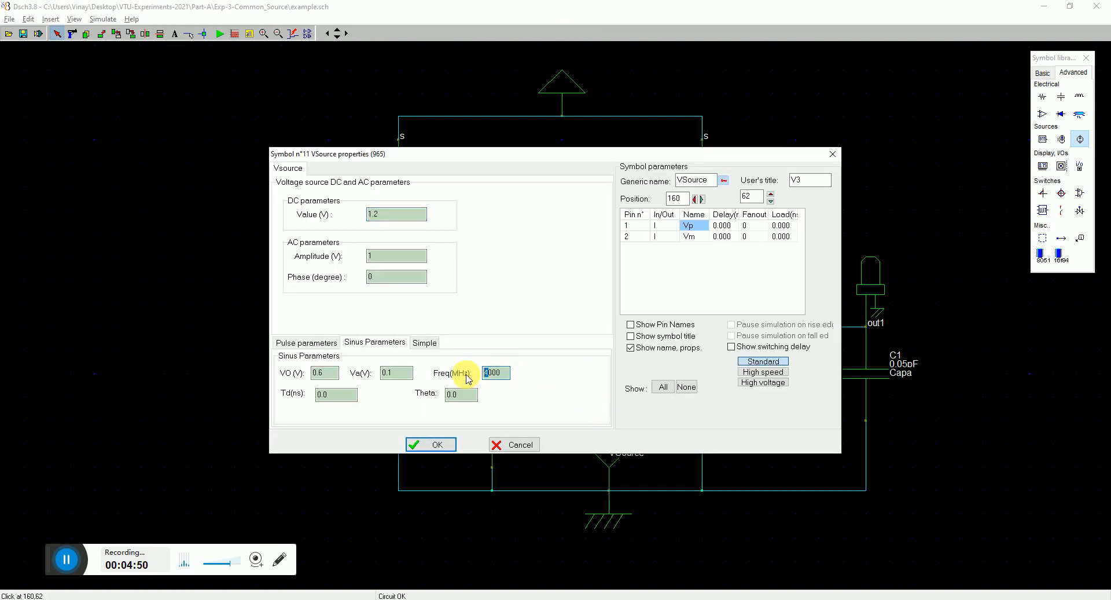
left_click(430, 444)
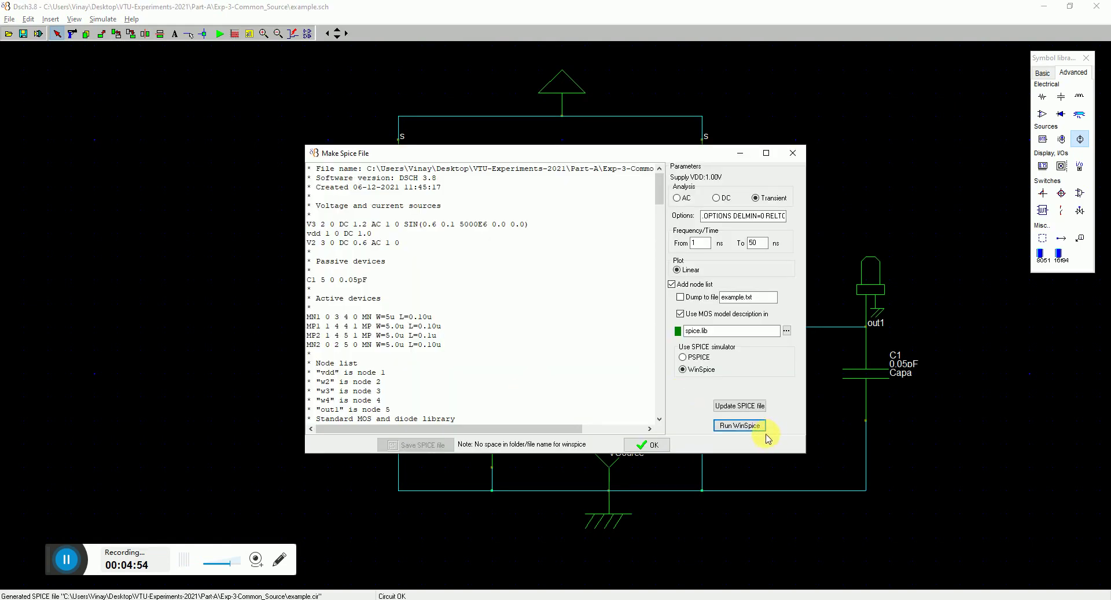
left_click(738, 425)
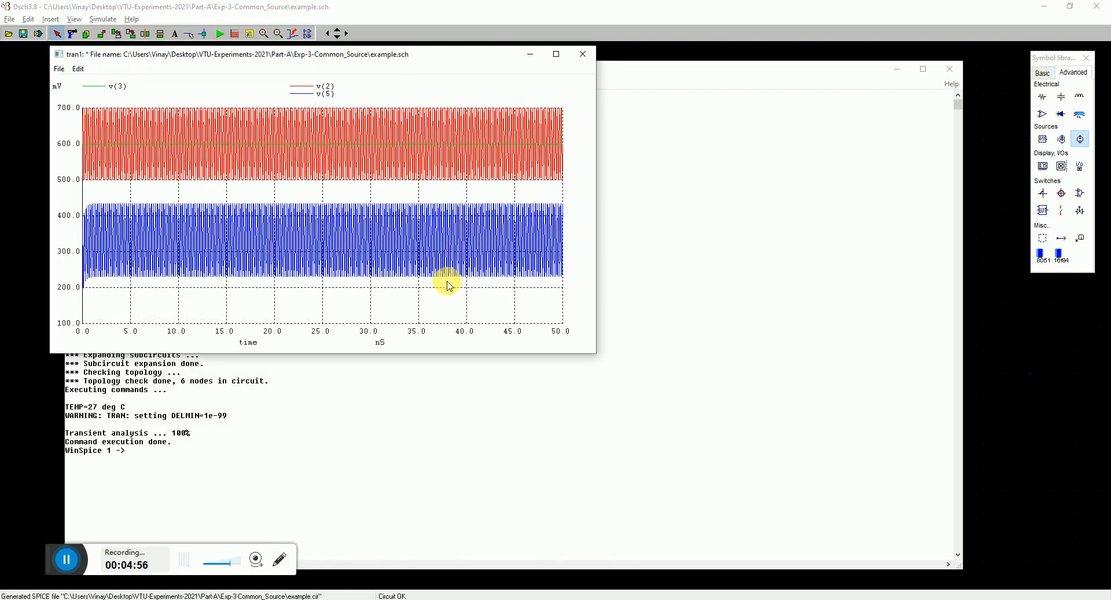
mouse_move(273, 202)
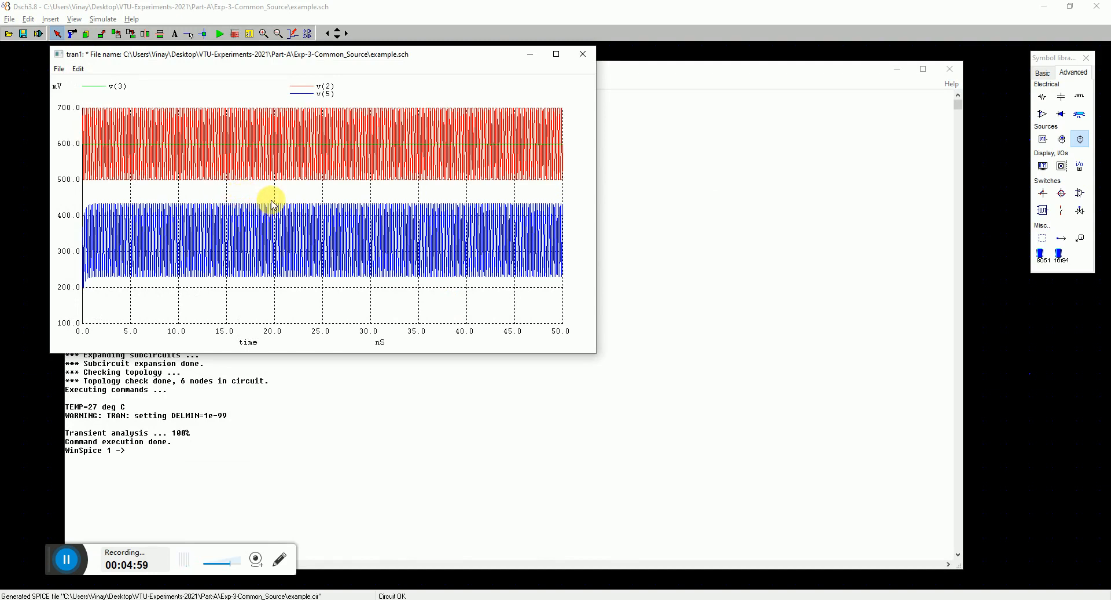
Step: Close the 5 GHz tran1 plot window and the WinSpice console
left_click(582, 53)
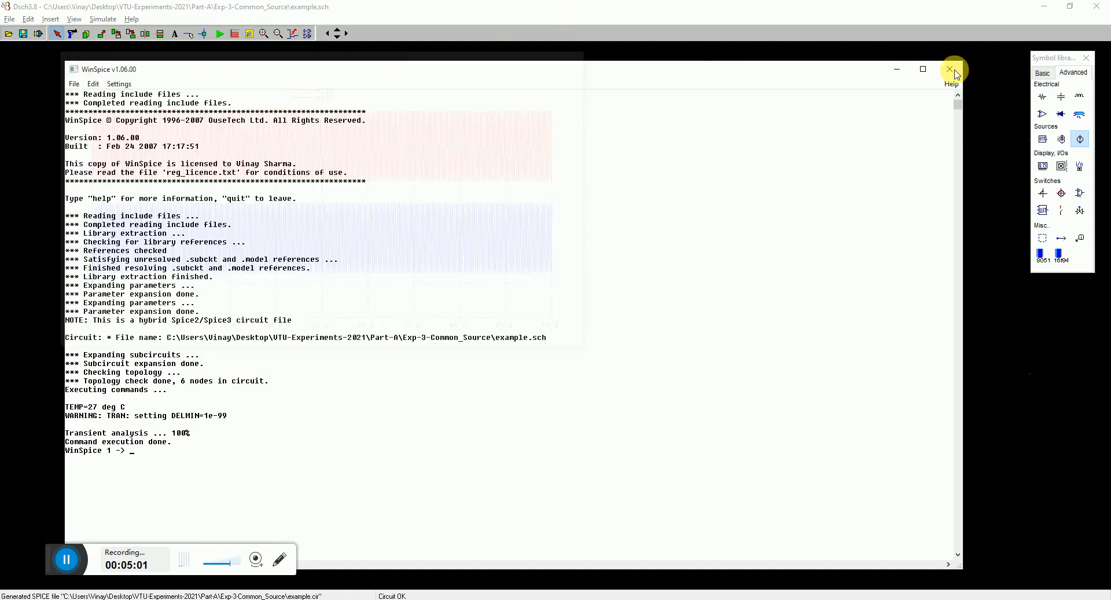
left_click(949, 69)
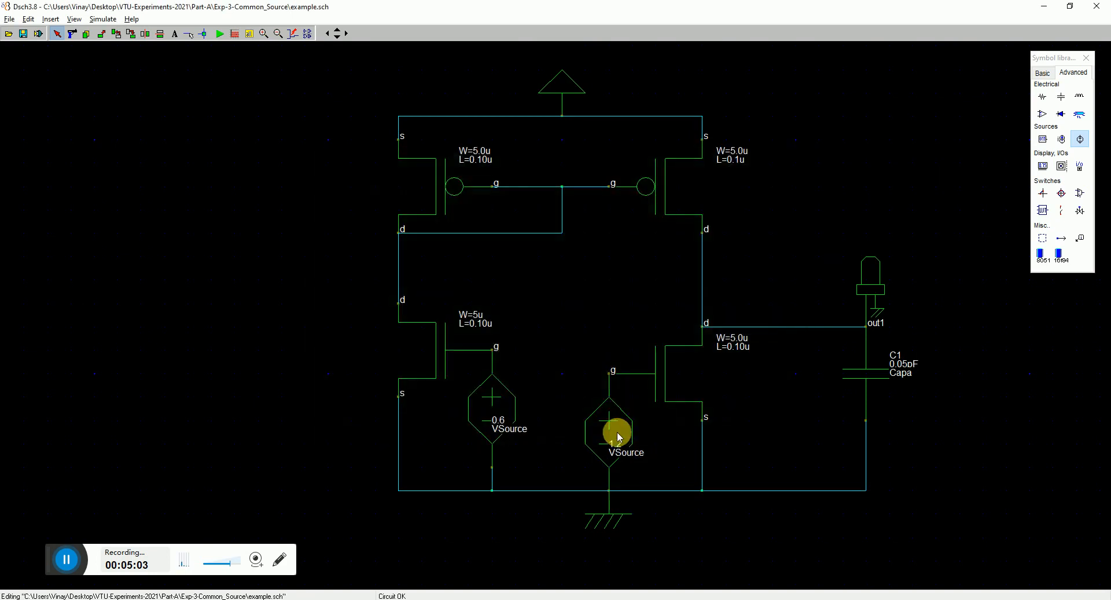
Step: Set the V3 sine frequency to 10000 MHz and confirm it
double_click(611, 432)
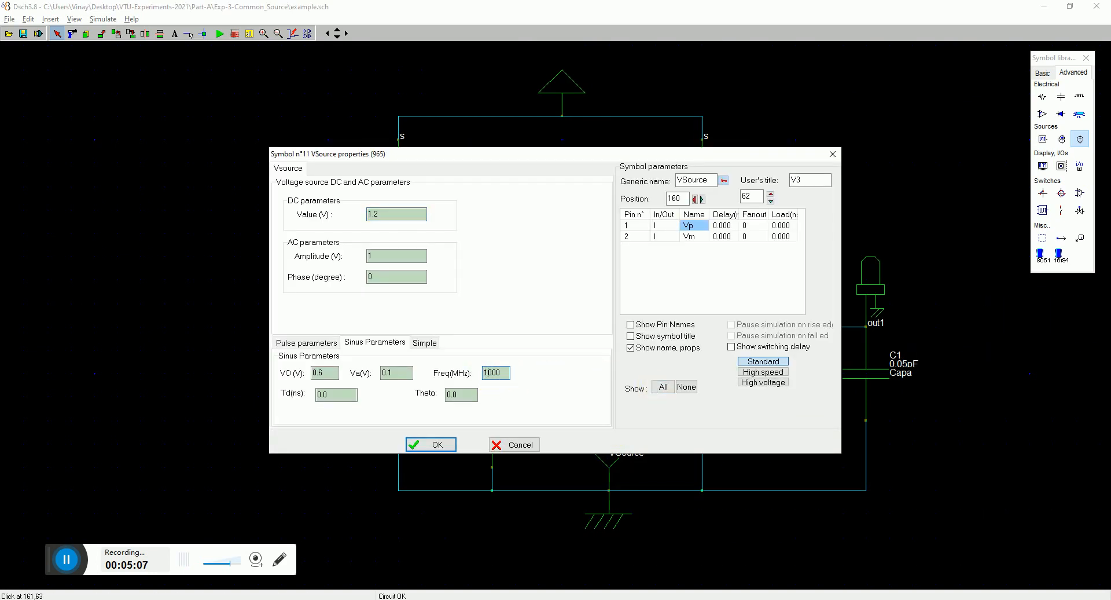
left_click(431, 444)
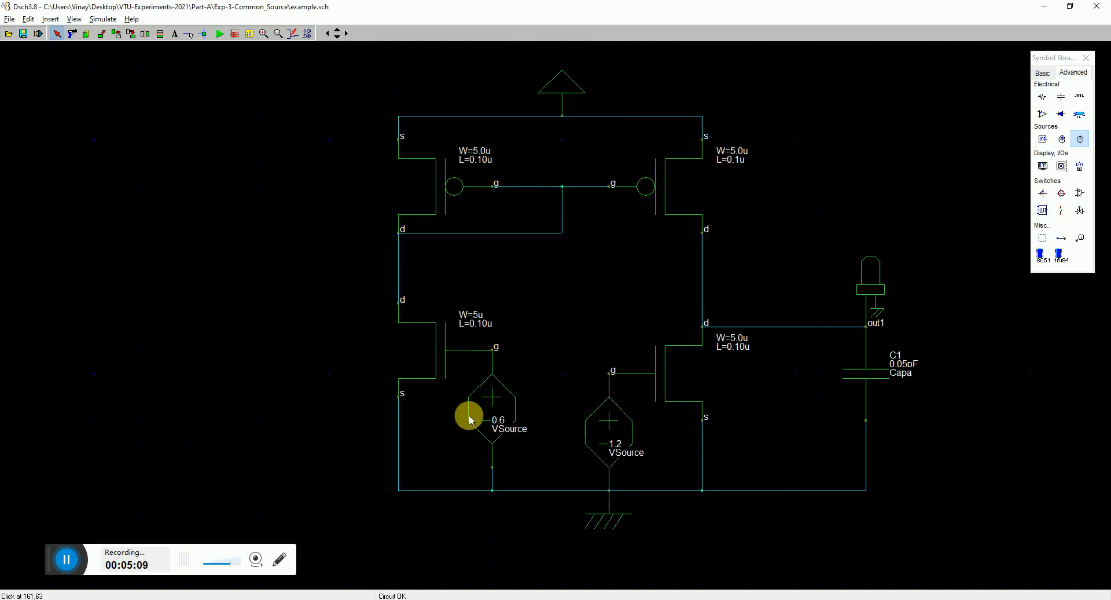
left_click(220, 33)
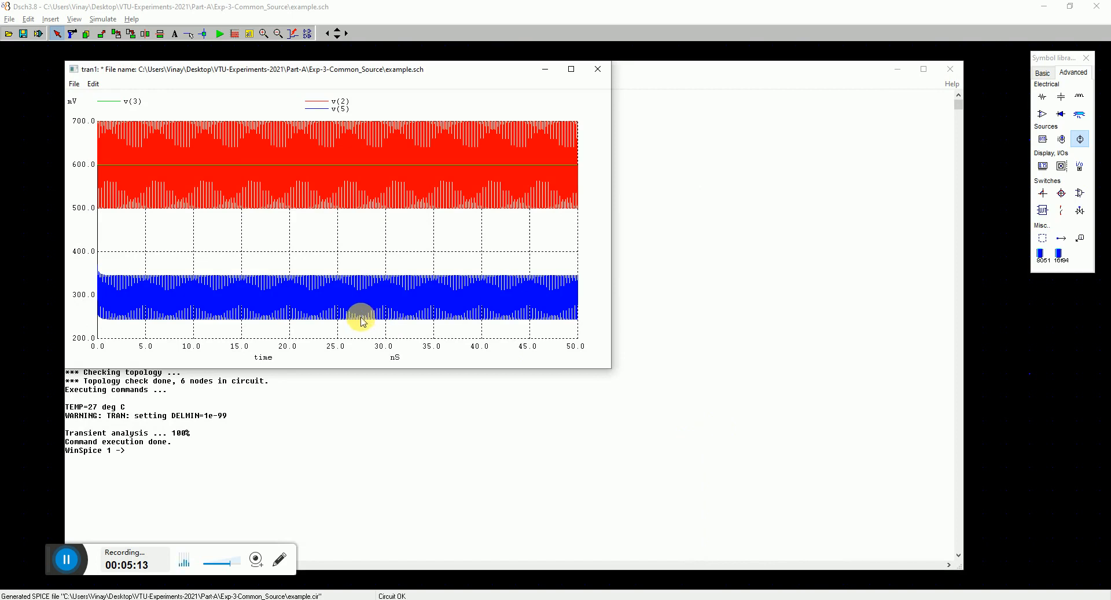
mouse_move(393, 298)
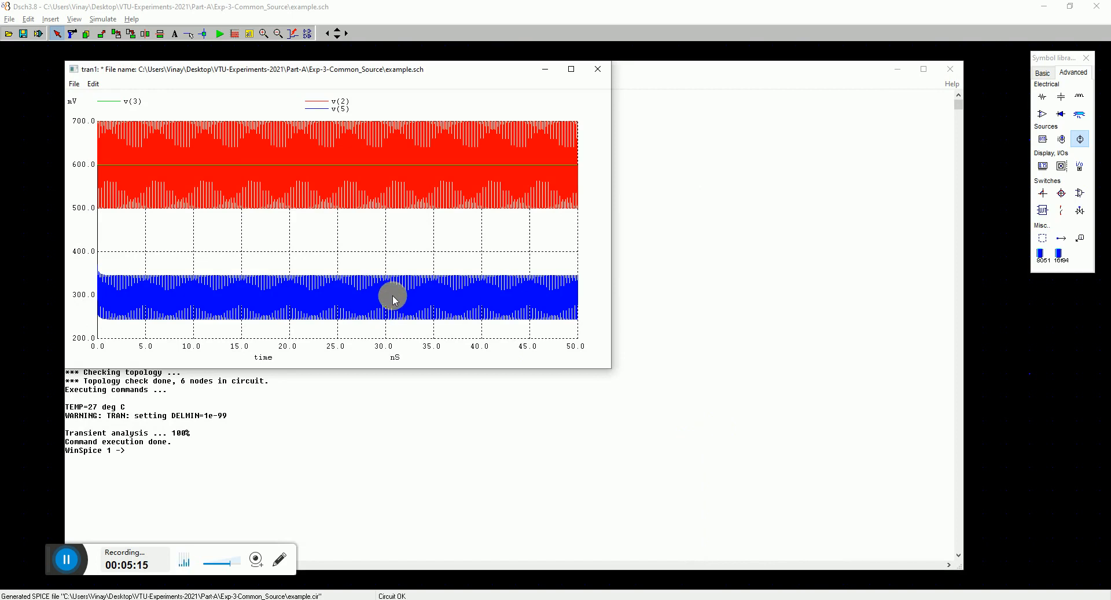
Step: Close the 10 GHz tran1 plot window and the WinSpice console
left_click(596, 69)
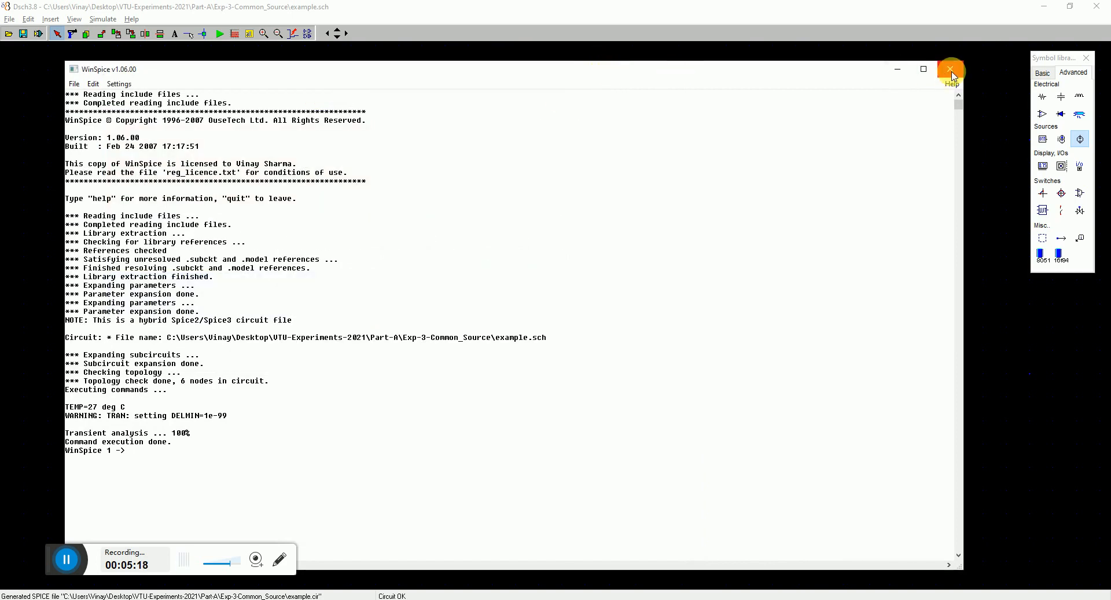
left_click(952, 68)
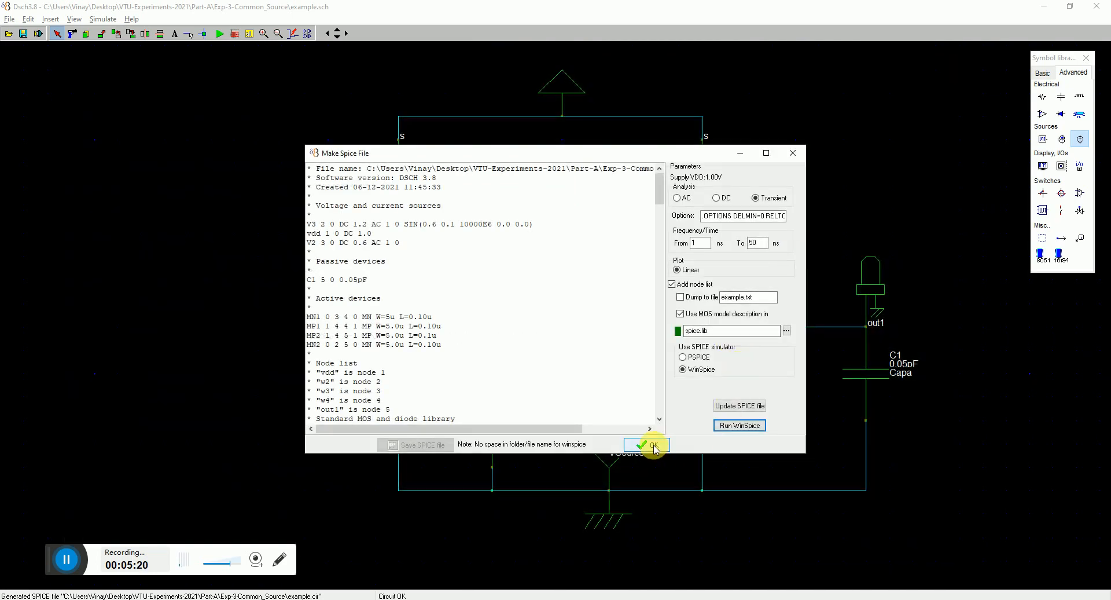
Step: Confirm the Make Spice File dialog with OK, returning to the common-source amplifier schematic
left_click(644, 444)
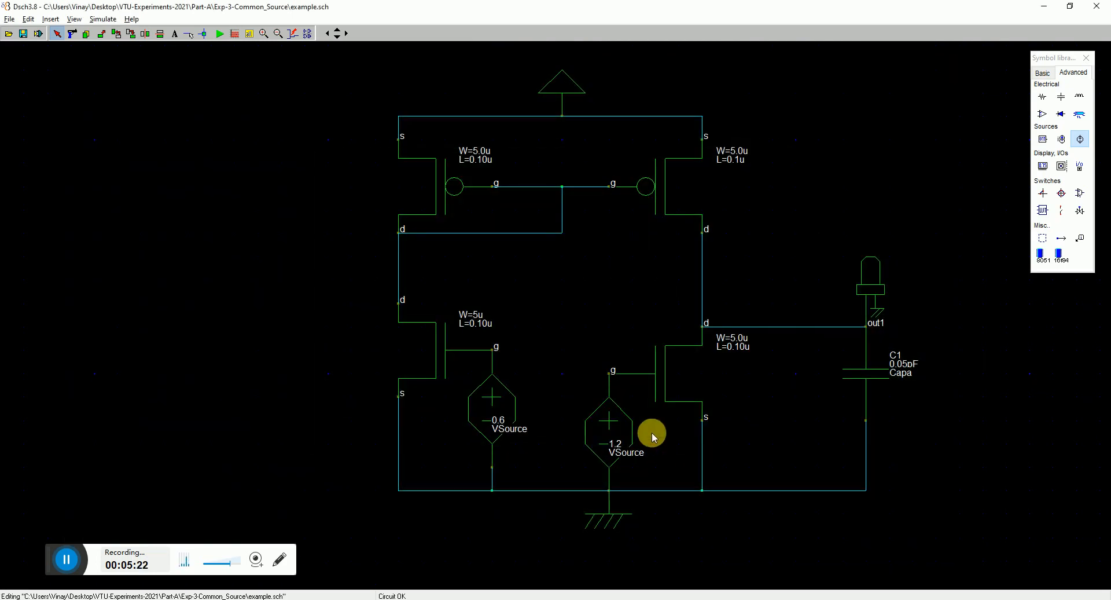
mouse_move(457, 344)
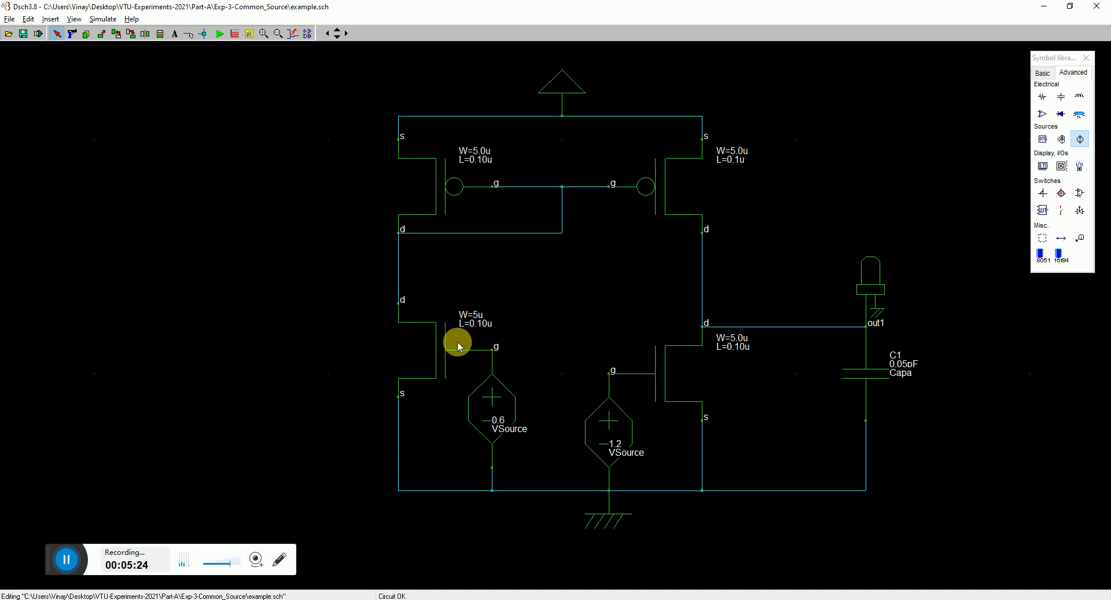
mouse_move(711, 247)
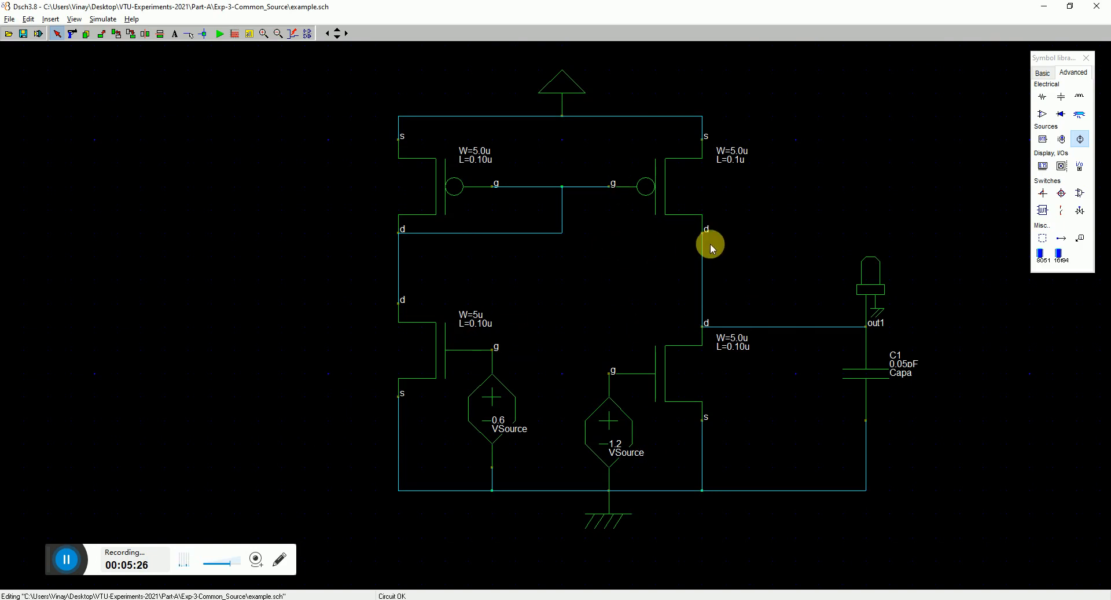
mouse_move(739, 161)
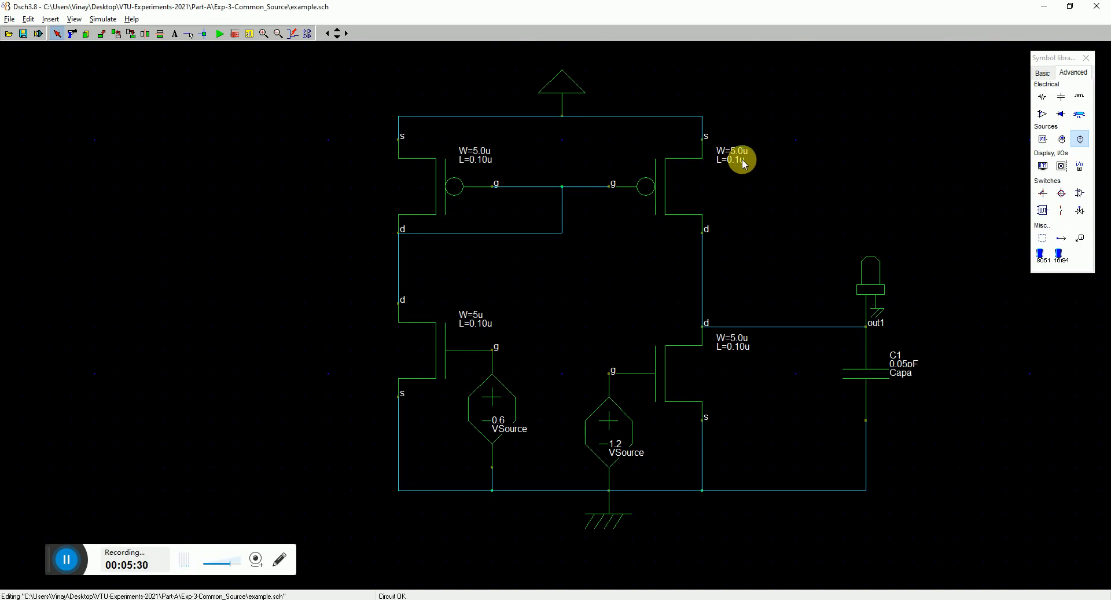
mouse_move(467, 319)
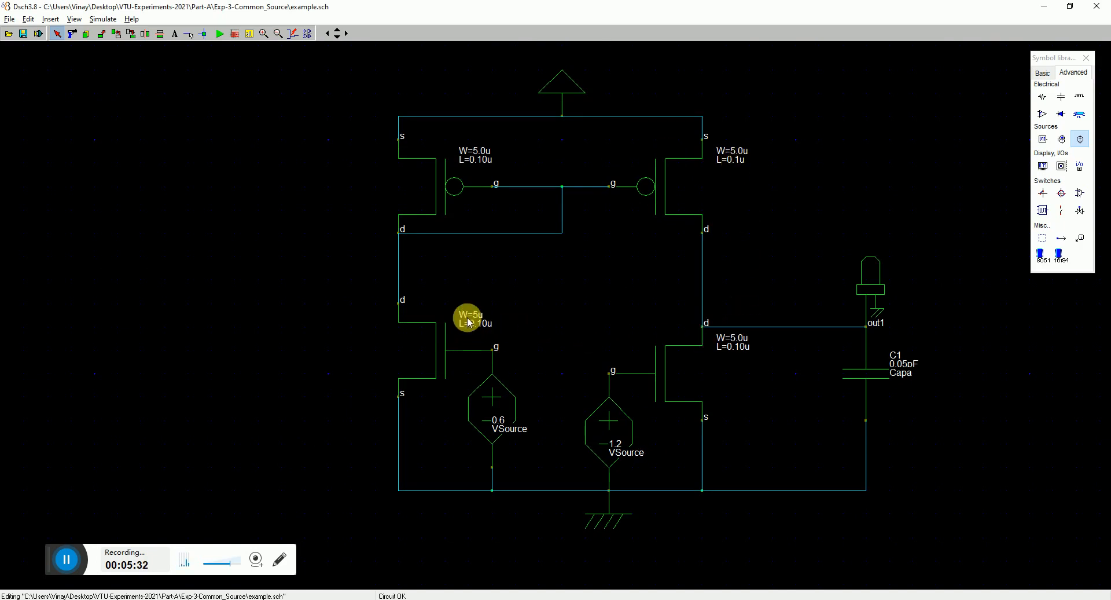
mouse_move(413, 293)
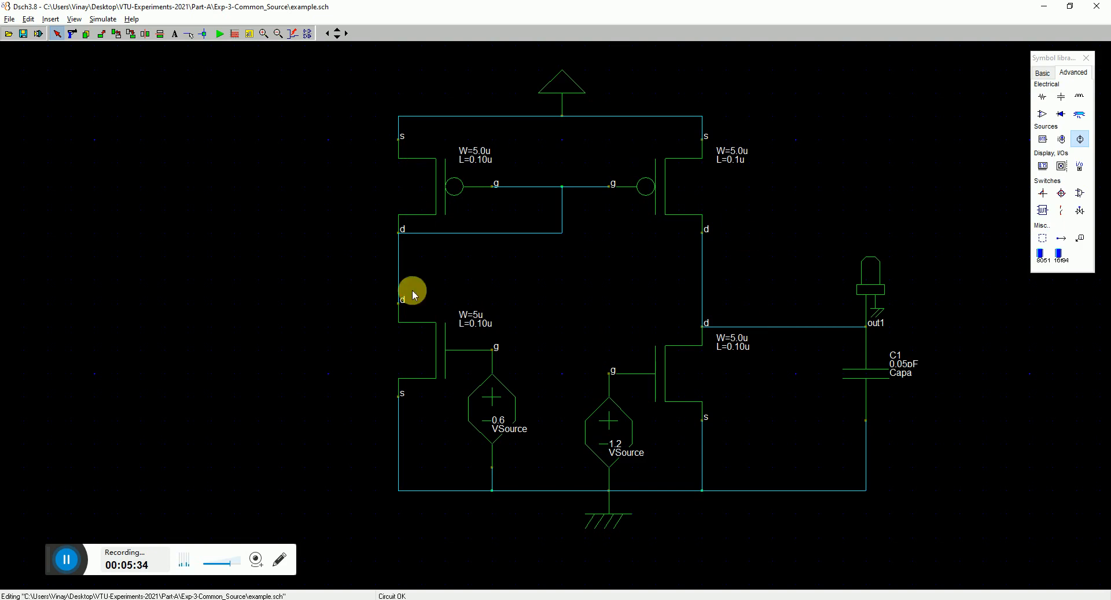
mouse_move(746, 322)
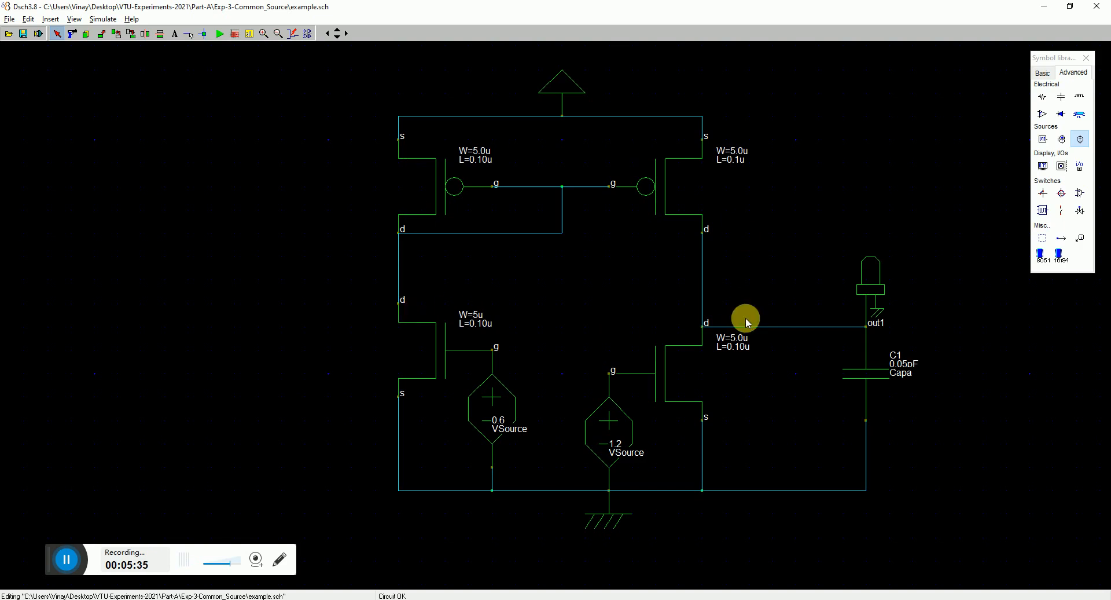